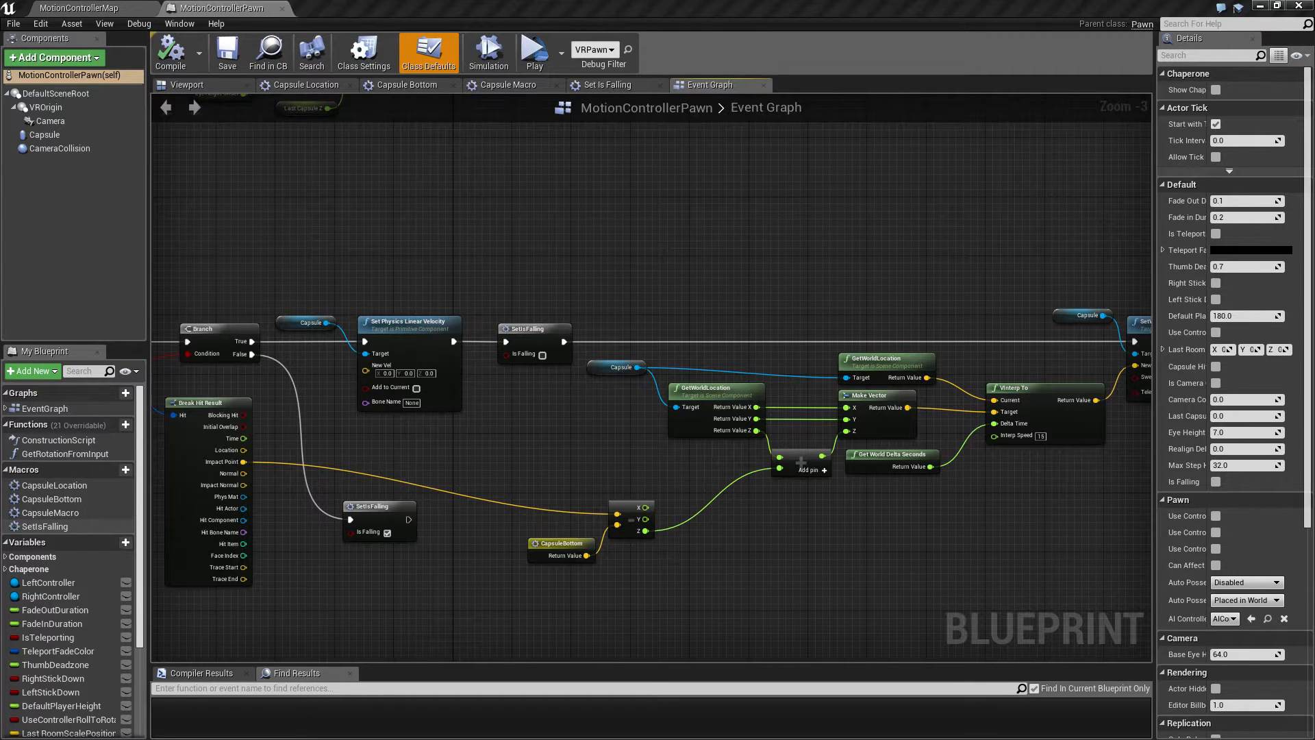
Step: Add the CapsuleBottom macro, a MaxStepHeight value and a > comparison node
left_click(533, 49)
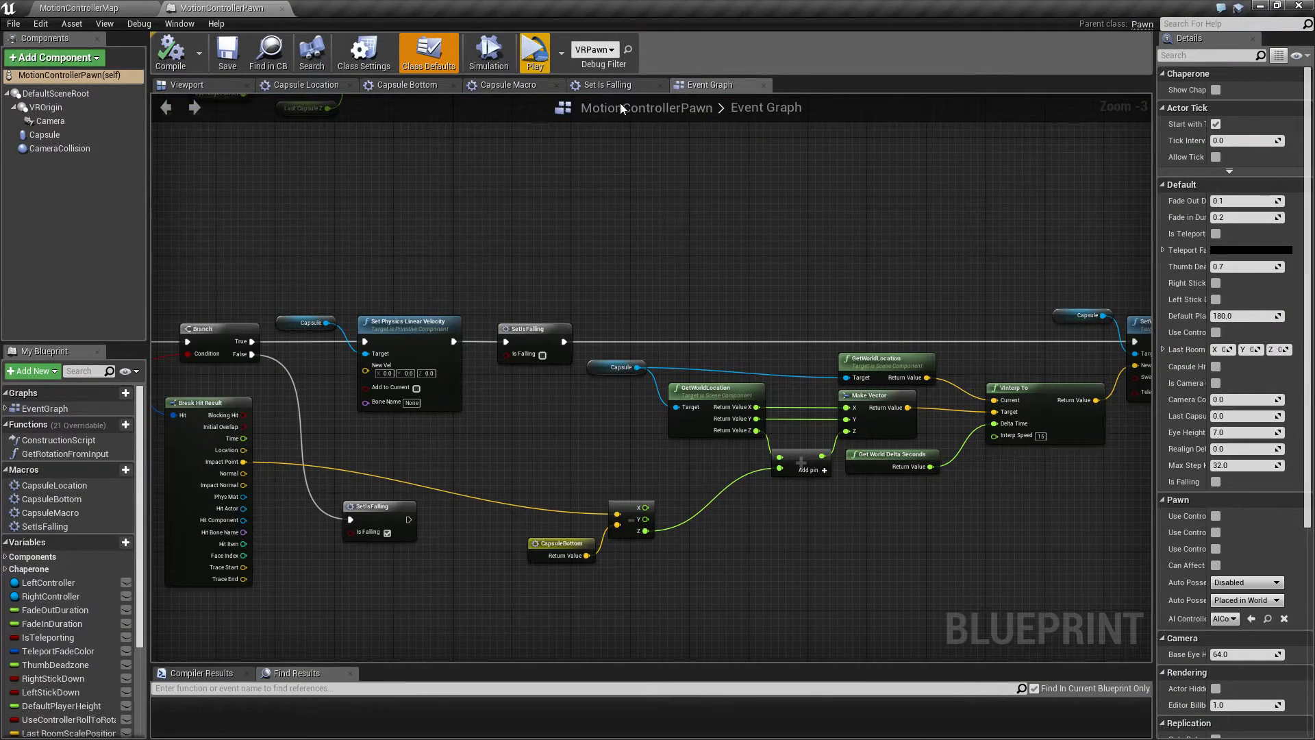
mouse_move(256, 276)
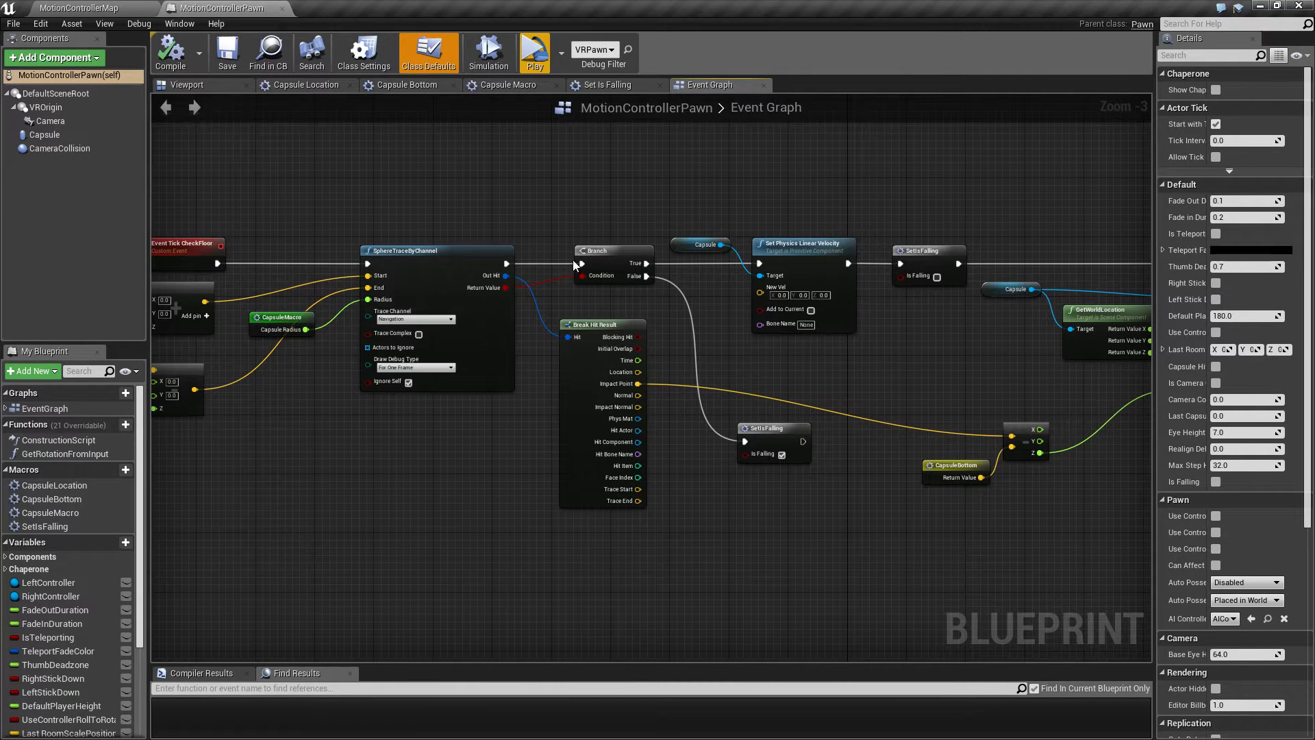
mouse_move(717, 340)
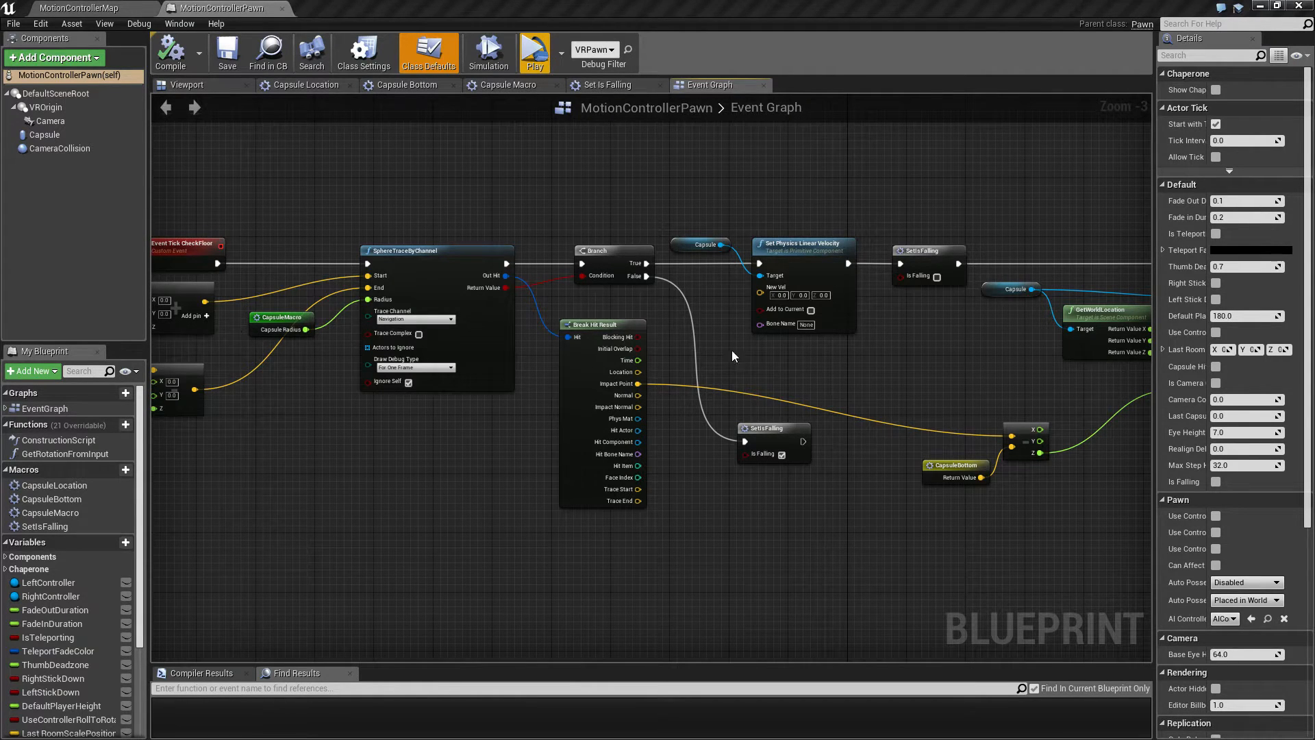
mouse_move(640, 352)
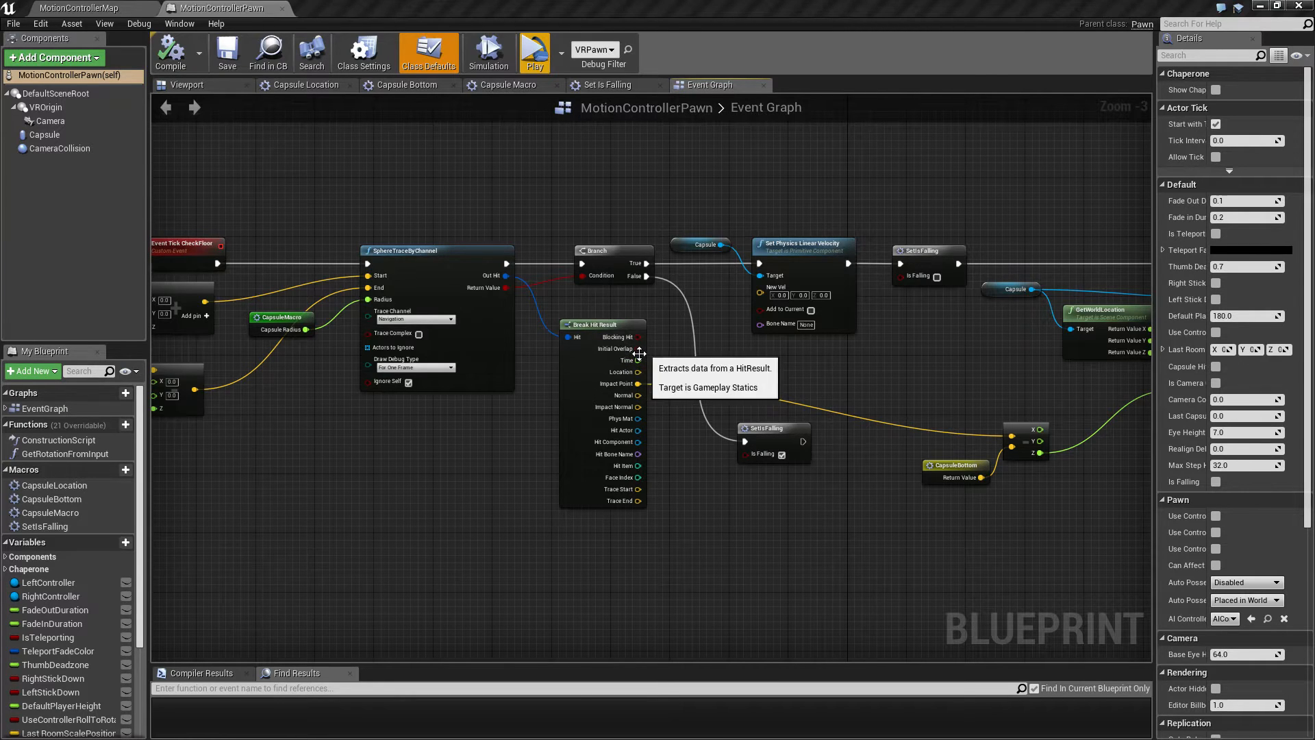
mouse_move(732, 372)
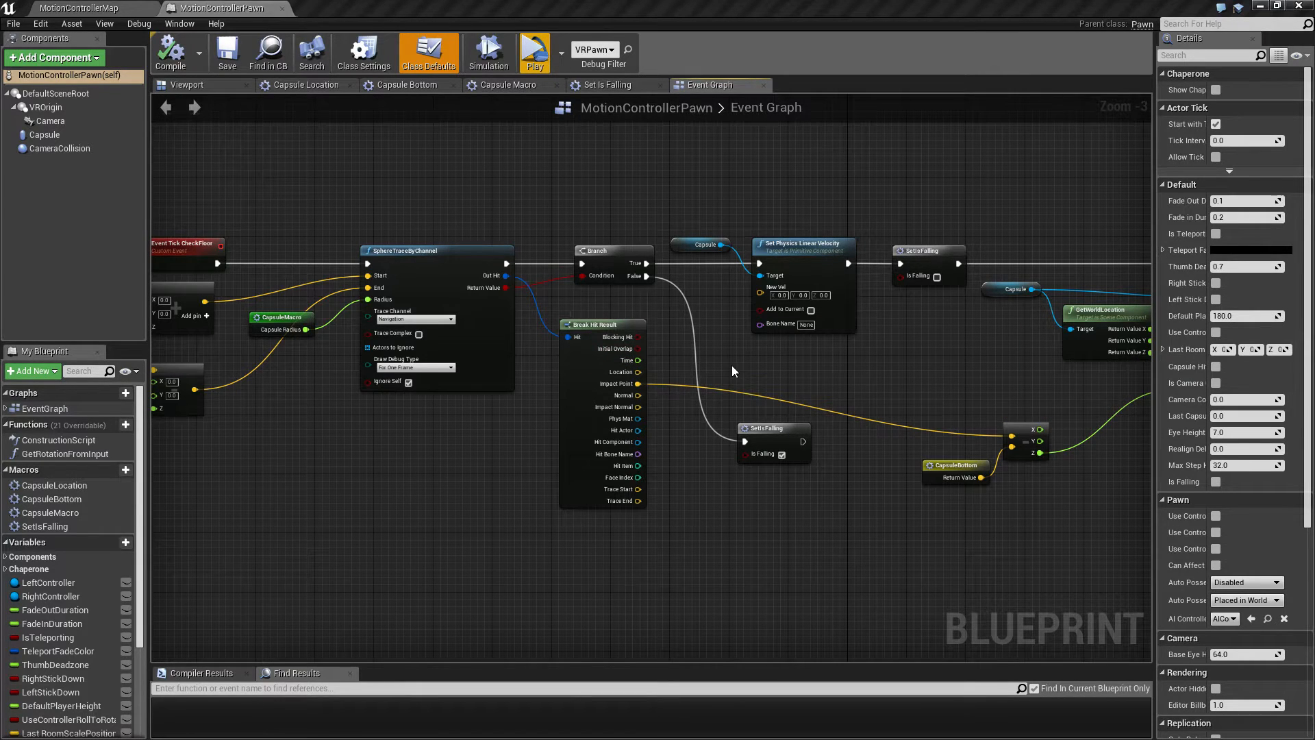
mouse_move(646, 370)
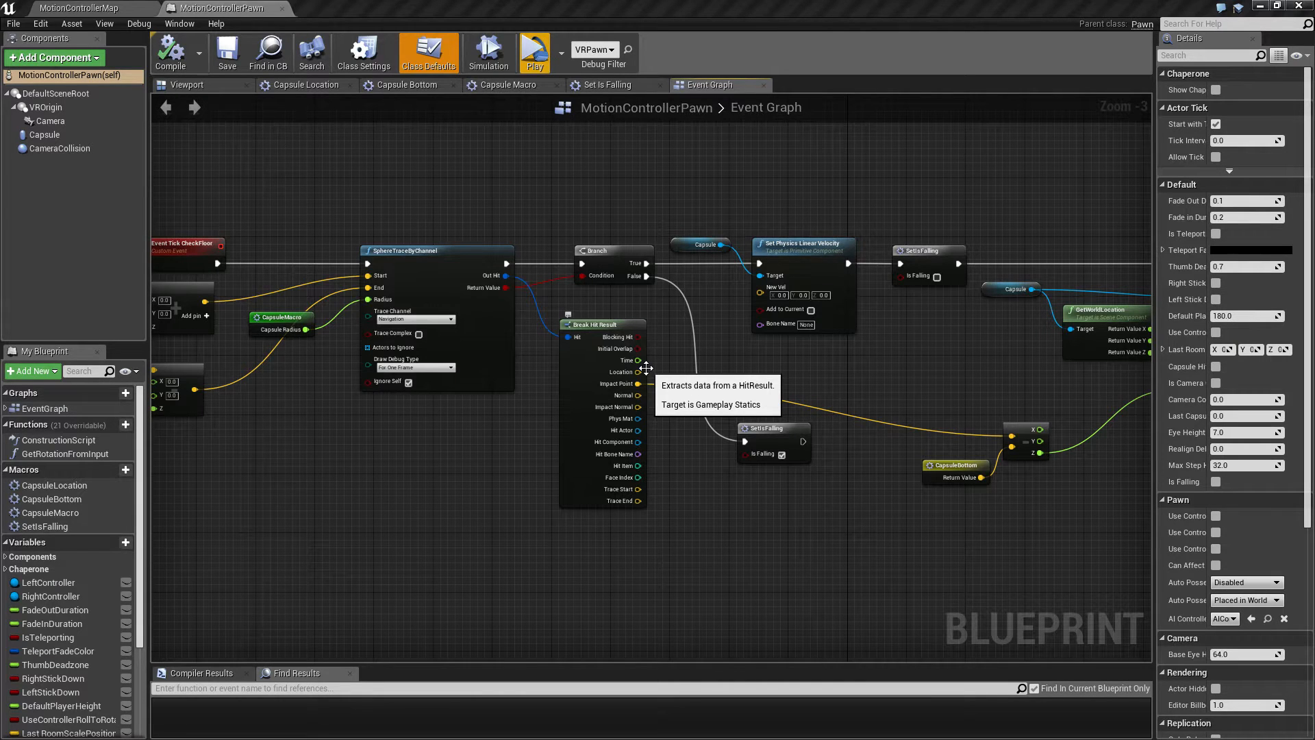
mouse_move(644, 371)
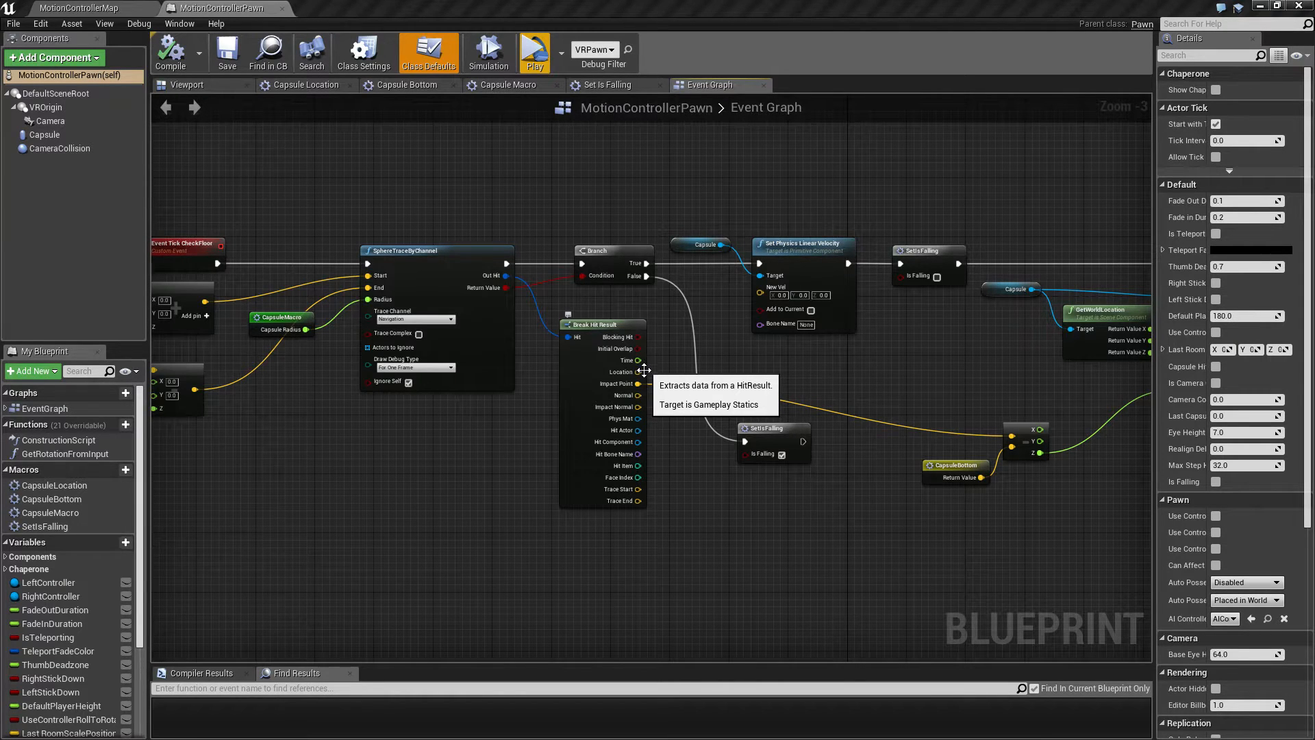
mouse_move(71, 542)
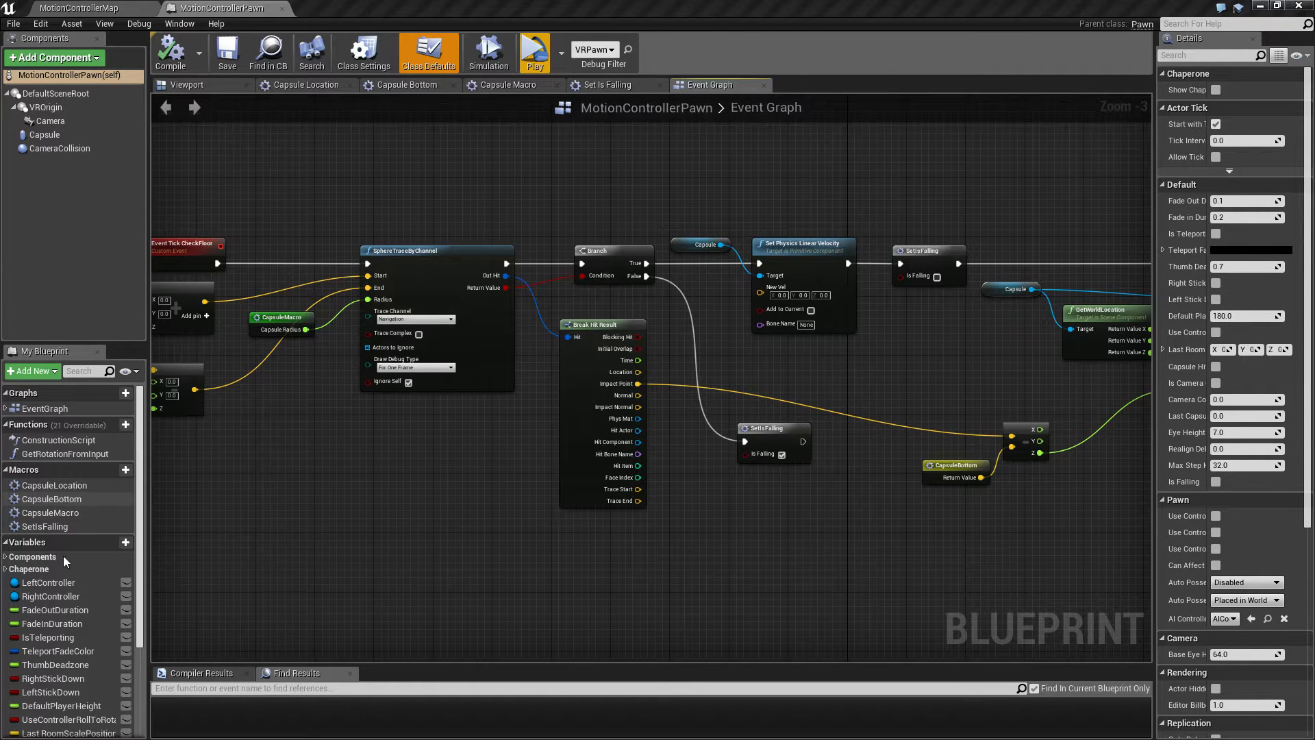
mouse_move(52, 498)
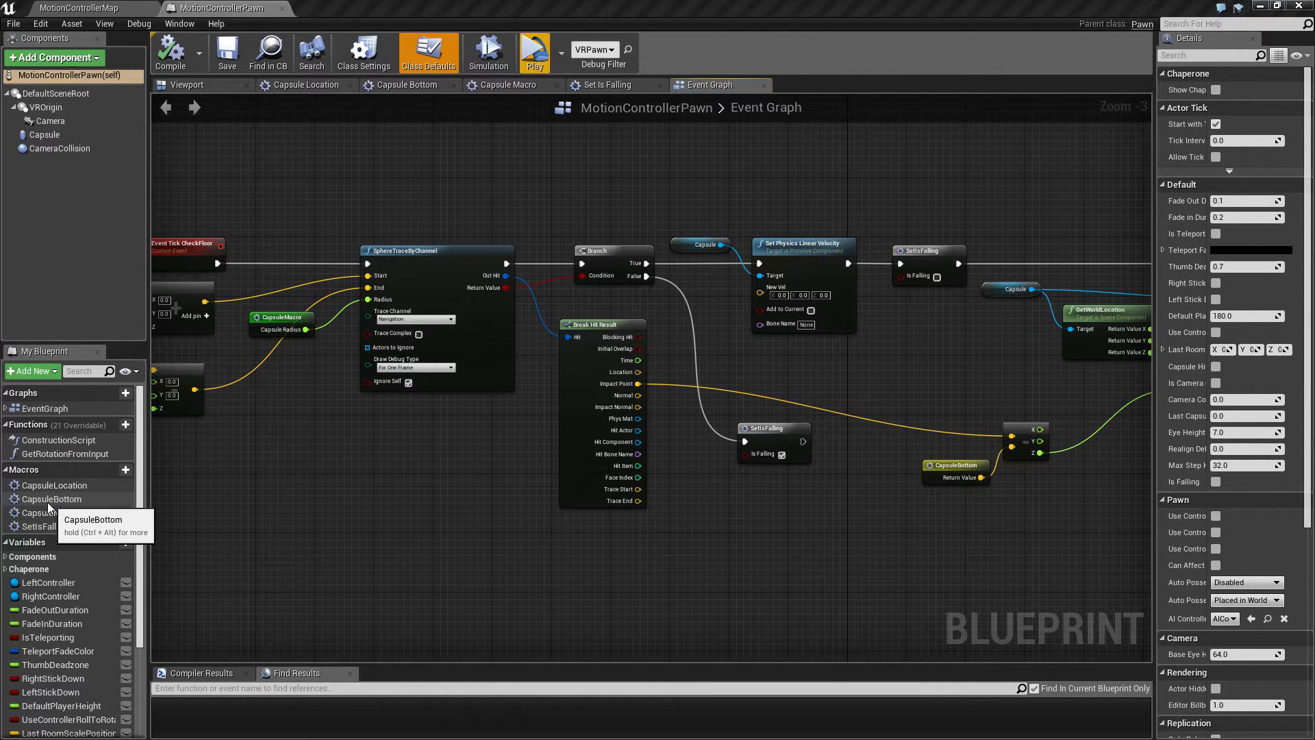
left_click(55, 498)
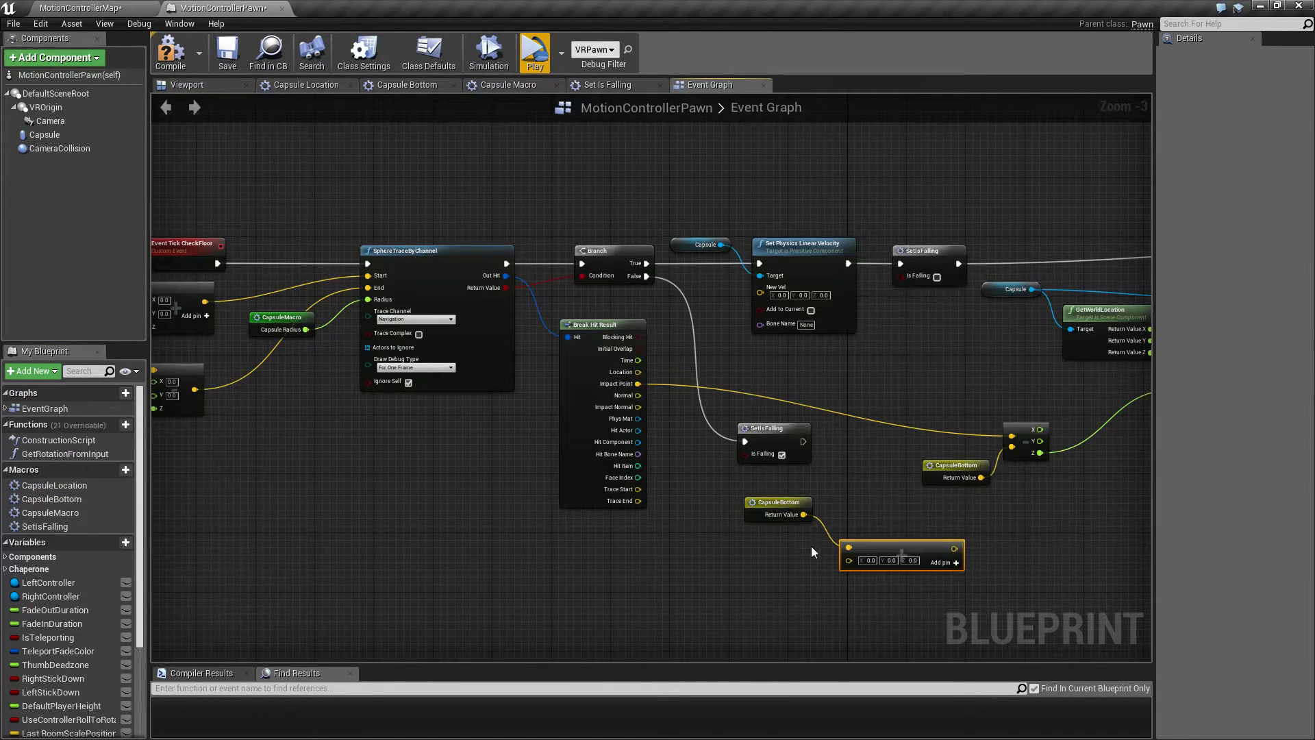
mouse_move(646, 629)
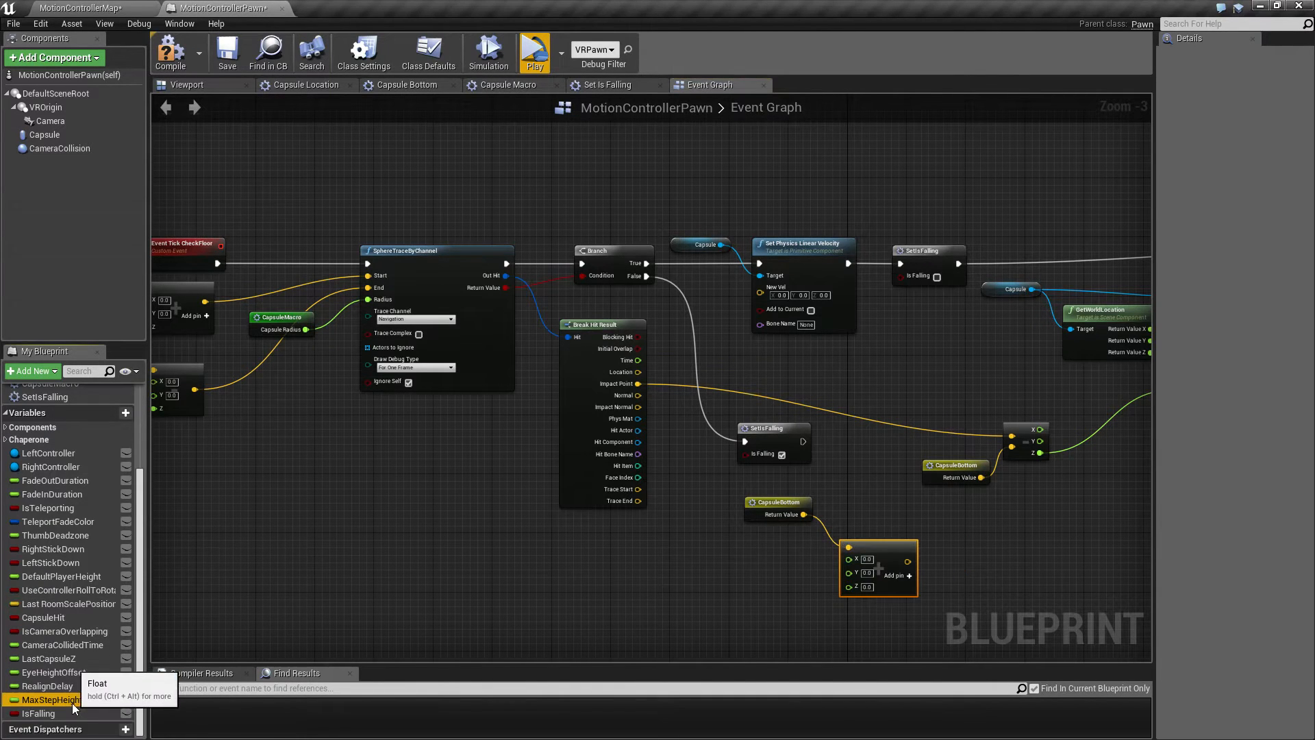
left_click_drag(53, 699, 783, 598)
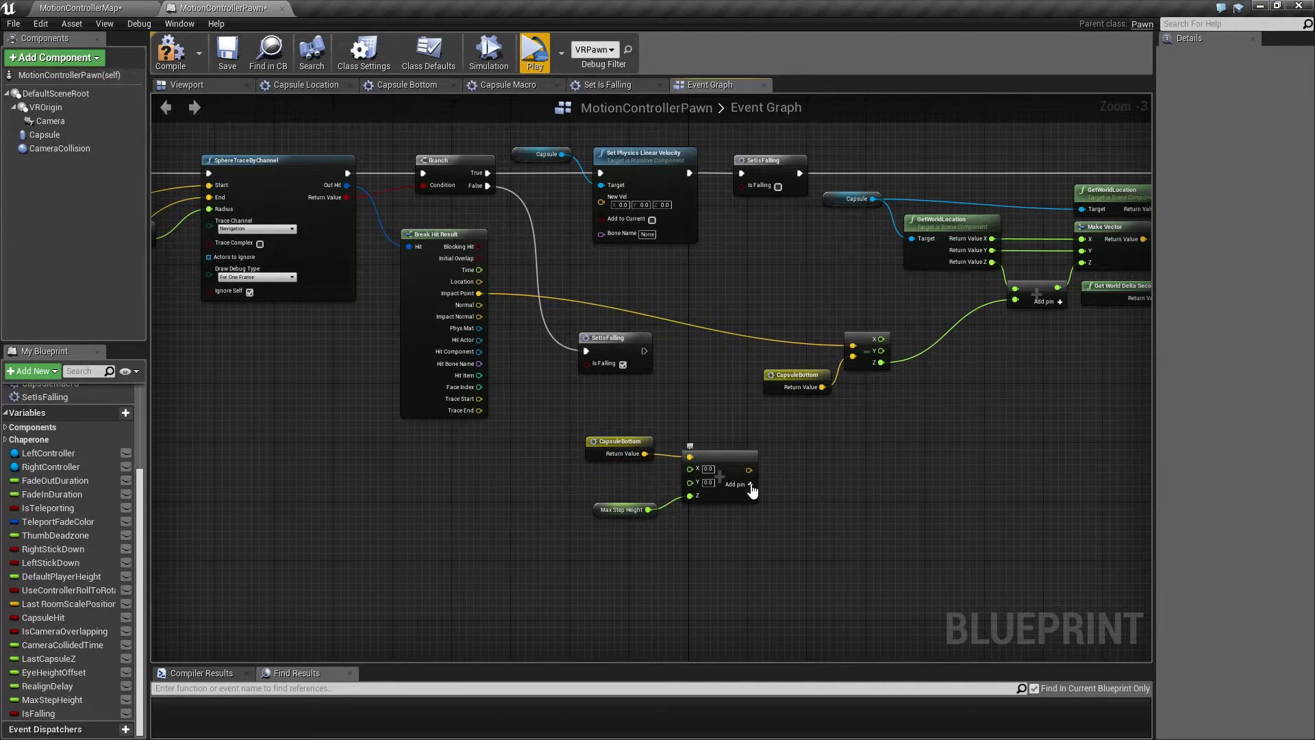
left_click(720, 478)
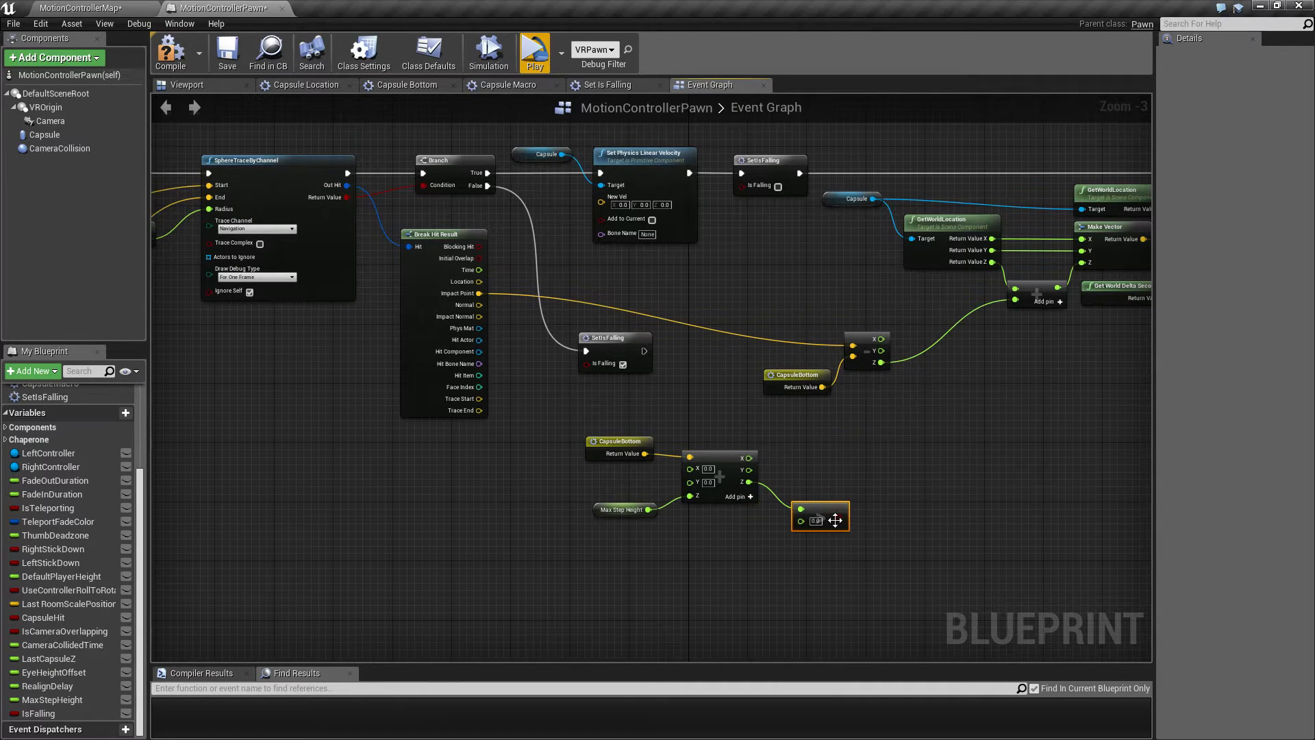
mouse_move(459, 294)
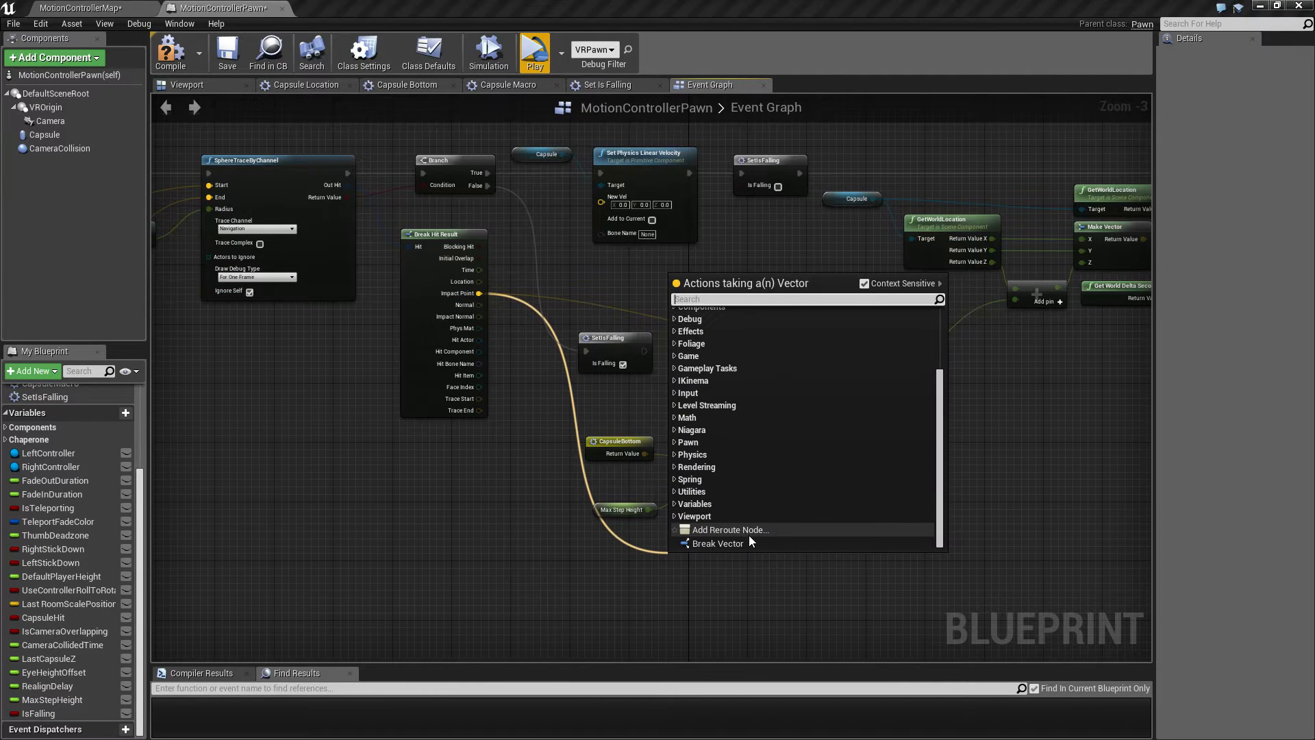
mouse_move(717, 543)
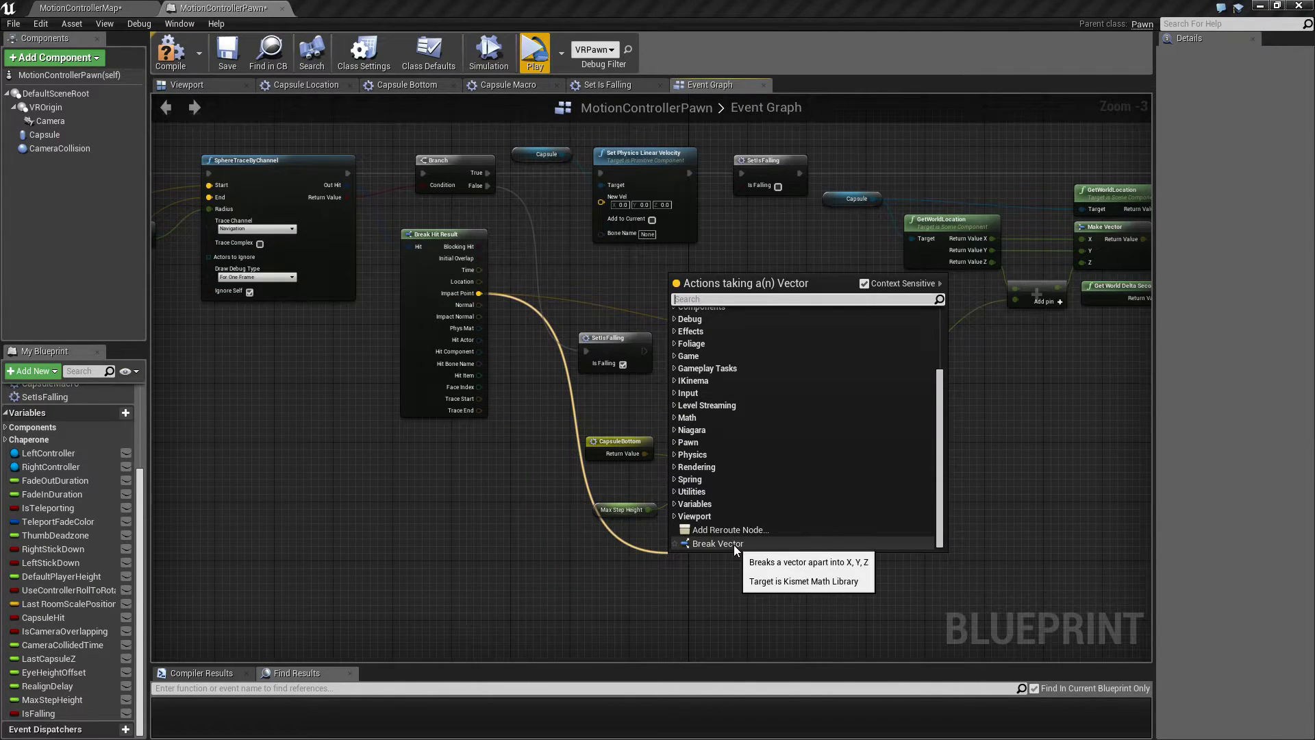
Step: Split Impact Point into X, Y, Z, add an AND node, and box-select the check nodes
left_click(715, 543)
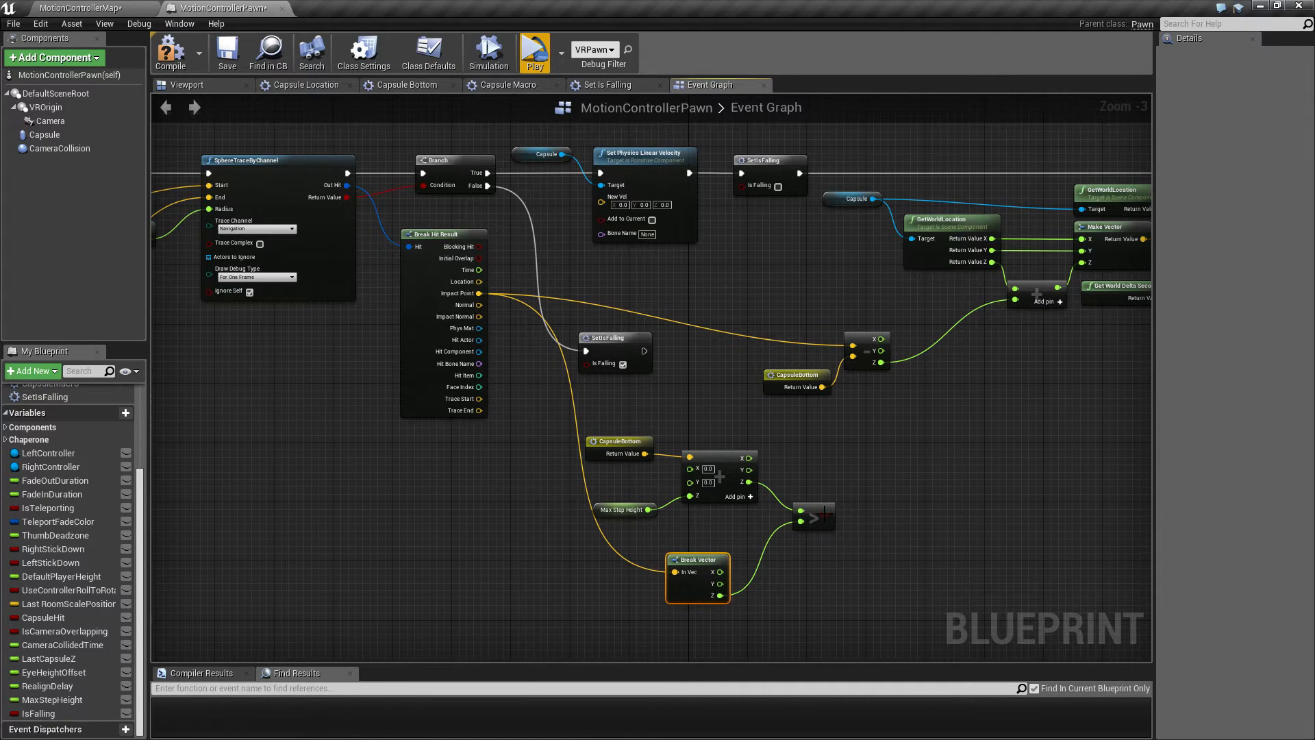
left_click_drag(826, 513, 906, 490)
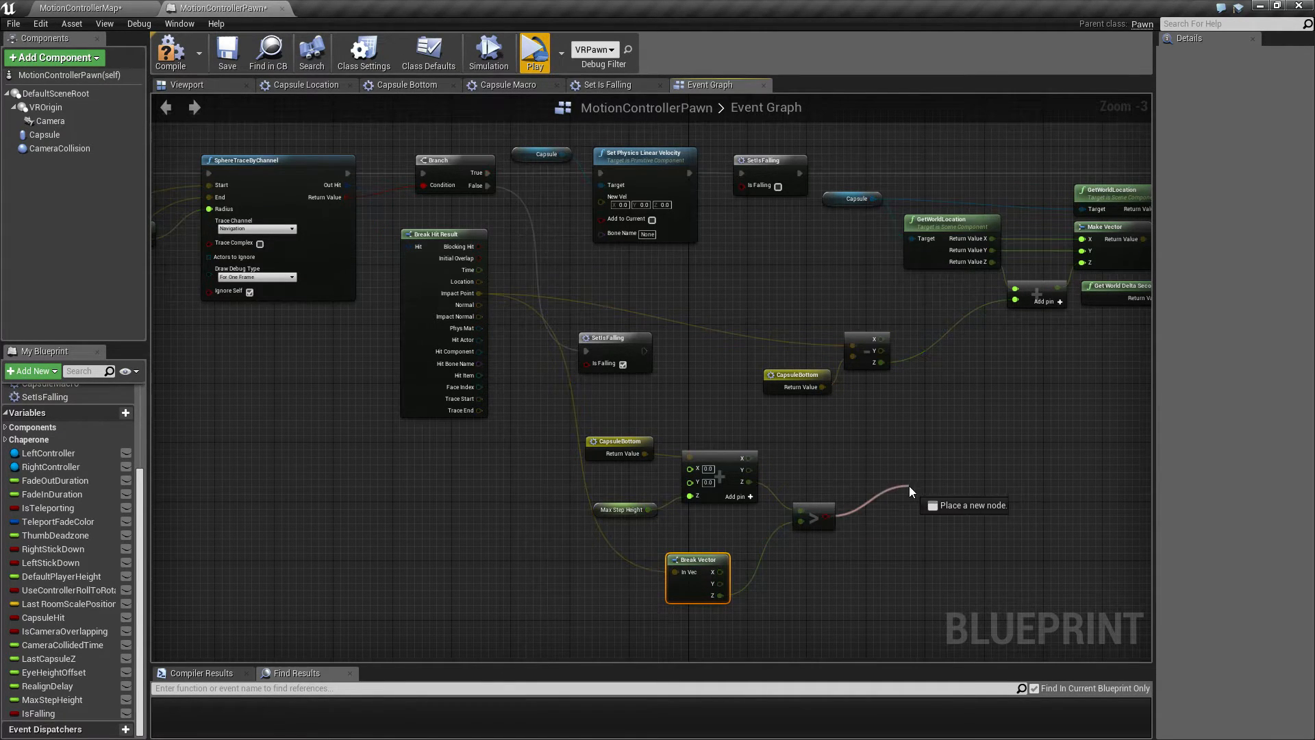
type("and")
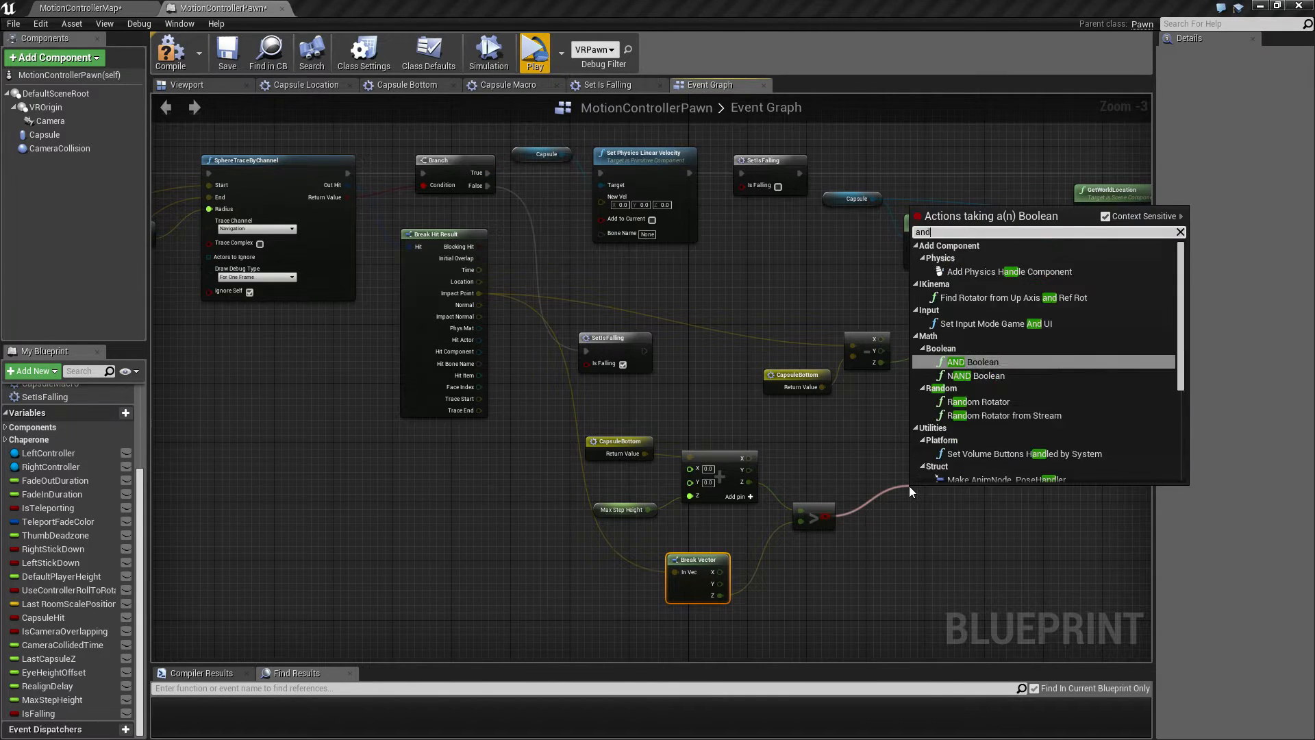
left_click(979, 362)
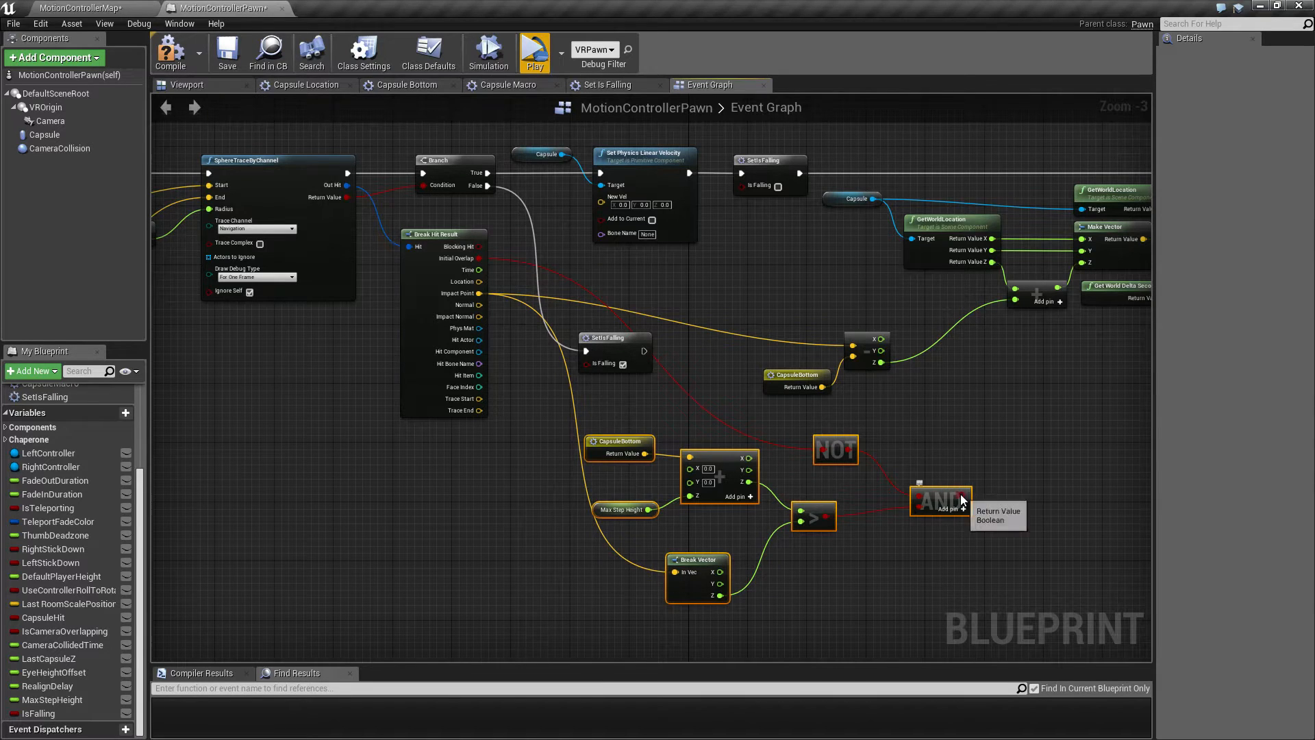
left_click_drag(965, 500, 1020, 474)
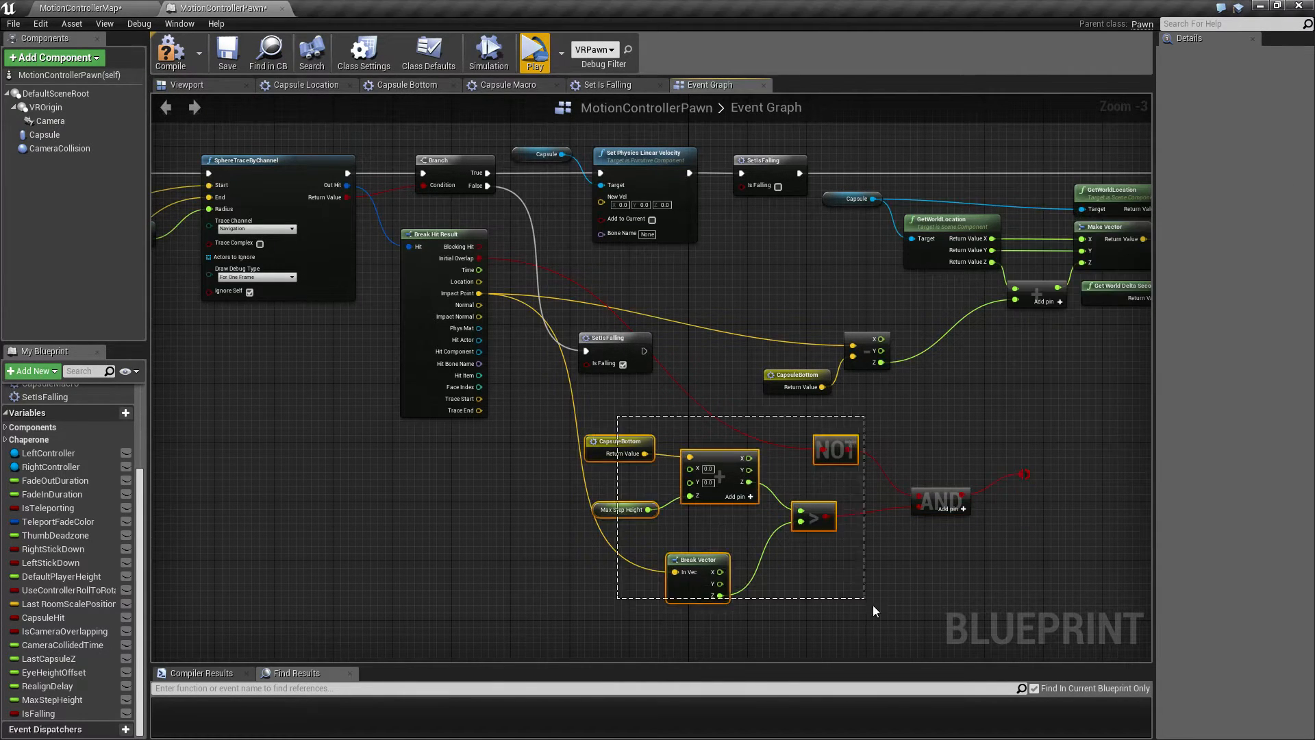
Step: Collapse the selected nodes to a macro named IsUnderMaxStepHeight and open its graph
right_click(939, 502)
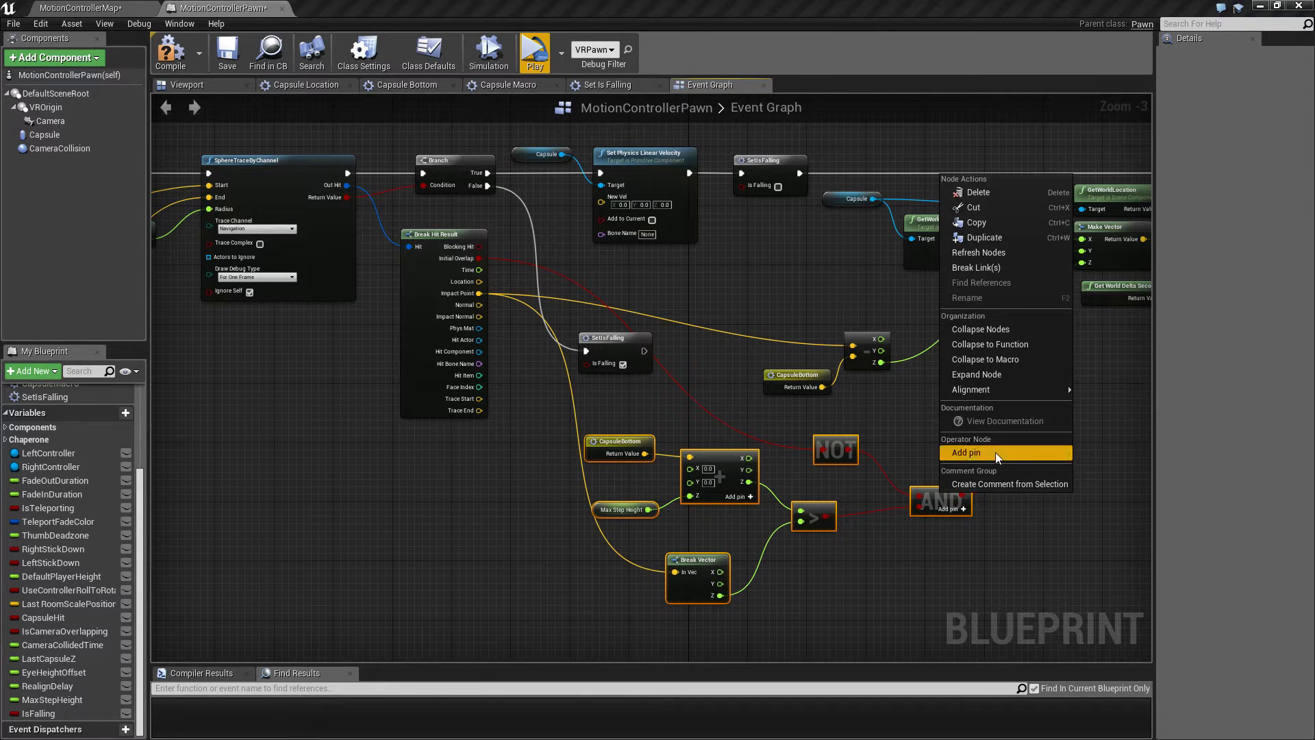
mouse_move(997, 359)
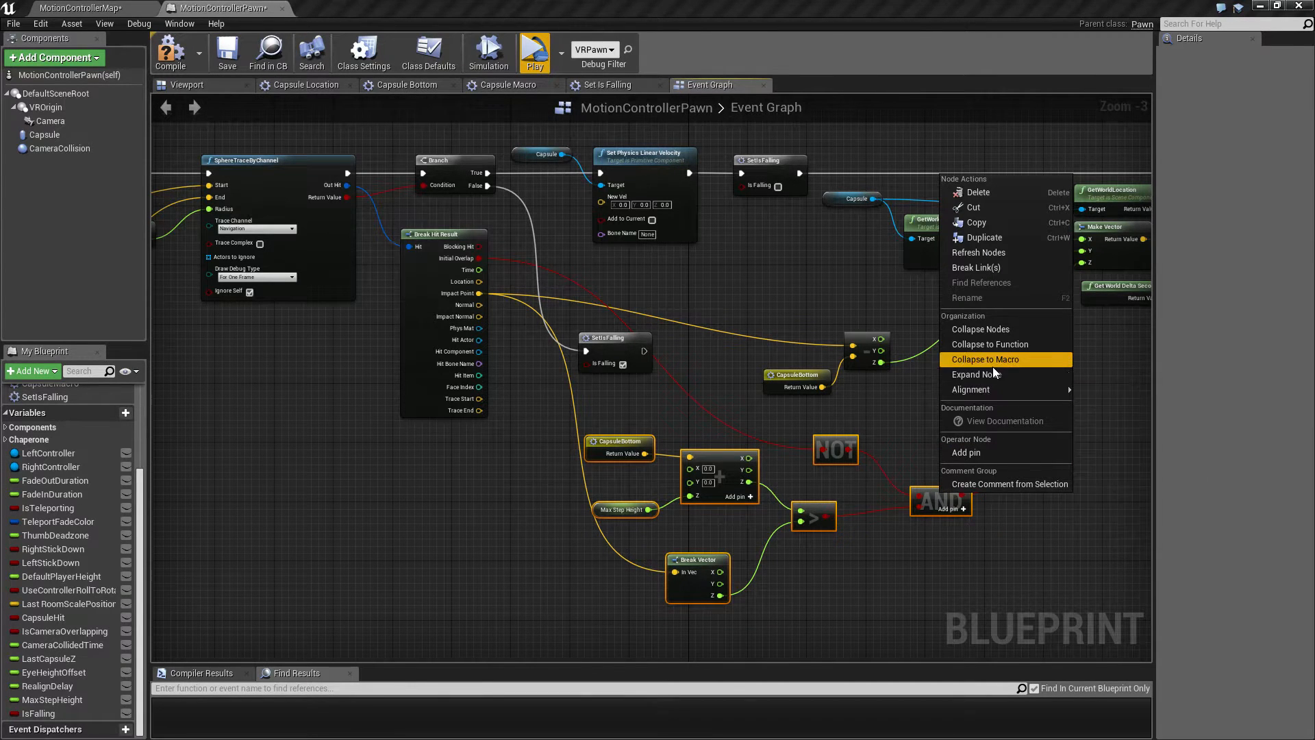
left_click(987, 359)
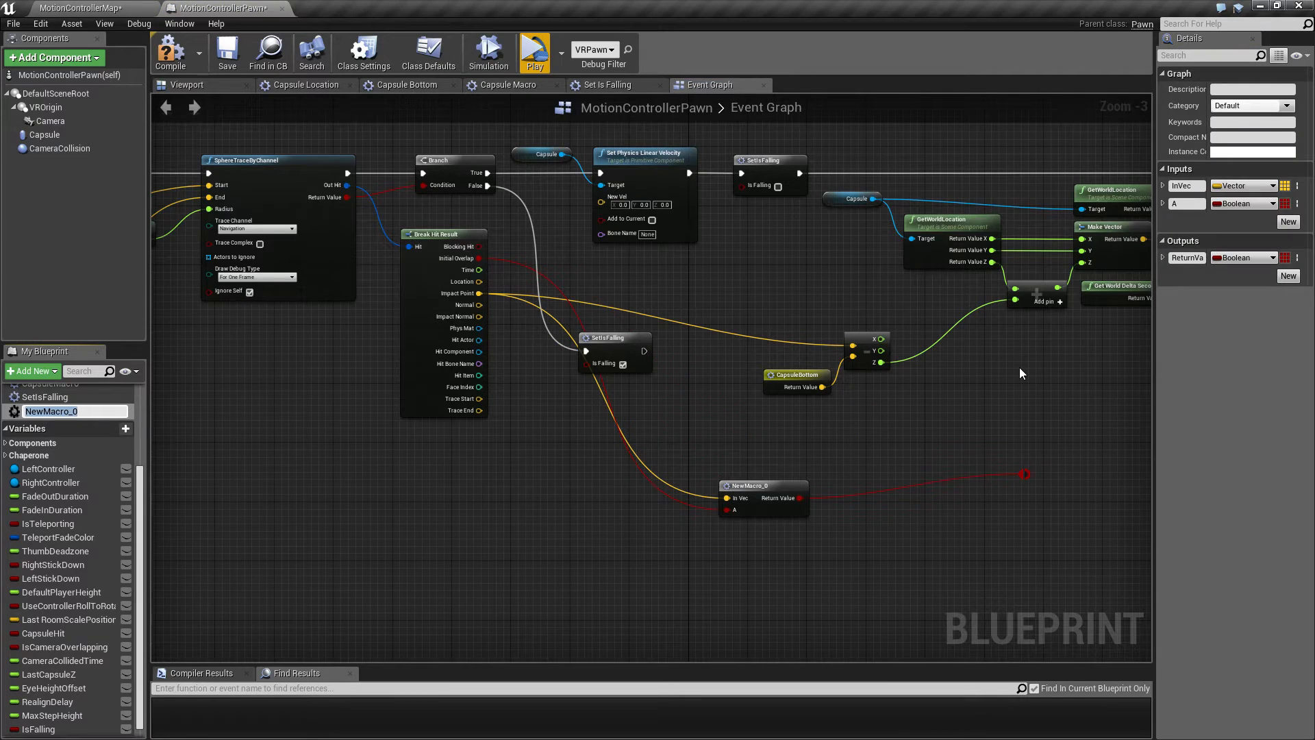
type("IsUnderMaxS")
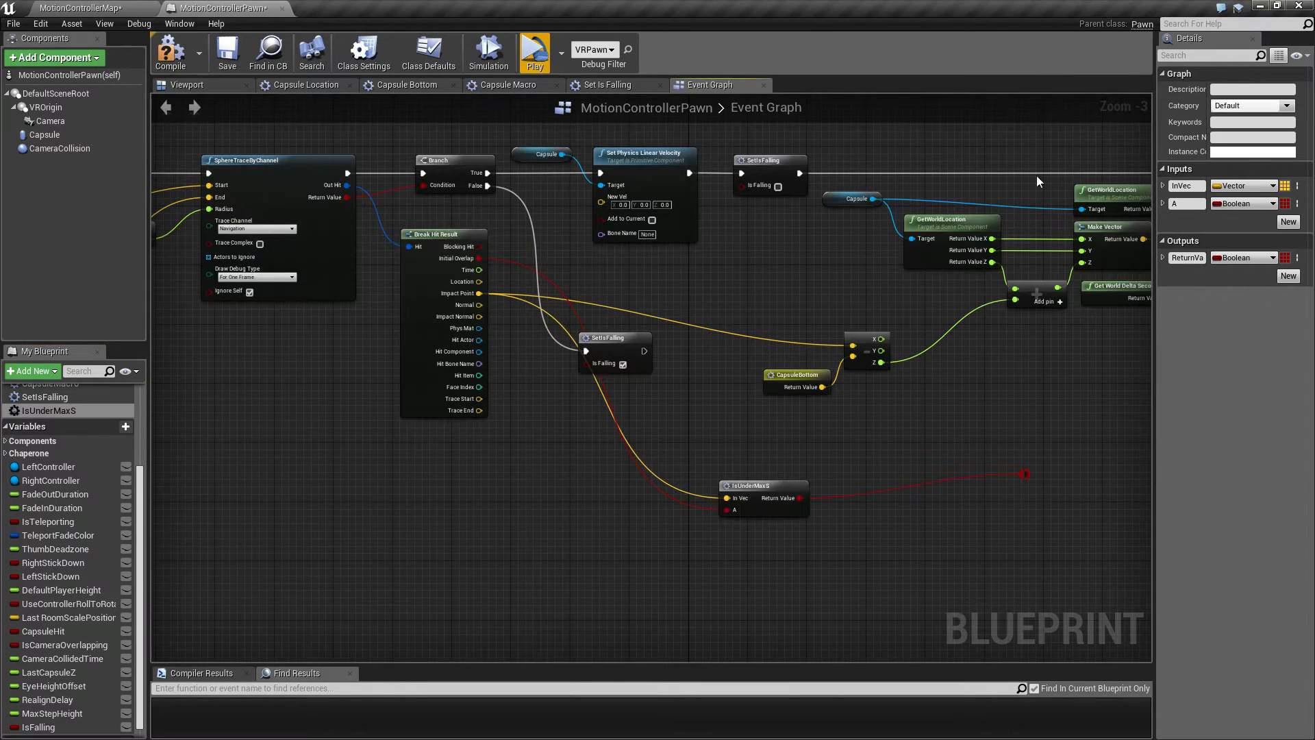
left_click(761, 485)
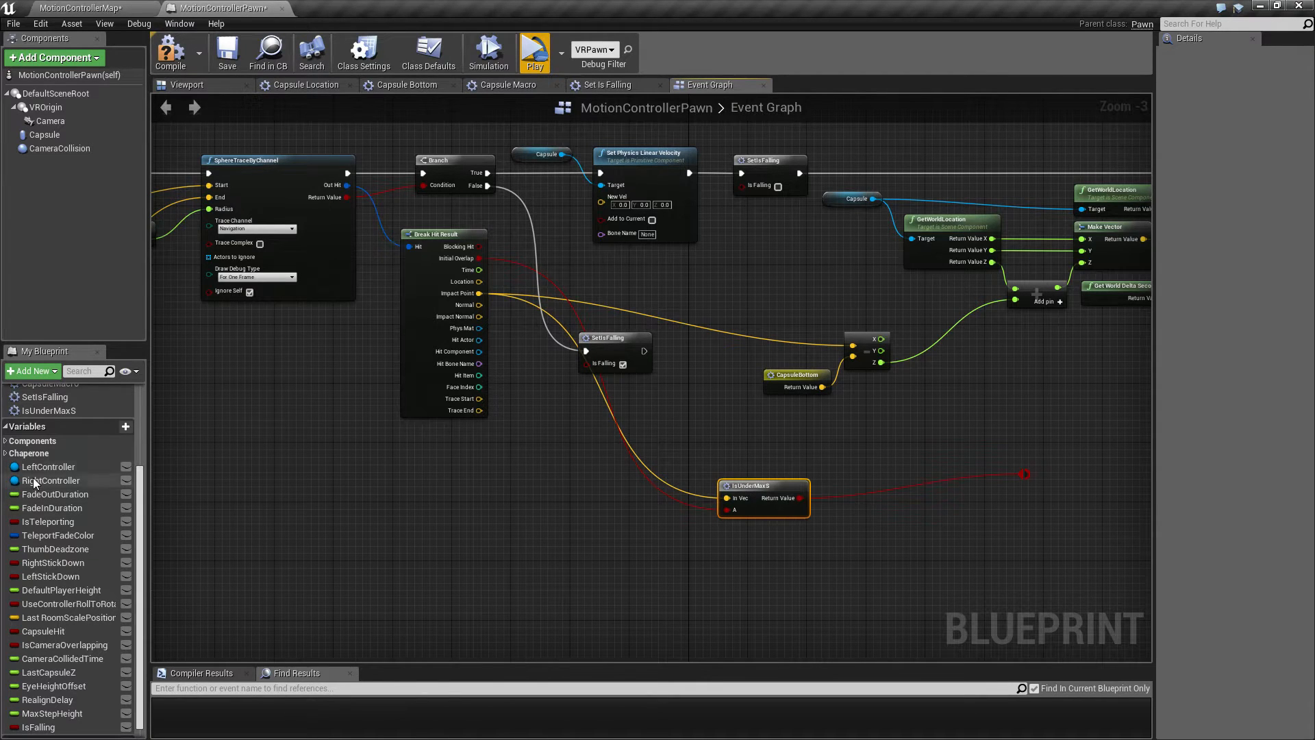
left_click(46, 411)
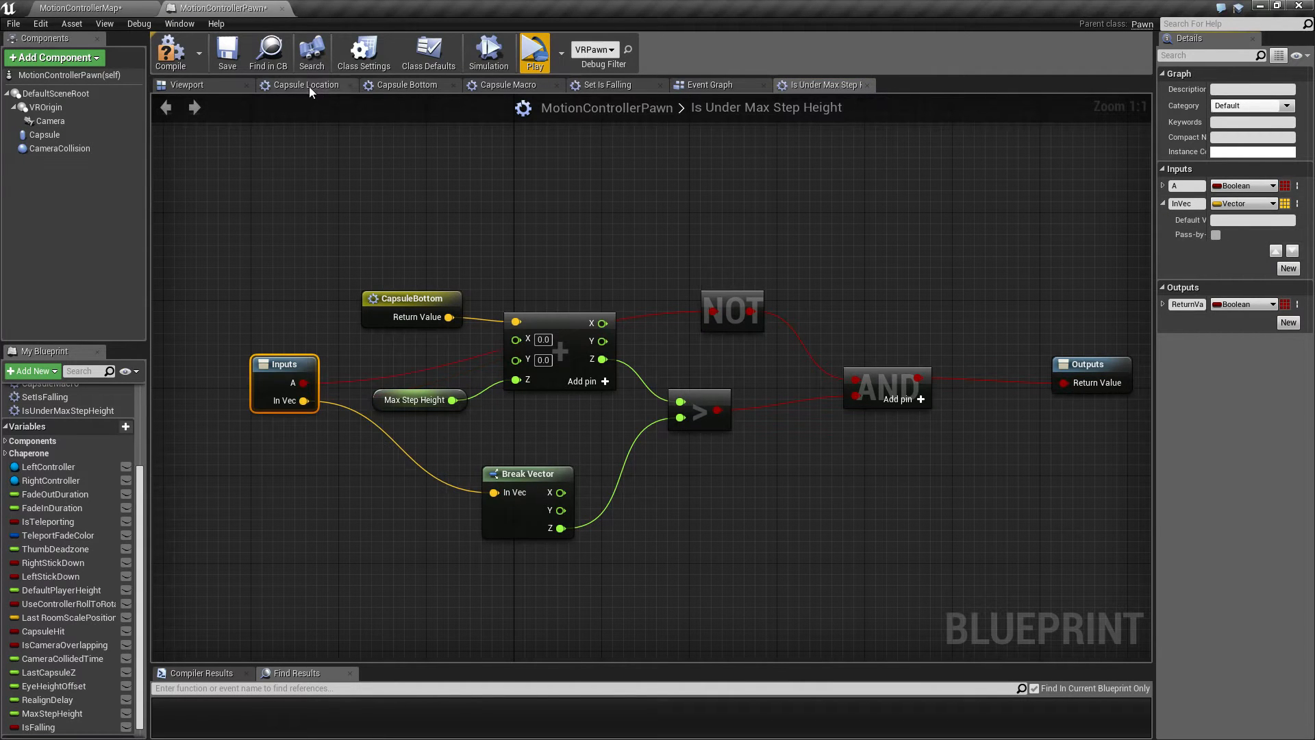
Step: Return from the IsUnderMaxStepHeight macro graph to the event graph
left_click(709, 83)
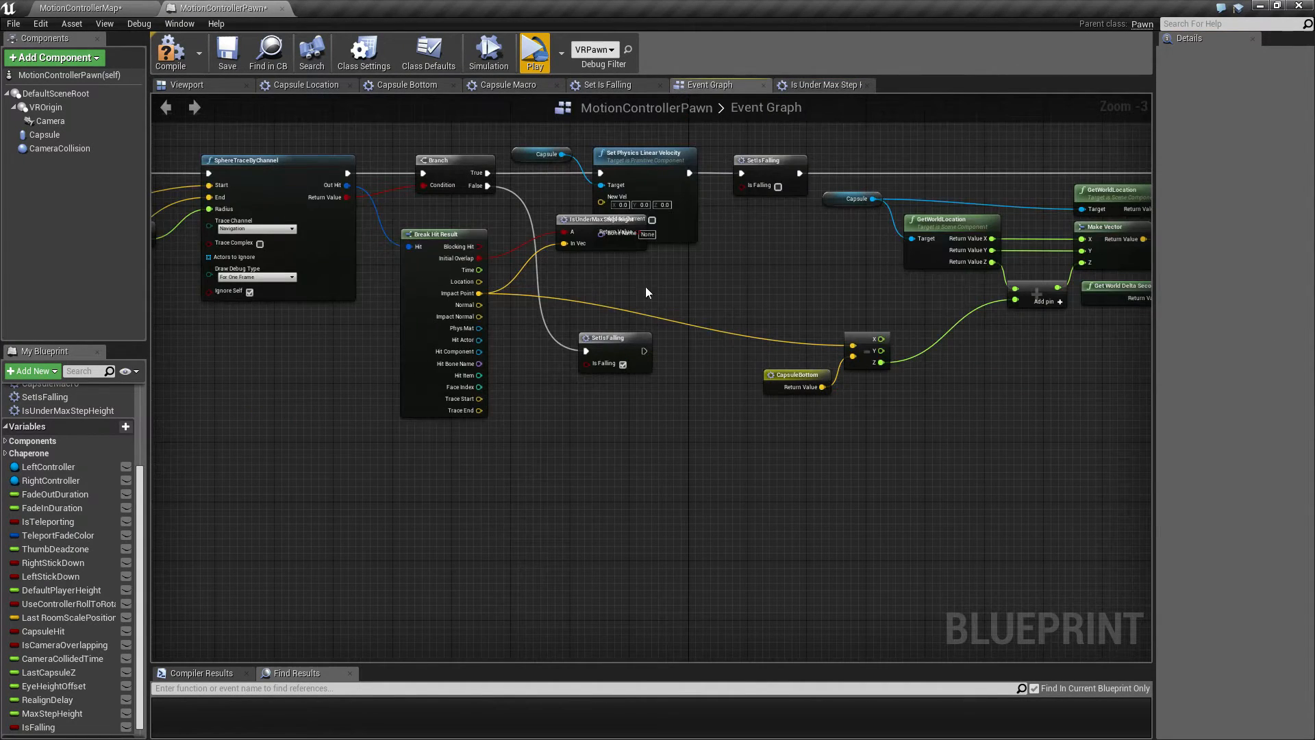
mouse_move(633, 160)
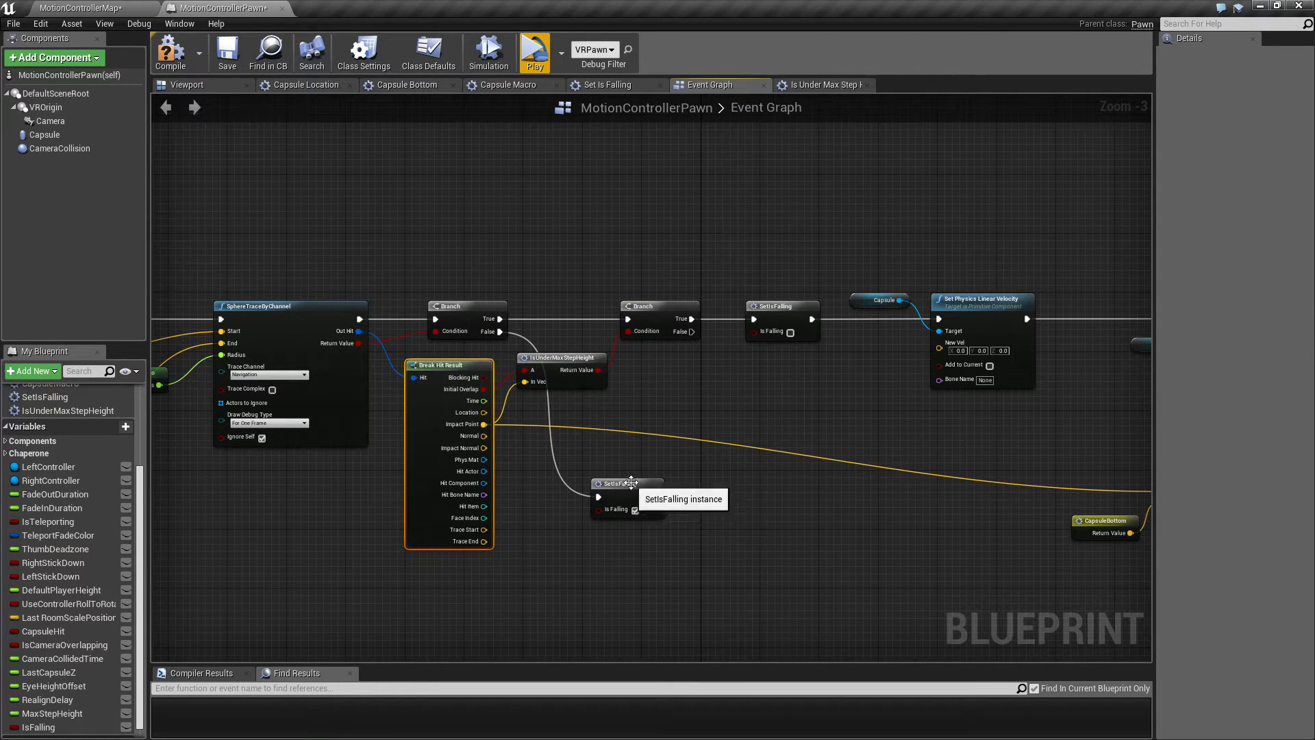
mouse_move(693, 457)
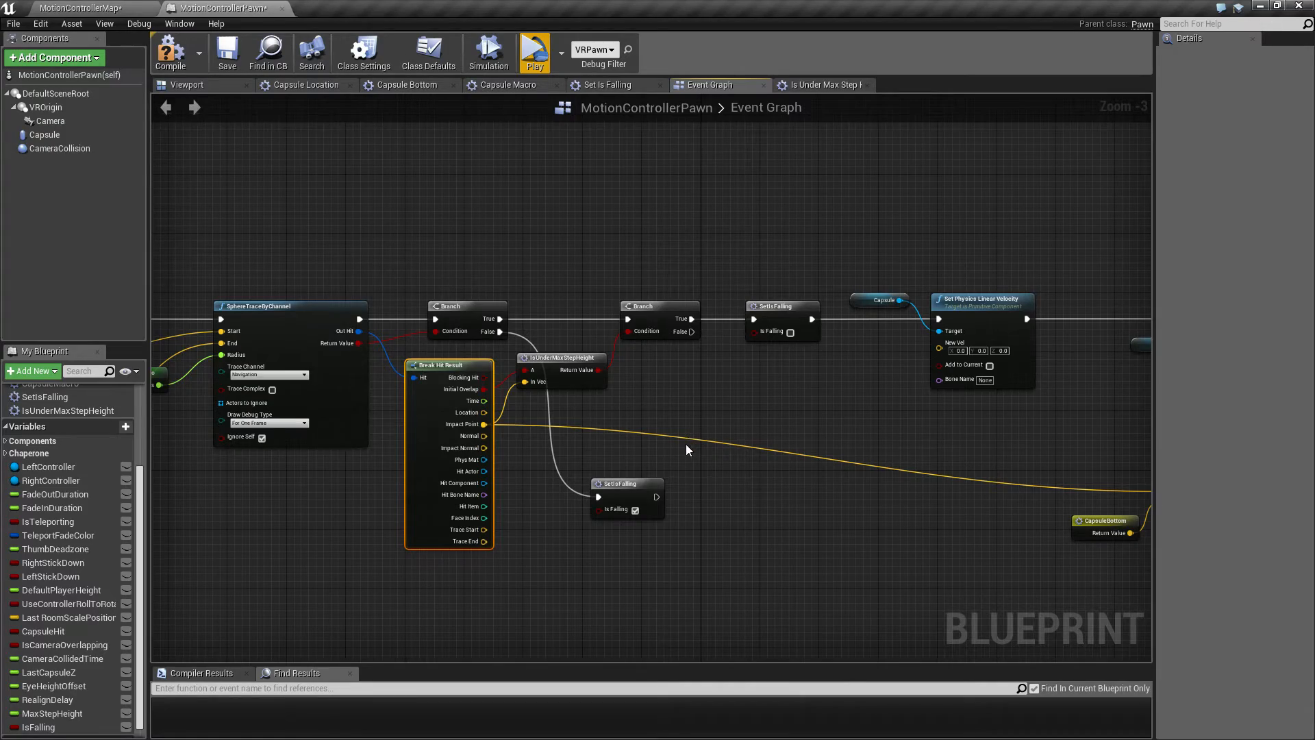
Step: Scroll to the Capsule Hit SphereTraceByChannel and search 'bre' from its Out Hit pin
scroll("down", 3)
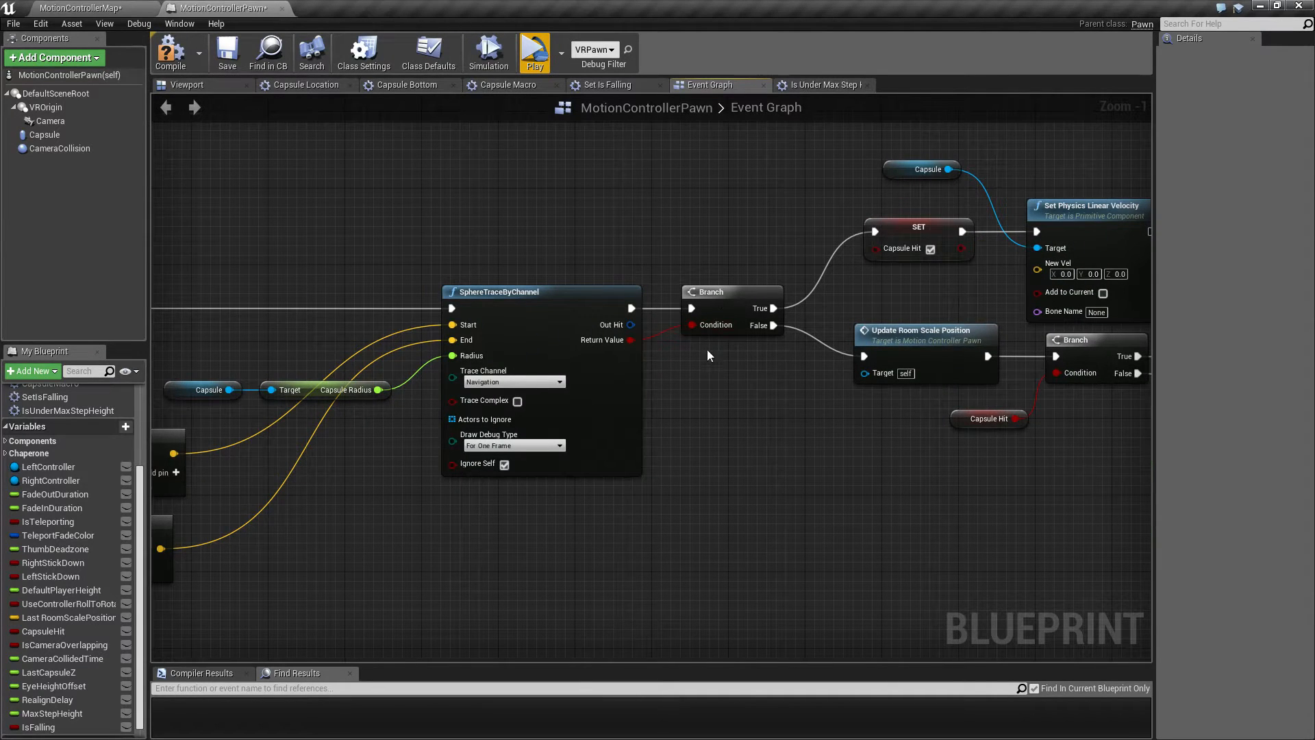
mouse_move(816, 172)
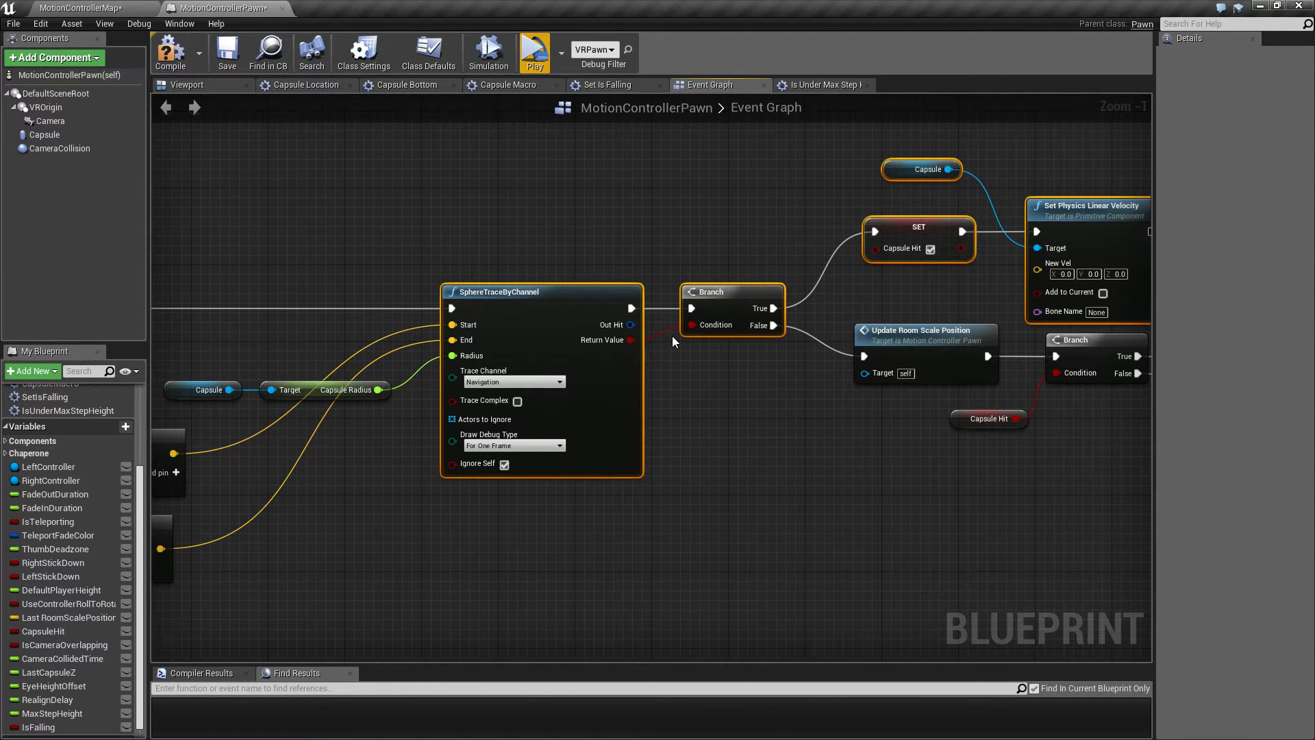
scroll("down", 3)
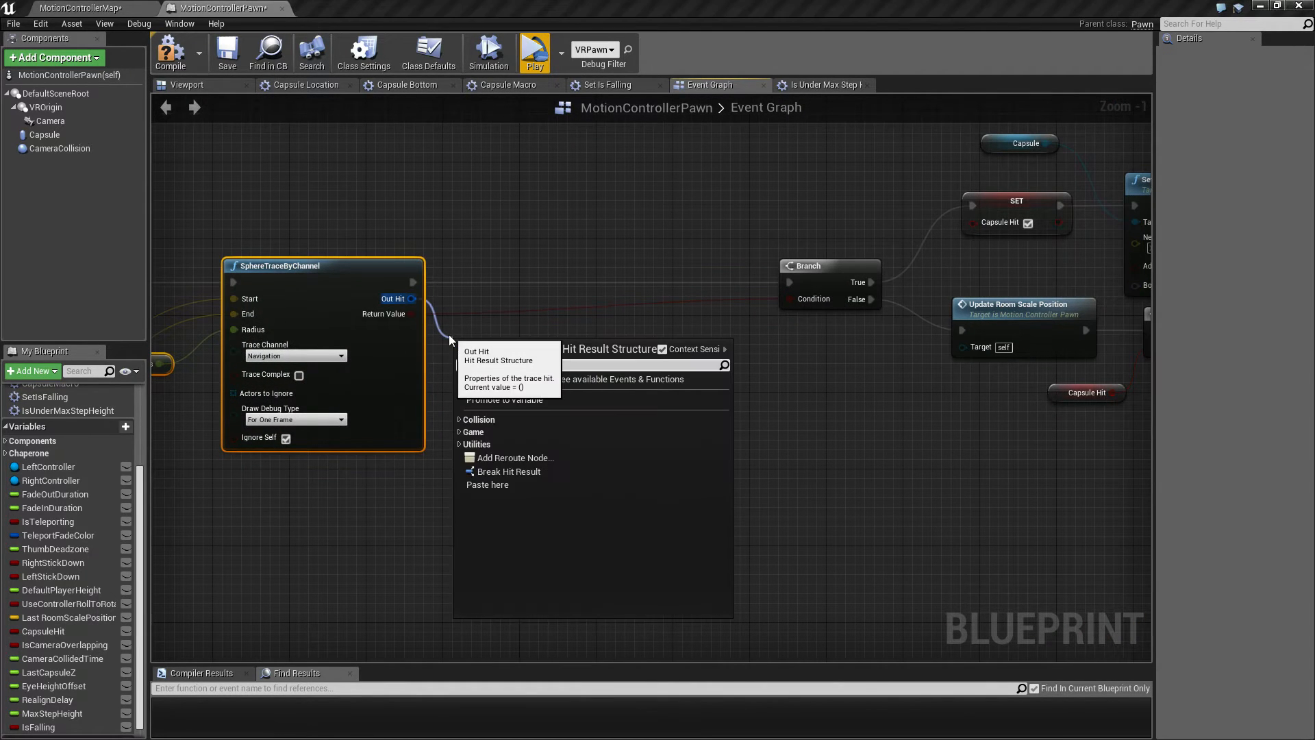
type("bre")
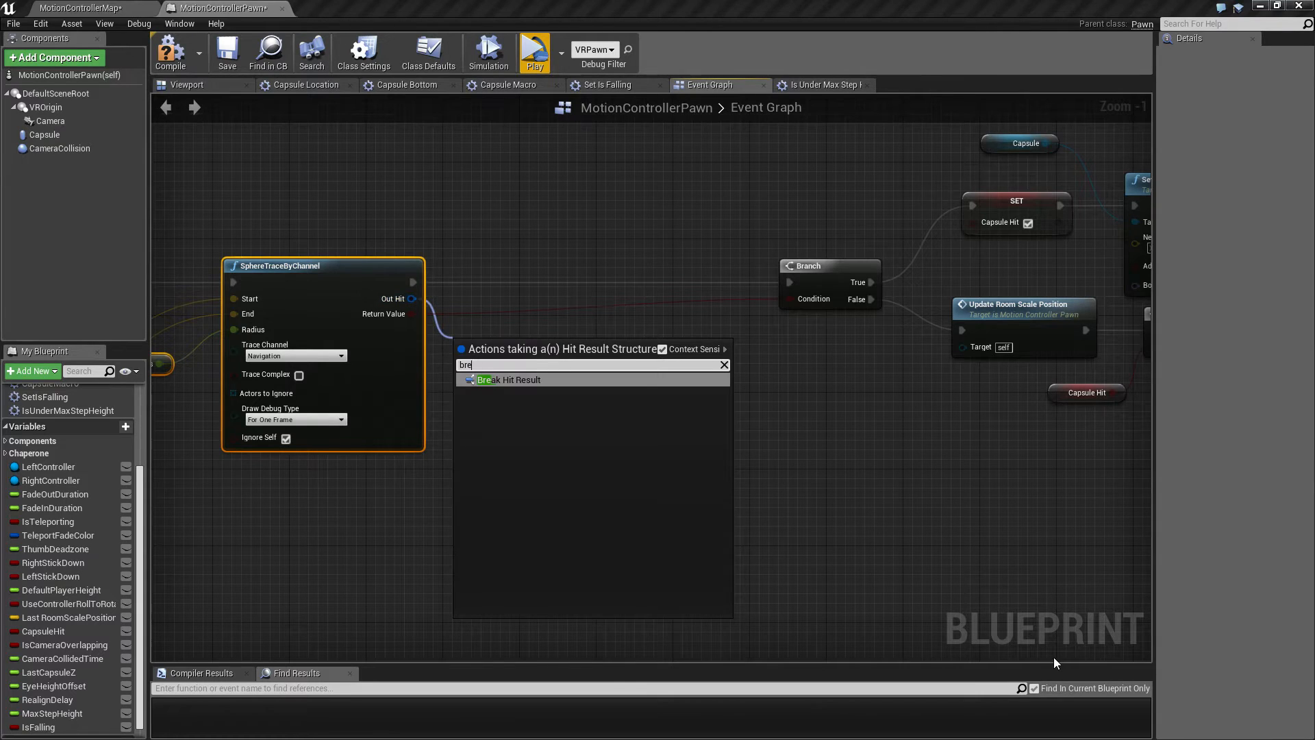
Step: Add a Break Hit Result node on the Capsule Hit trace's Out Hit
left_click(509, 379)
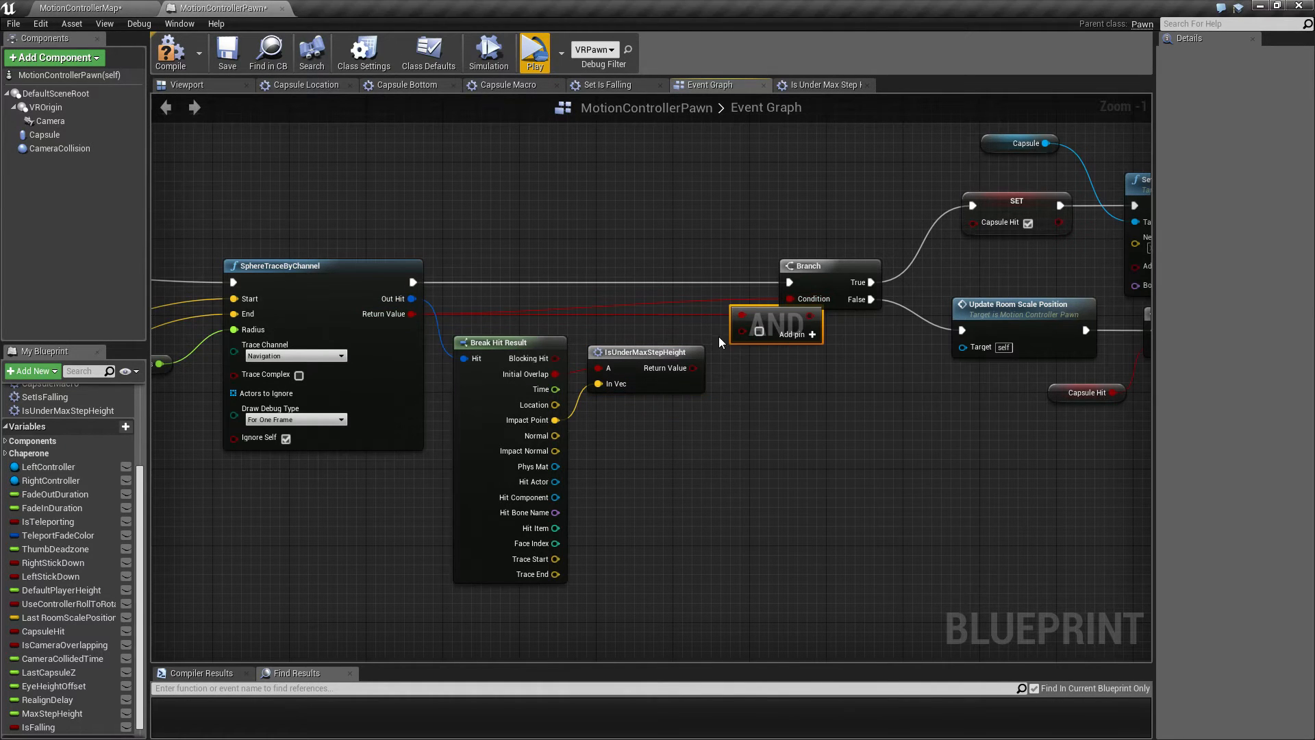
mouse_move(495, 325)
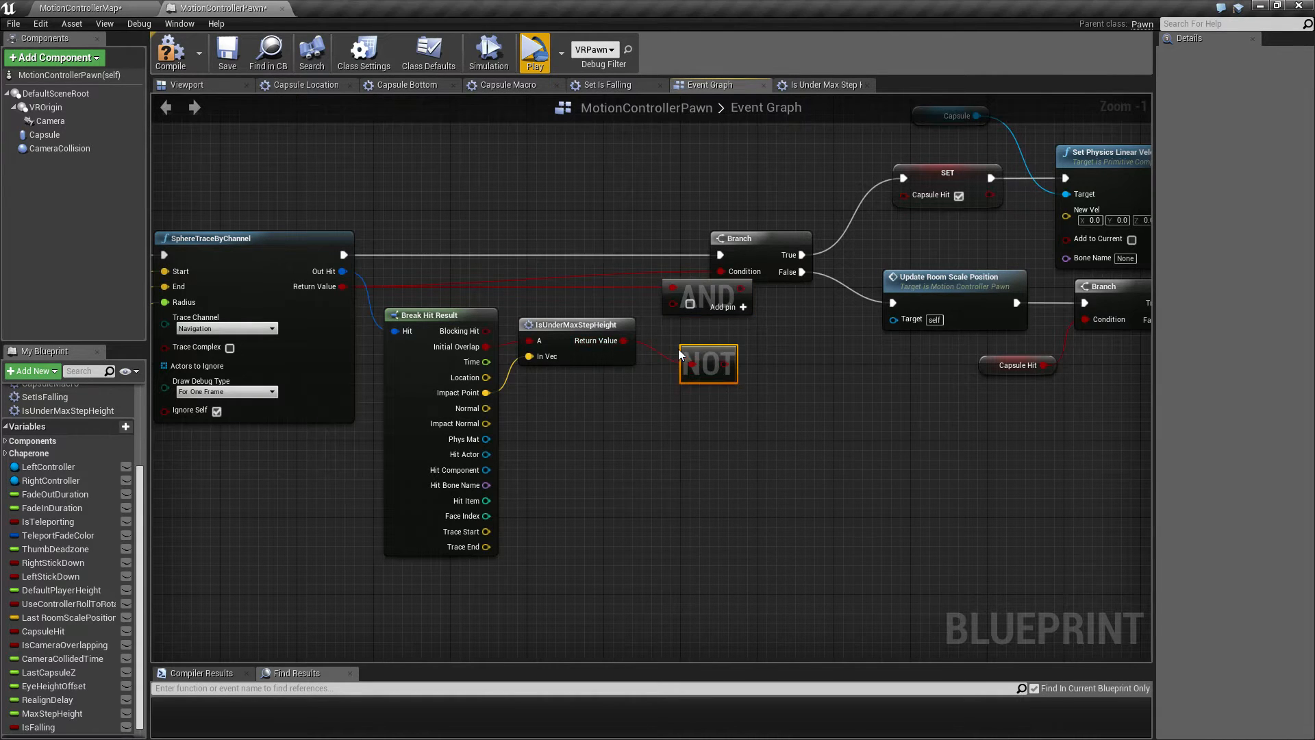
mouse_move(707, 342)
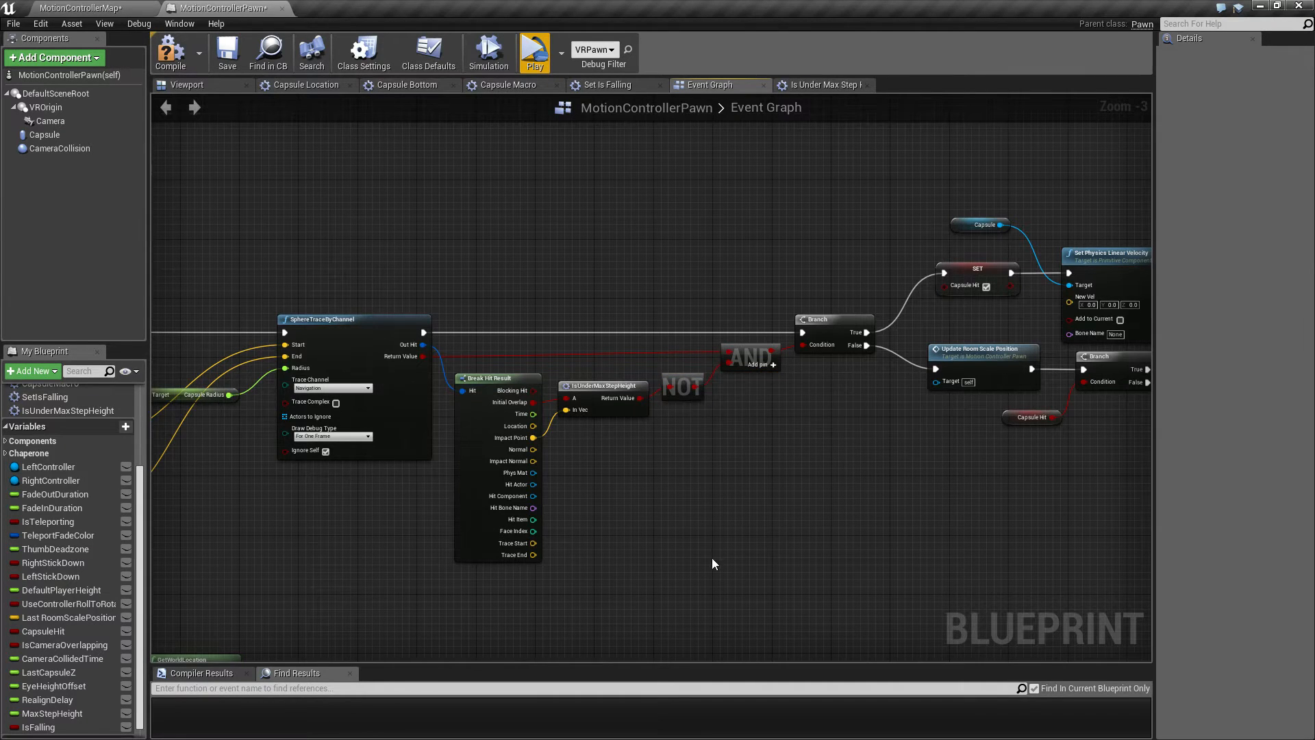
mouse_move(227, 52)
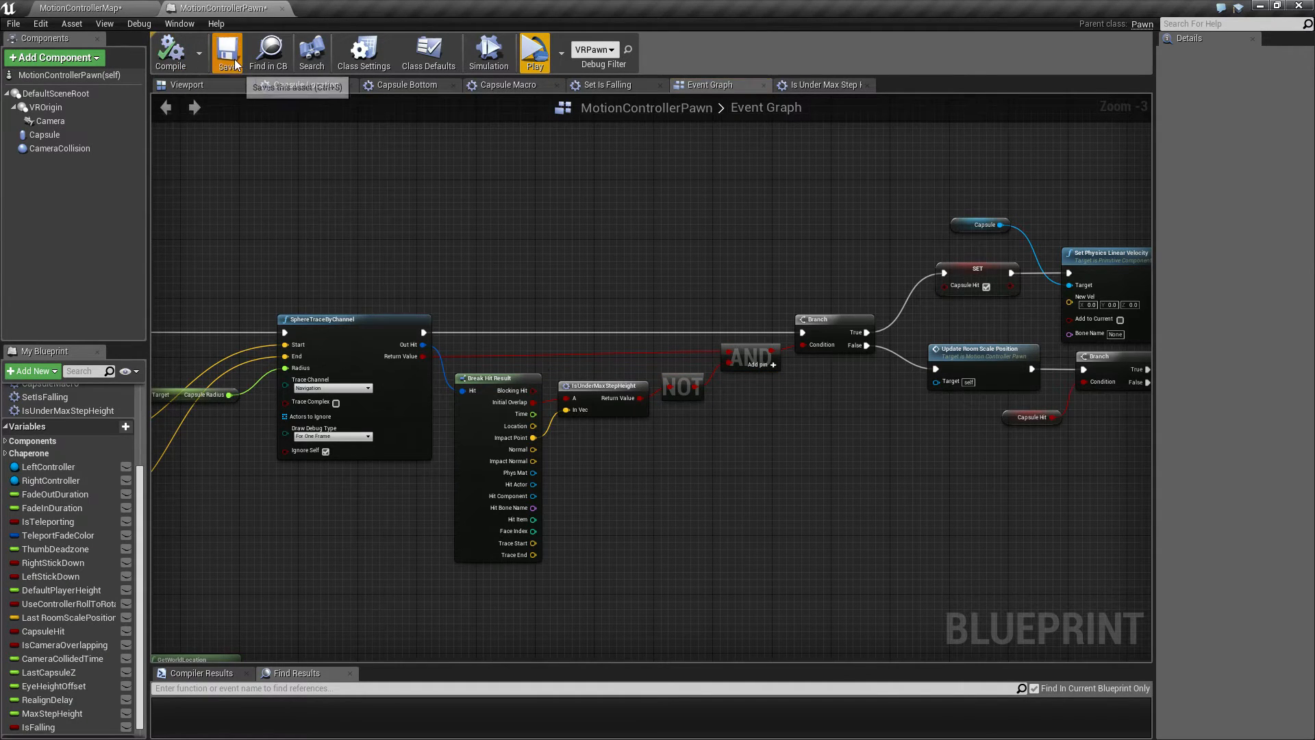
Step: Save the MotionControllerPawn blueprint
left_click(534, 50)
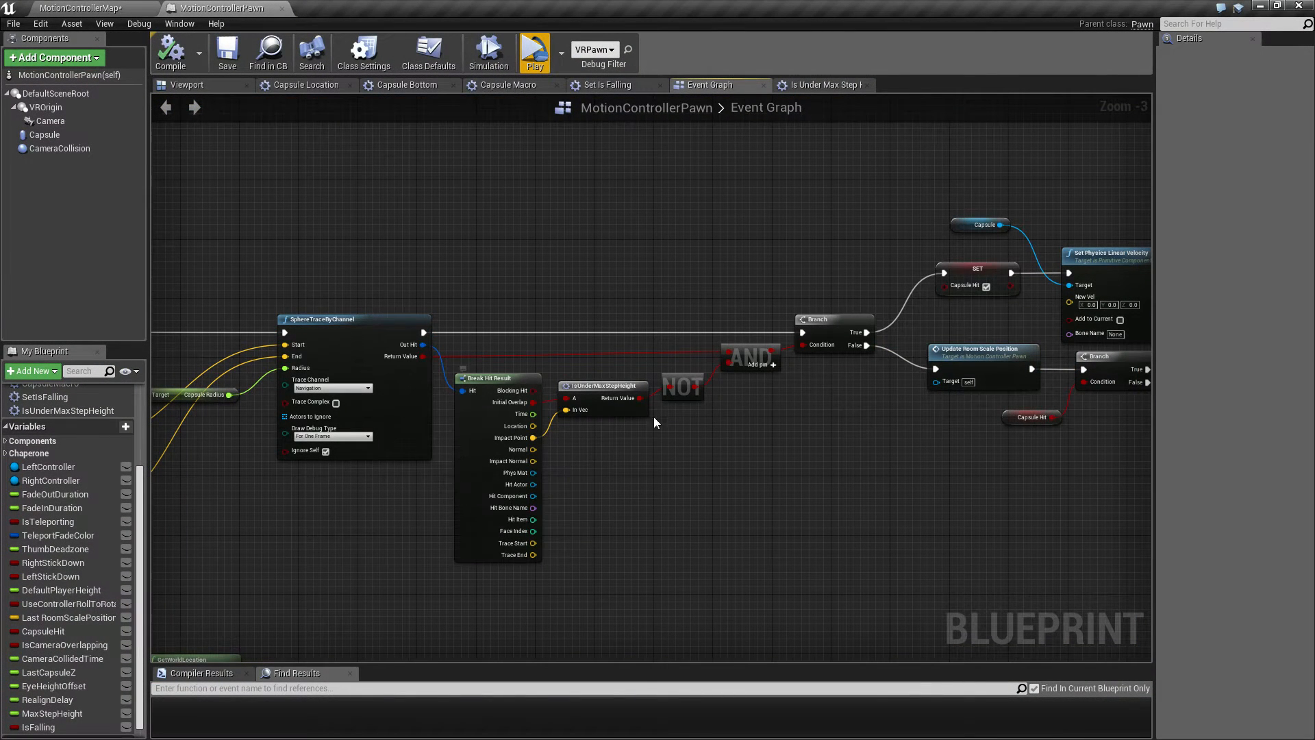
mouse_move(635, 384)
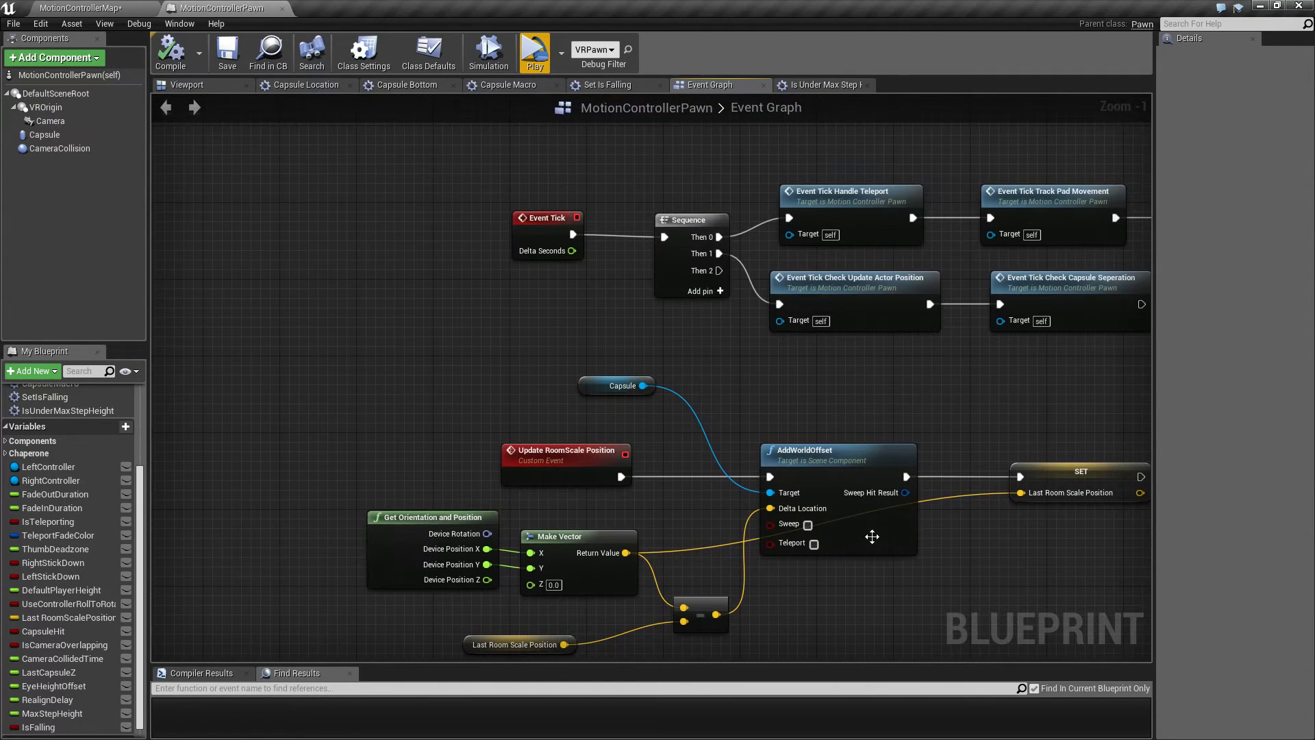
Step: Move the Event Tick node slightly to the left
left_click(546, 218)
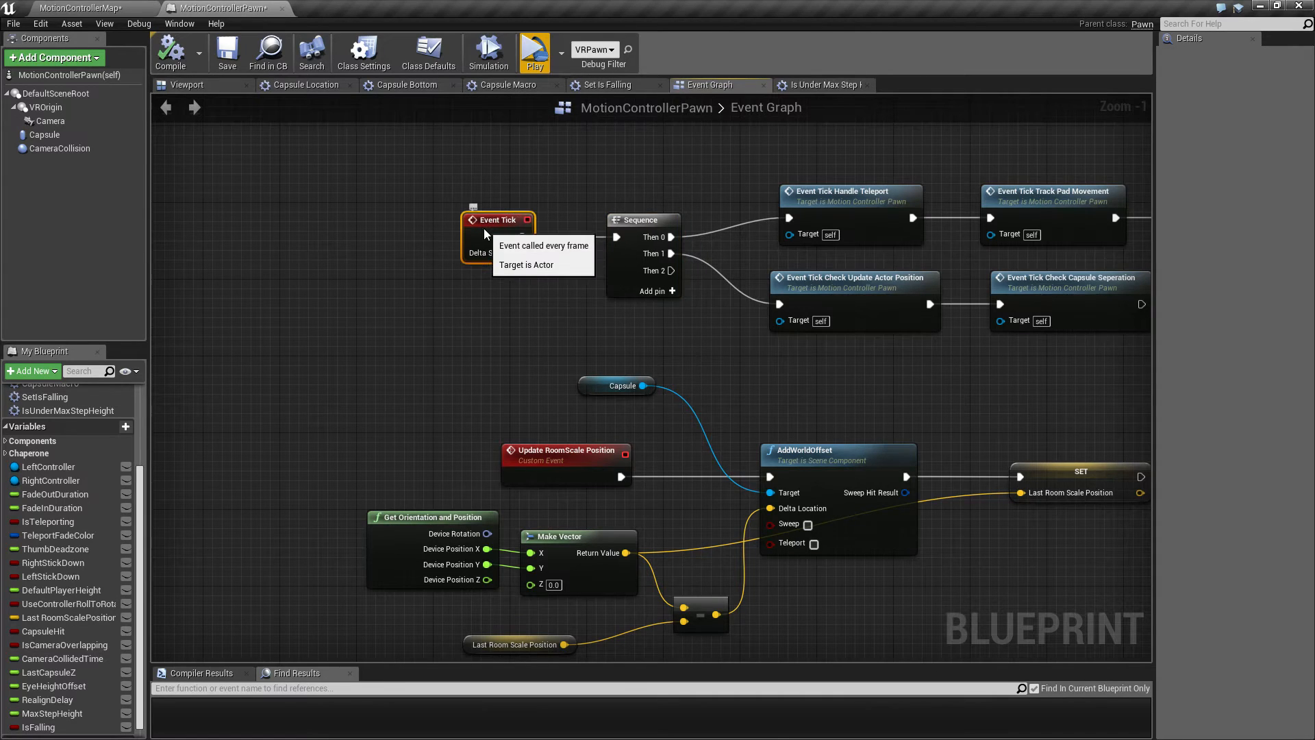
mouse_move(720, 385)
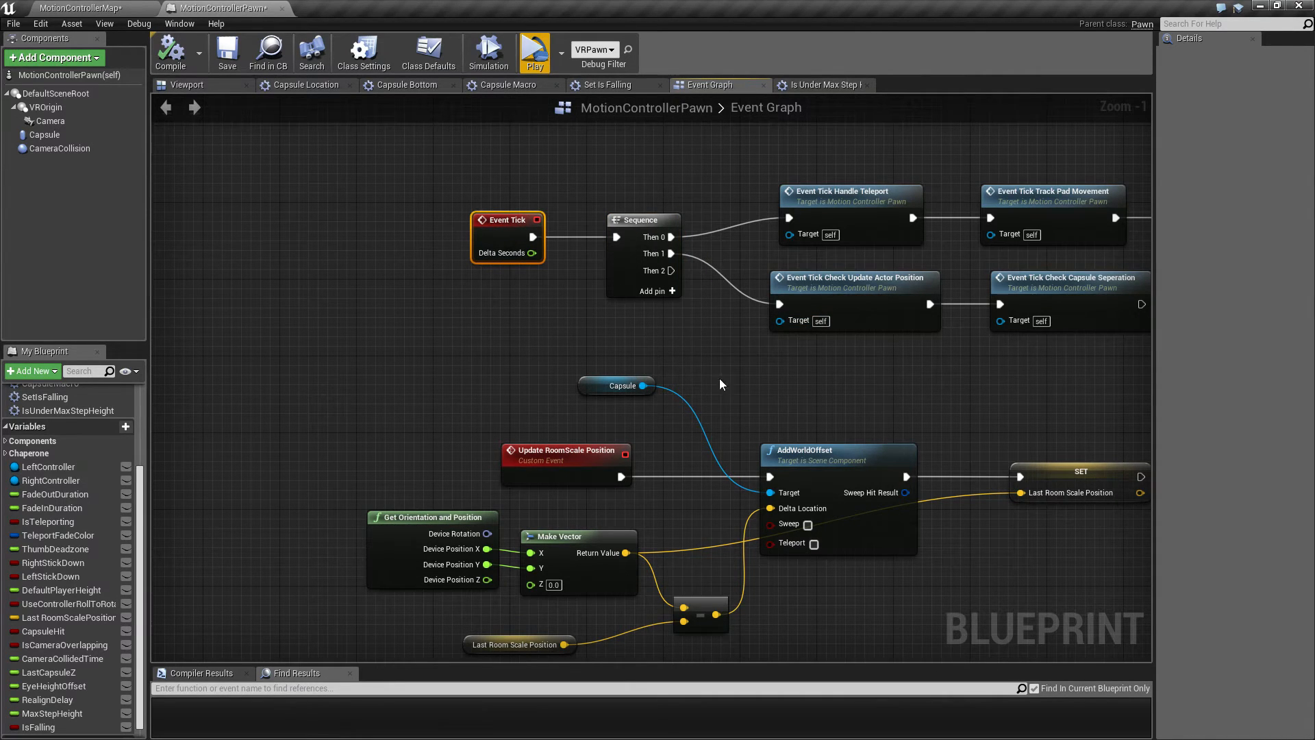
Step: Nudge the Capsule node down and add a Vector variable named LastCapsuleLocation
left_click(622, 385)
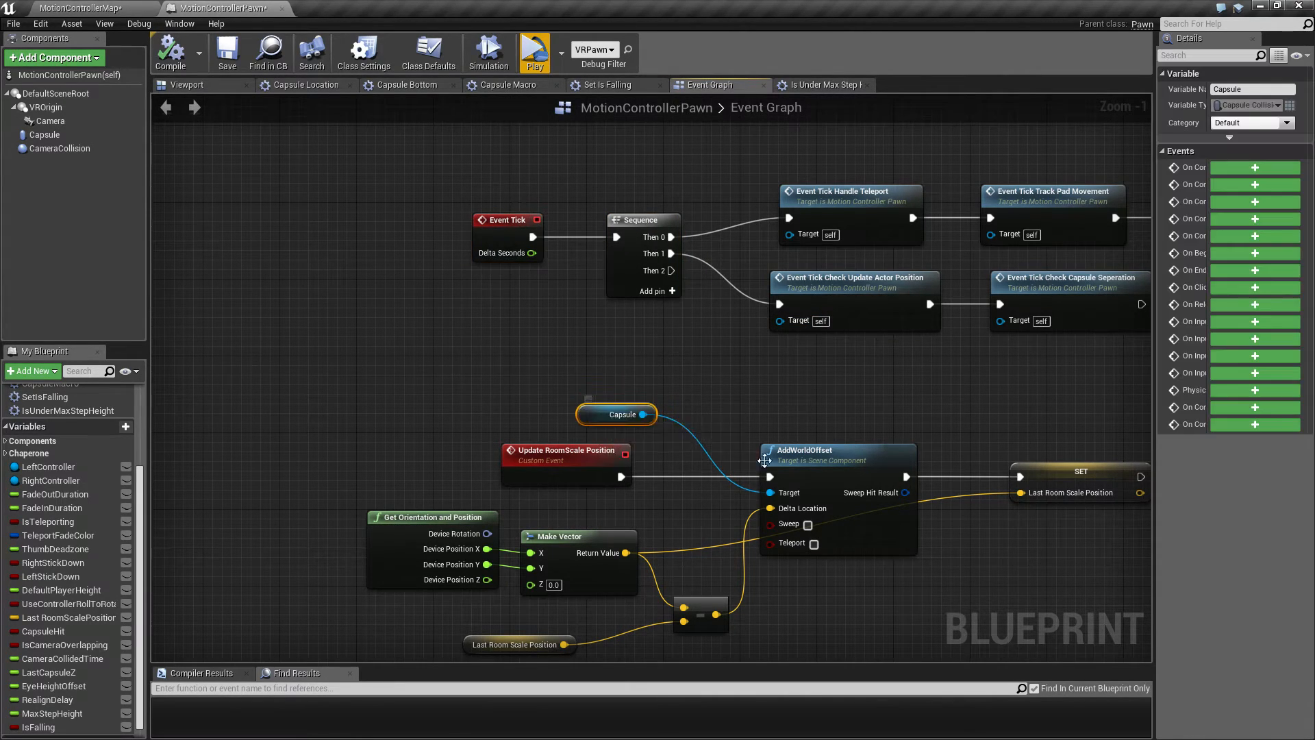
mouse_move(688, 376)
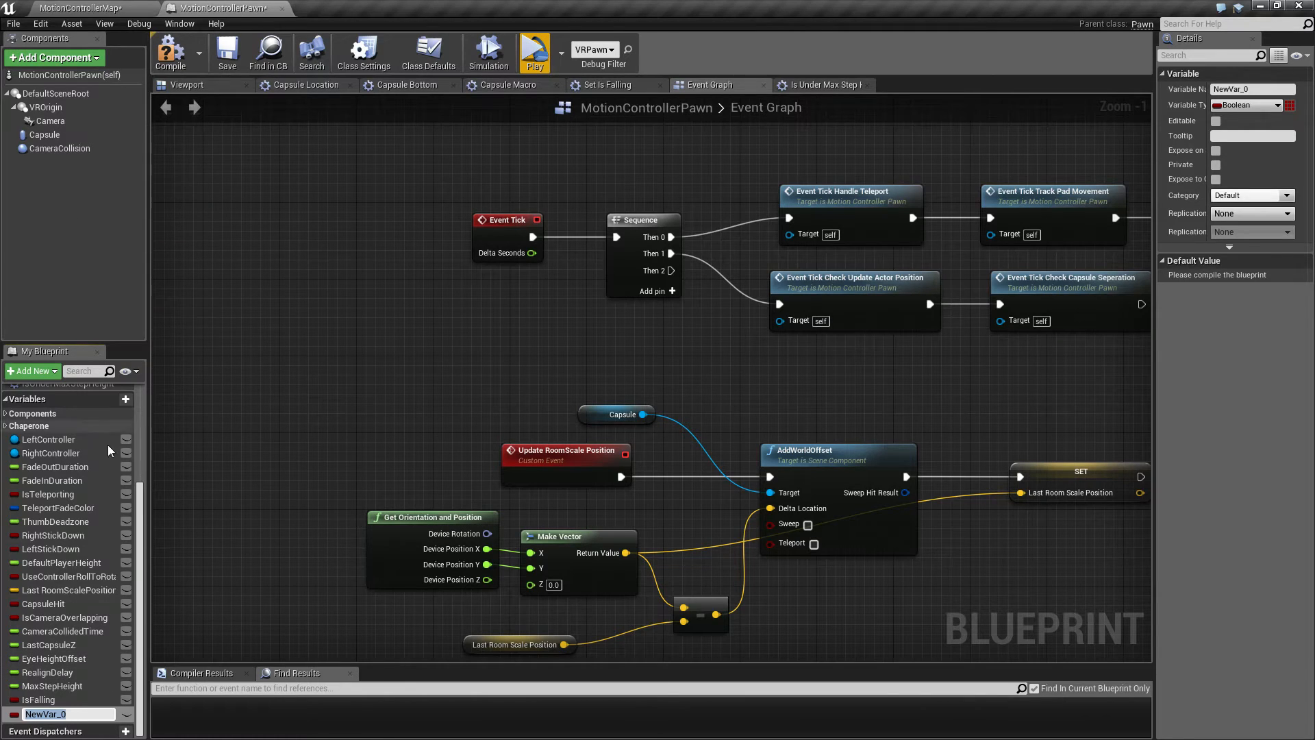
type("LastCapsuleLocation")
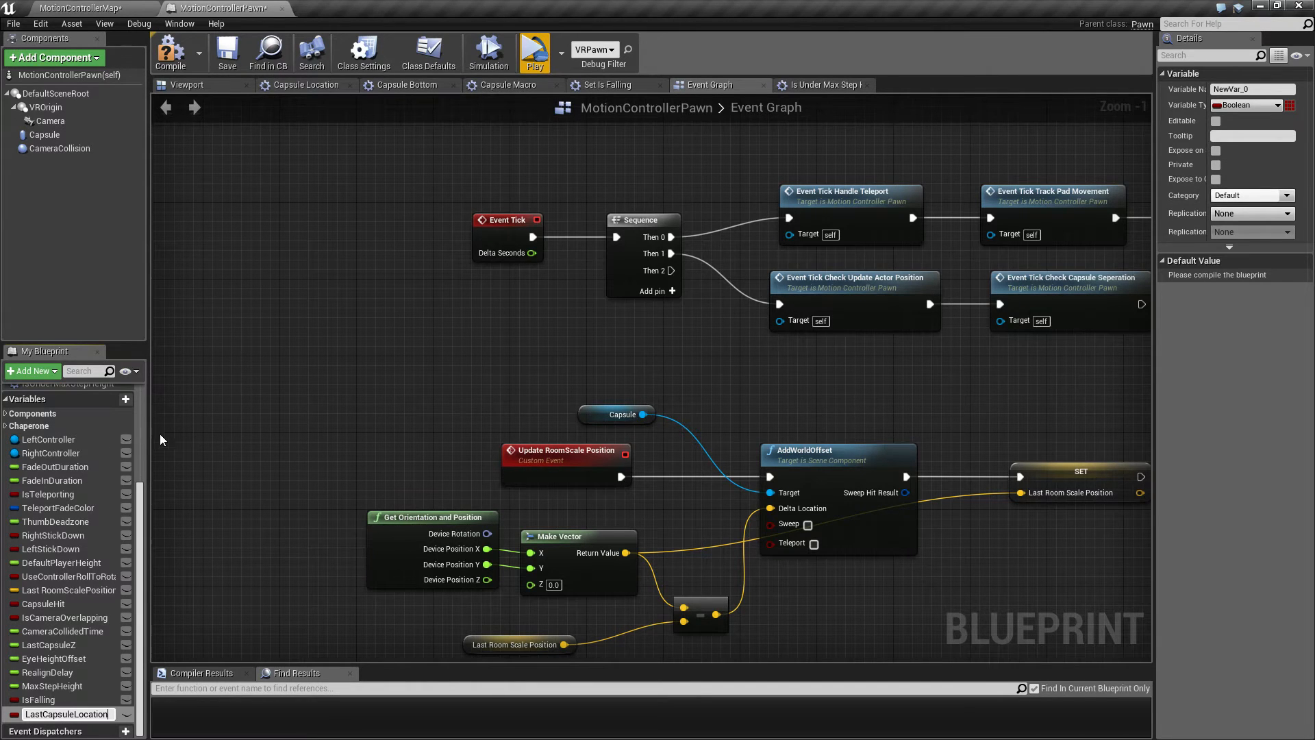
left_click(1294, 104)
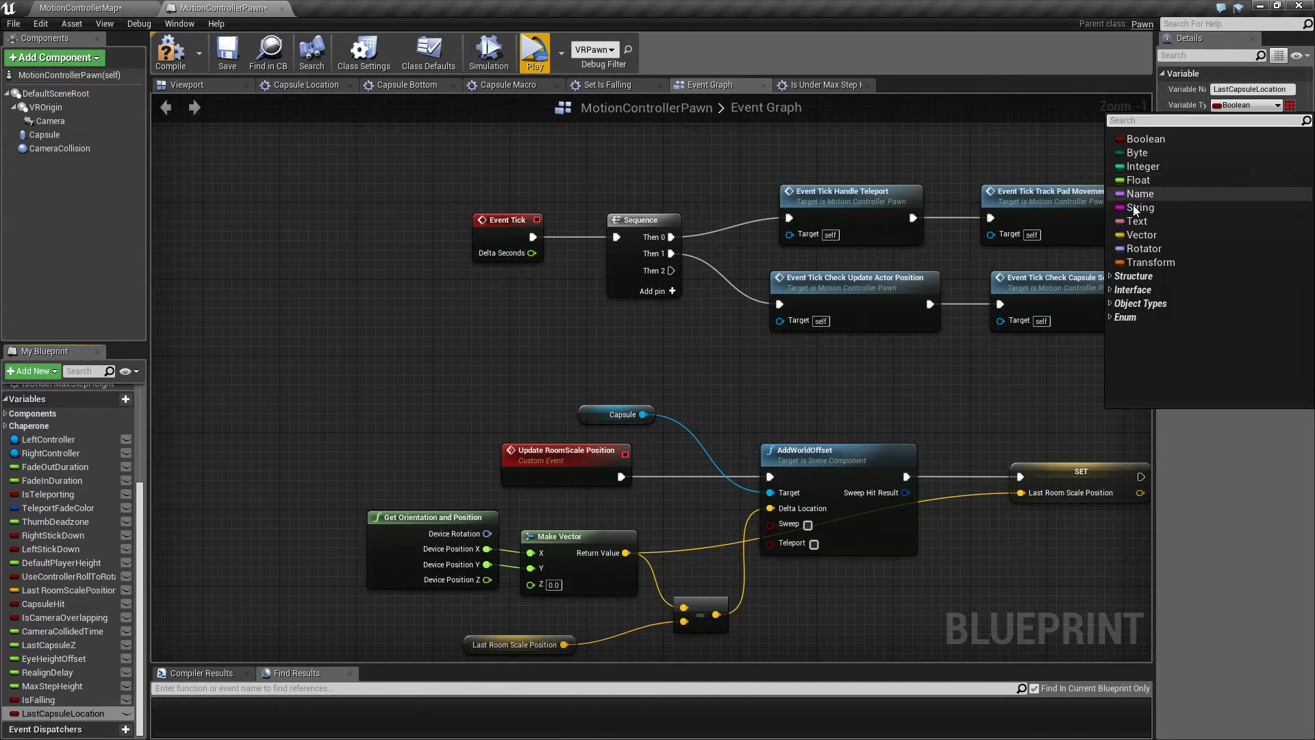
left_click(1143, 235)
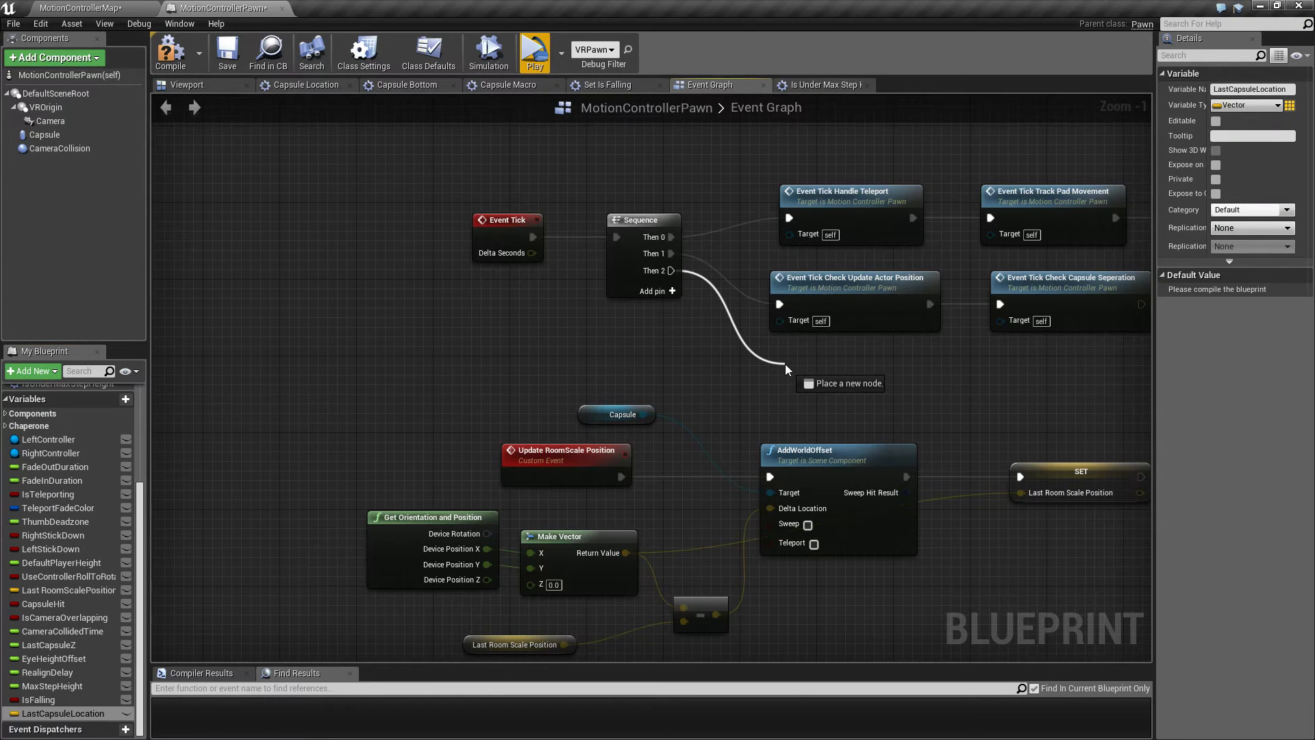
Step: Add a custom event named 'Event Tick UpdateVariables' and move it to the graph's left
left_click(787, 369)
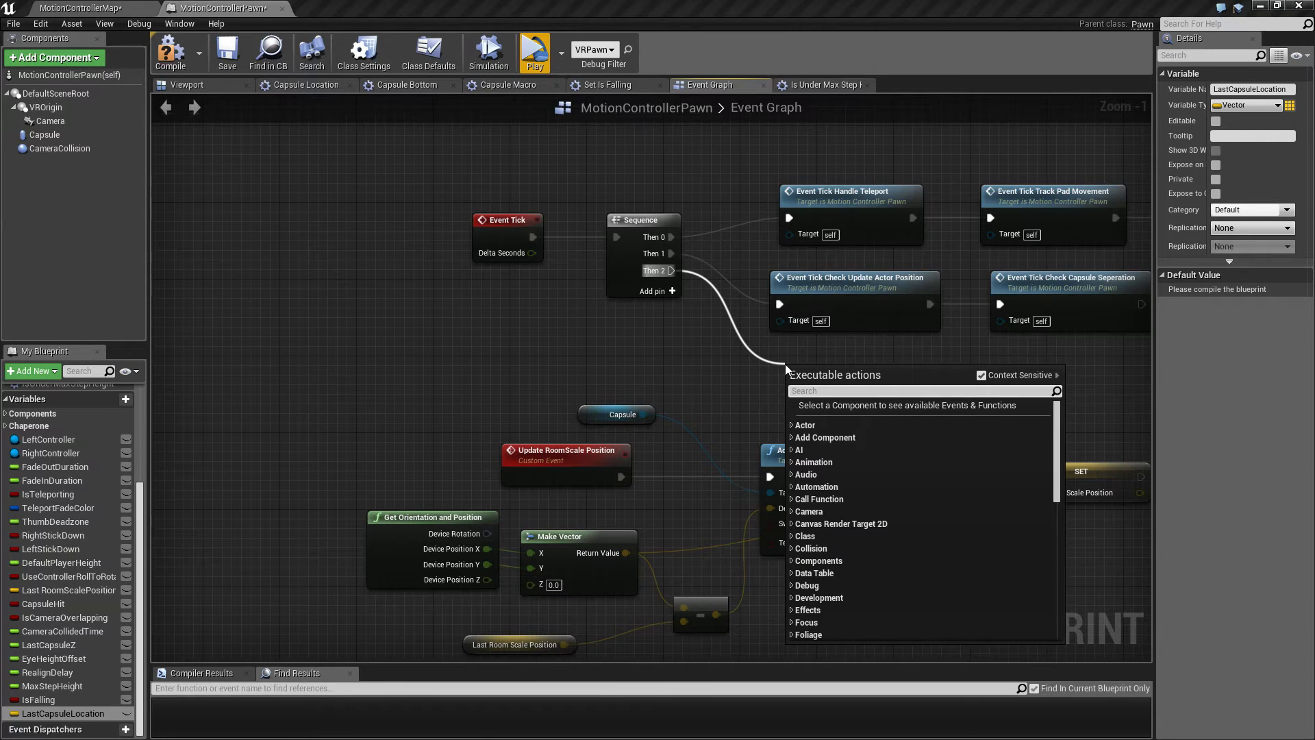
type("custom")
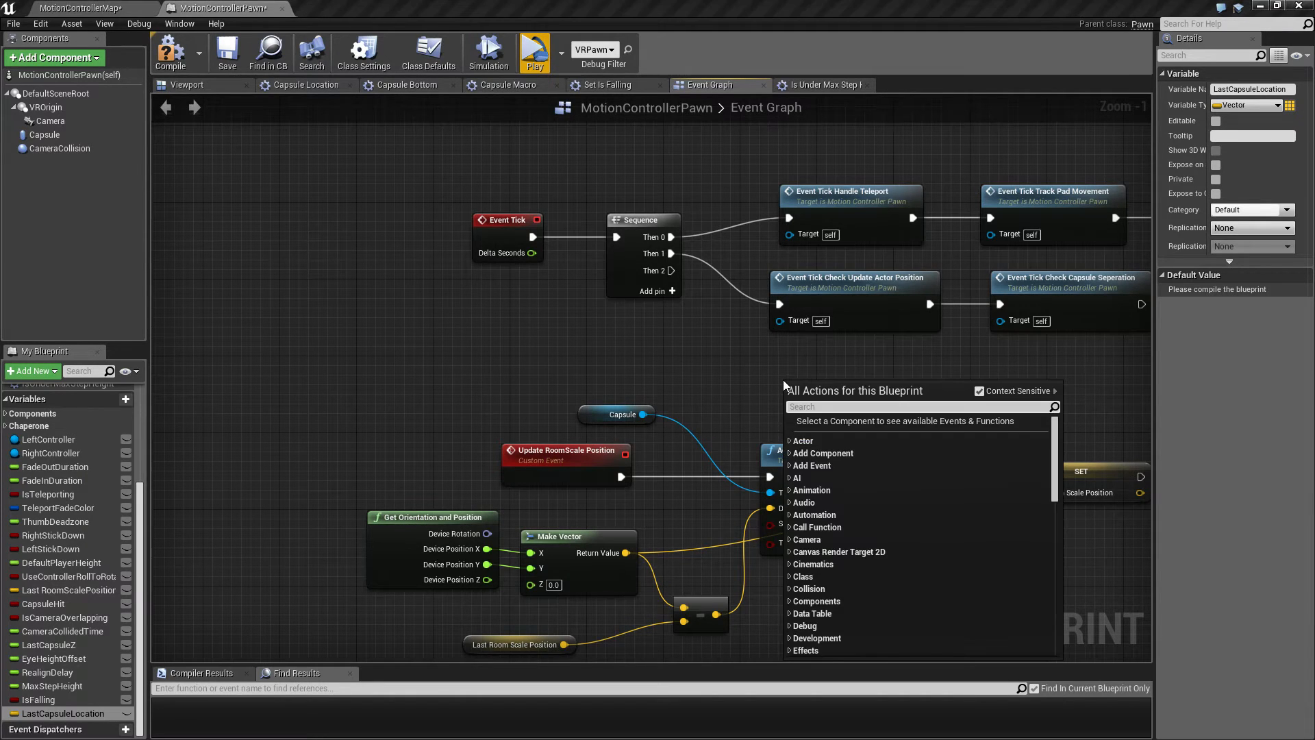
type("custom event")
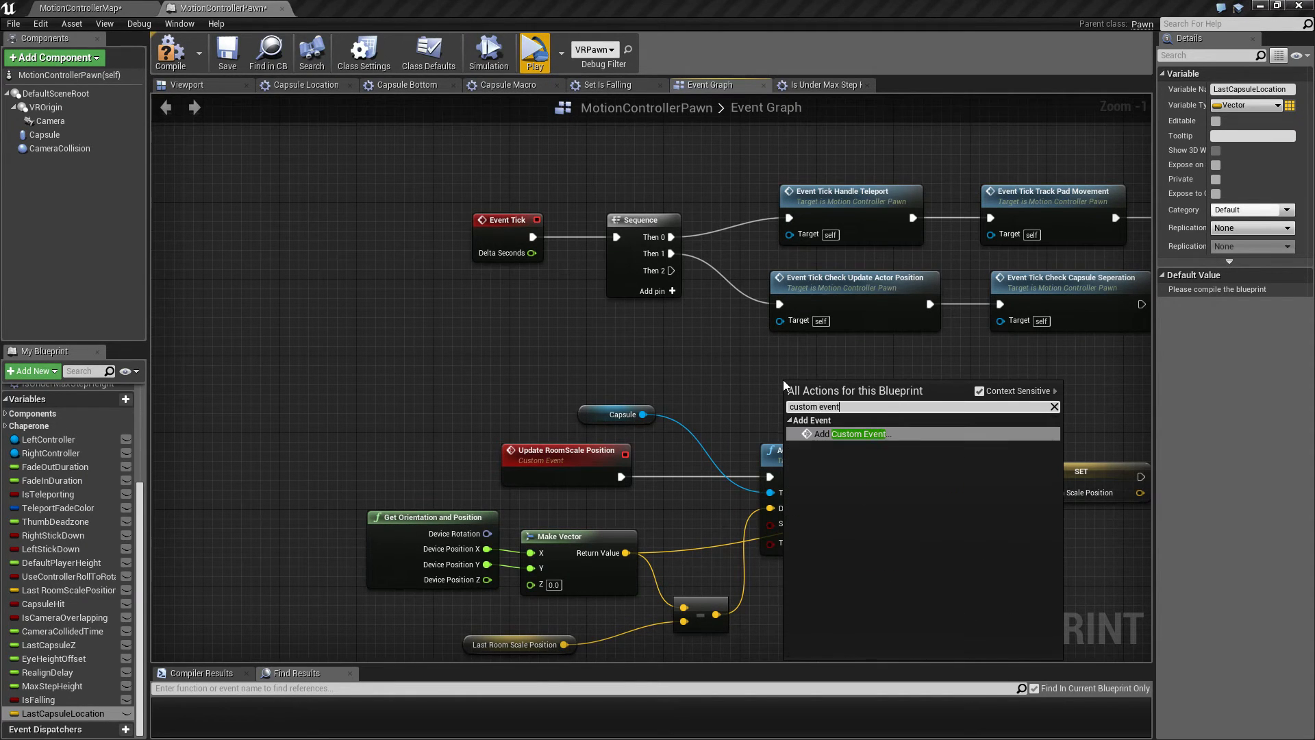
left_click(857, 434)
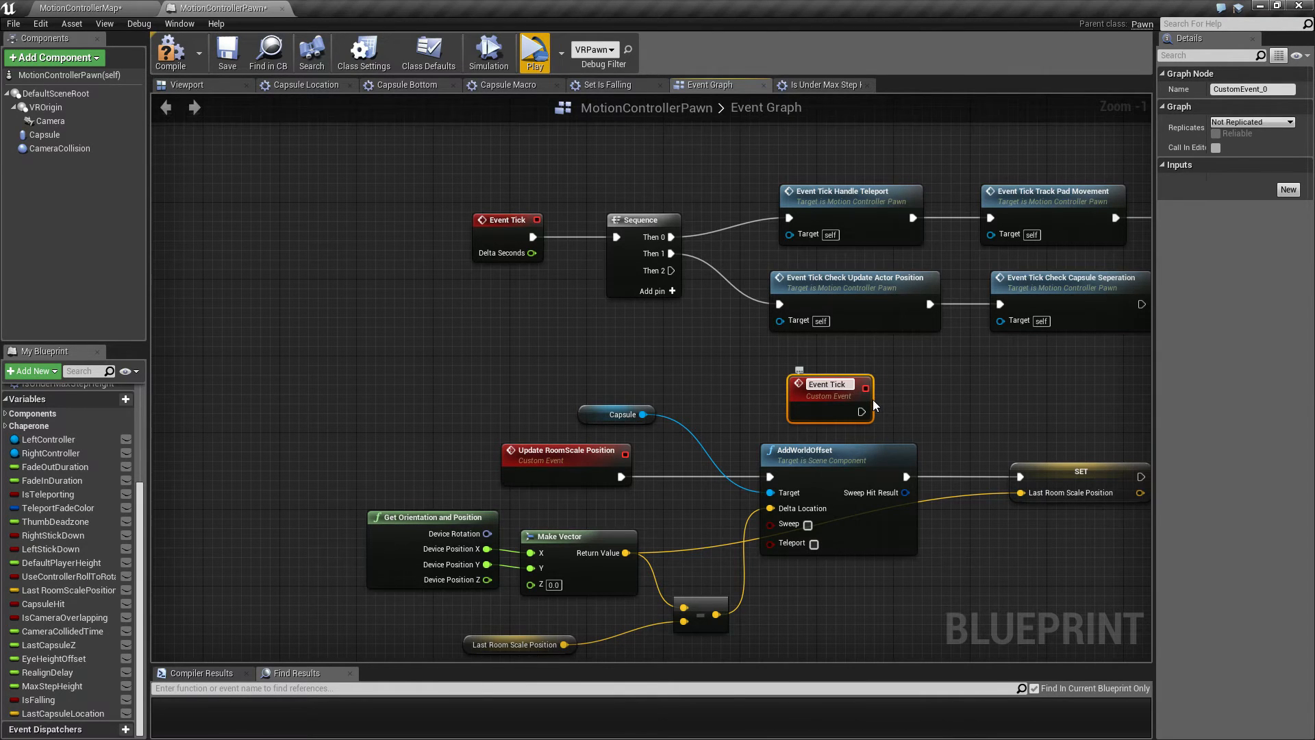
type("UpdateVariables")
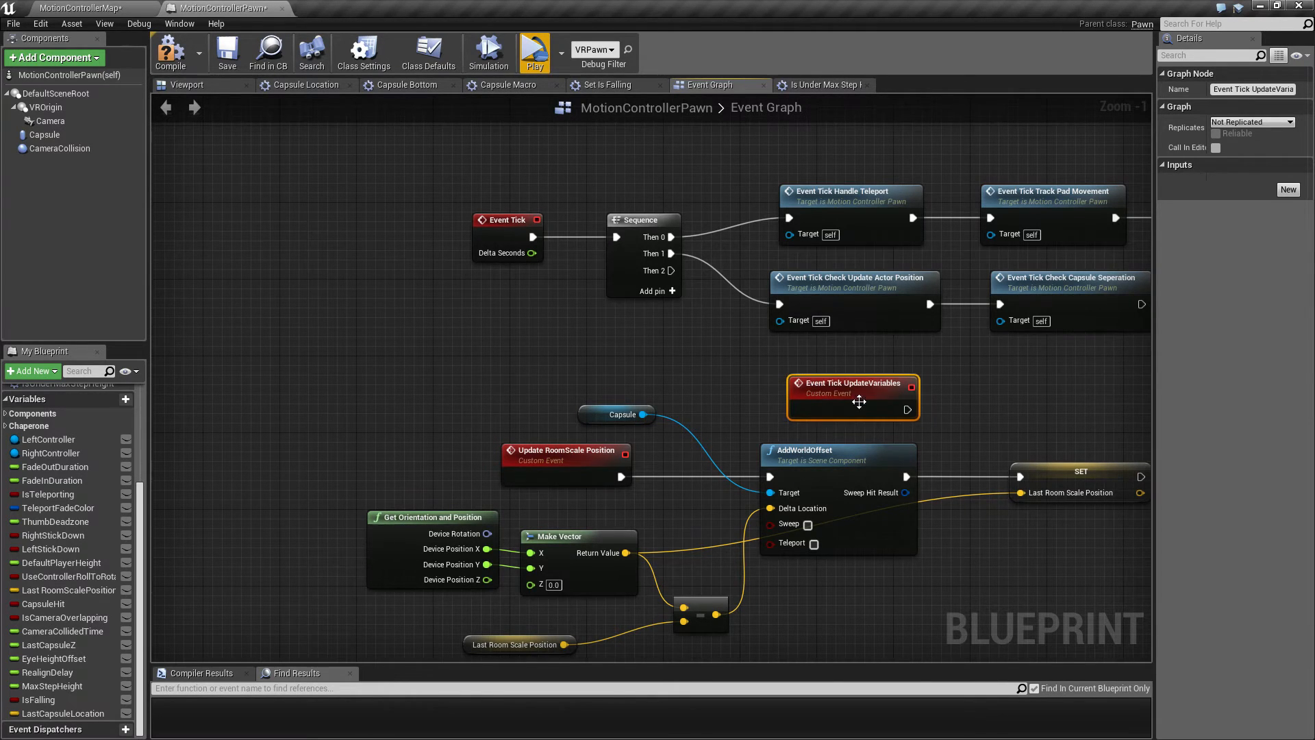
left_click_drag(852, 397, 220, 377)
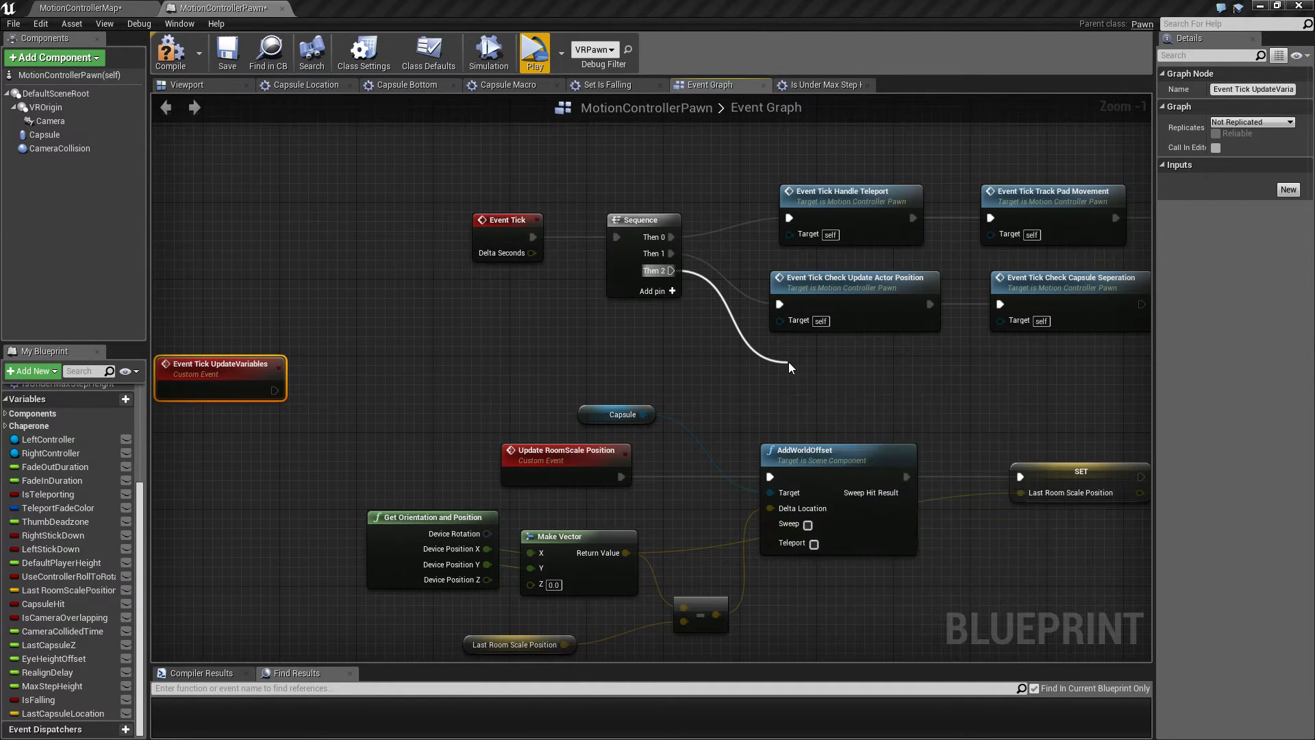
scroll("down", 3)
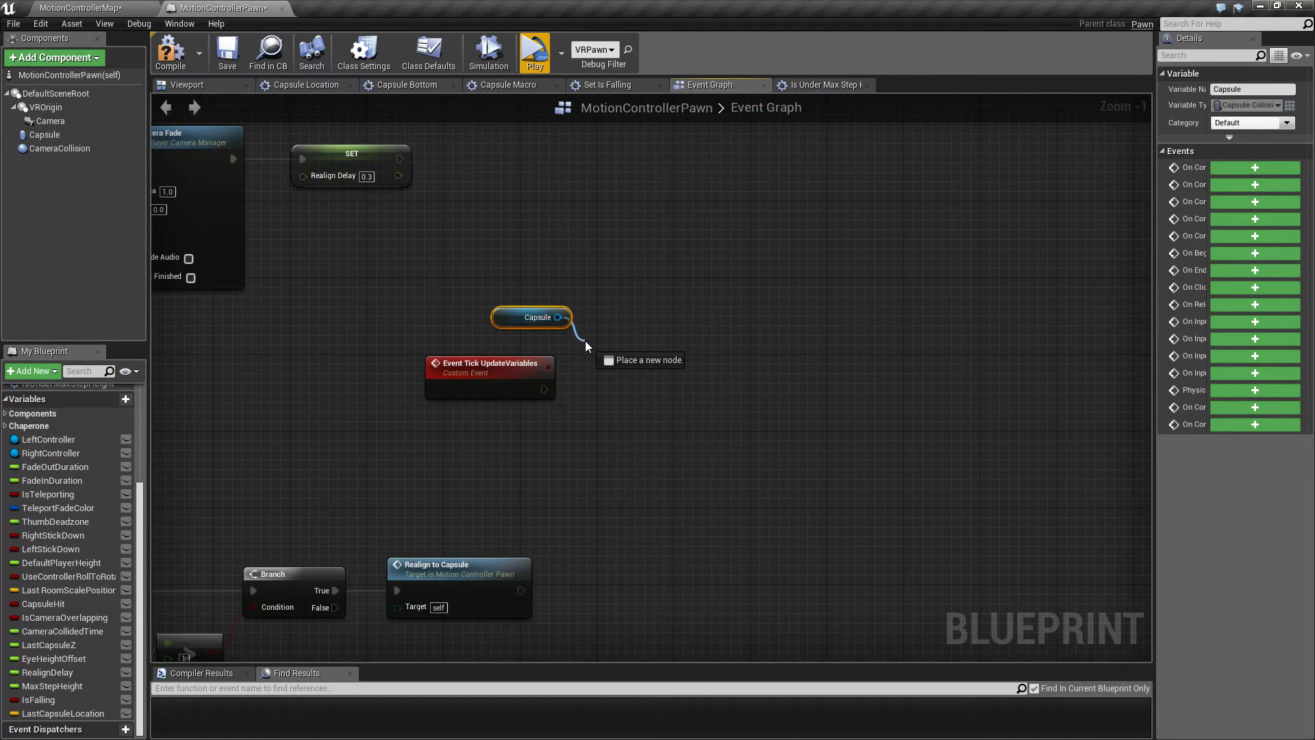
Step: Add a GetWorldLocation node from the Capsule reference beside UpdateVariables
type("get world")
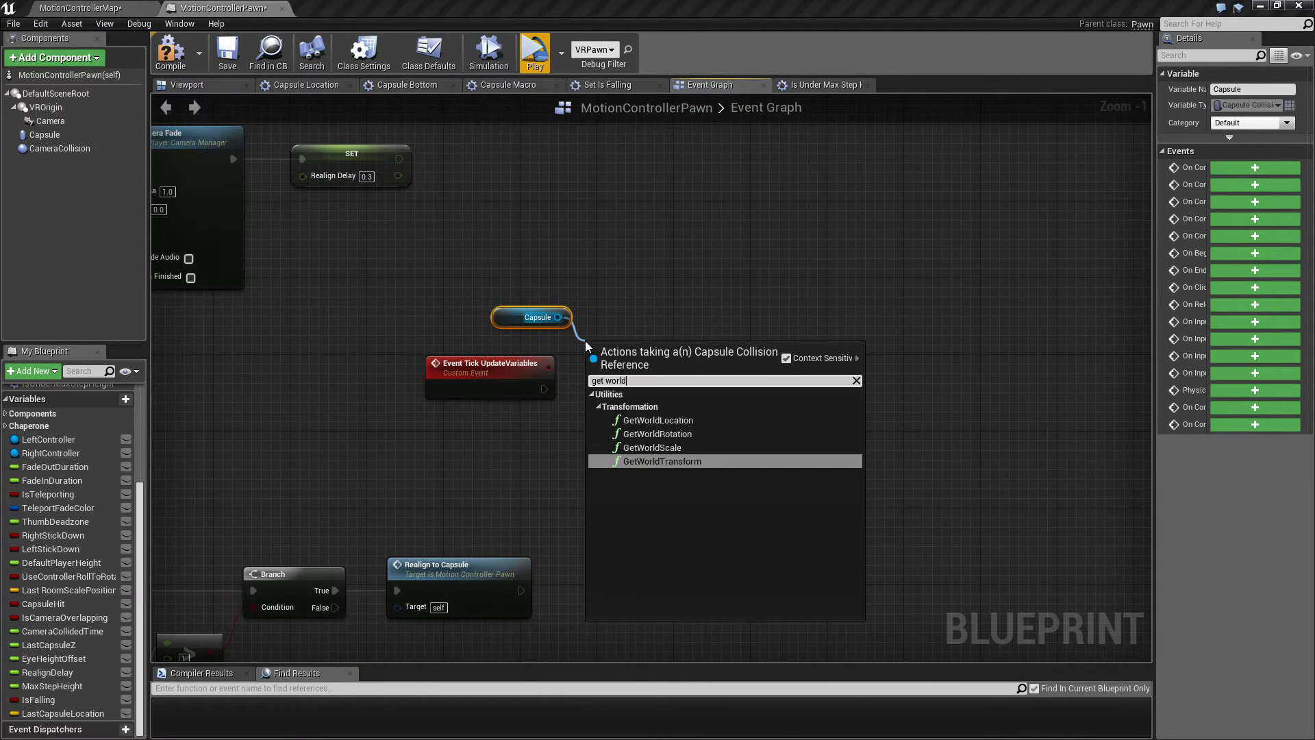
left_click(658, 420)
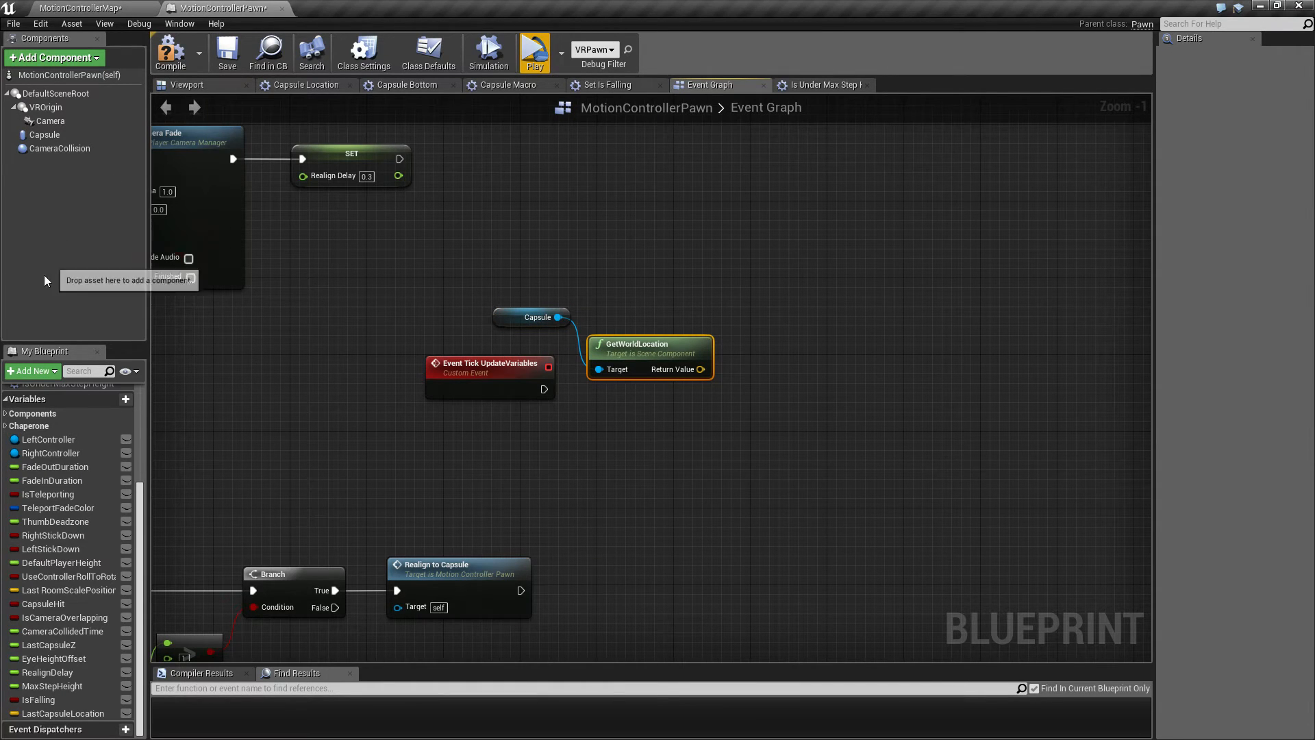
left_click_drag(61, 713, 814, 384)
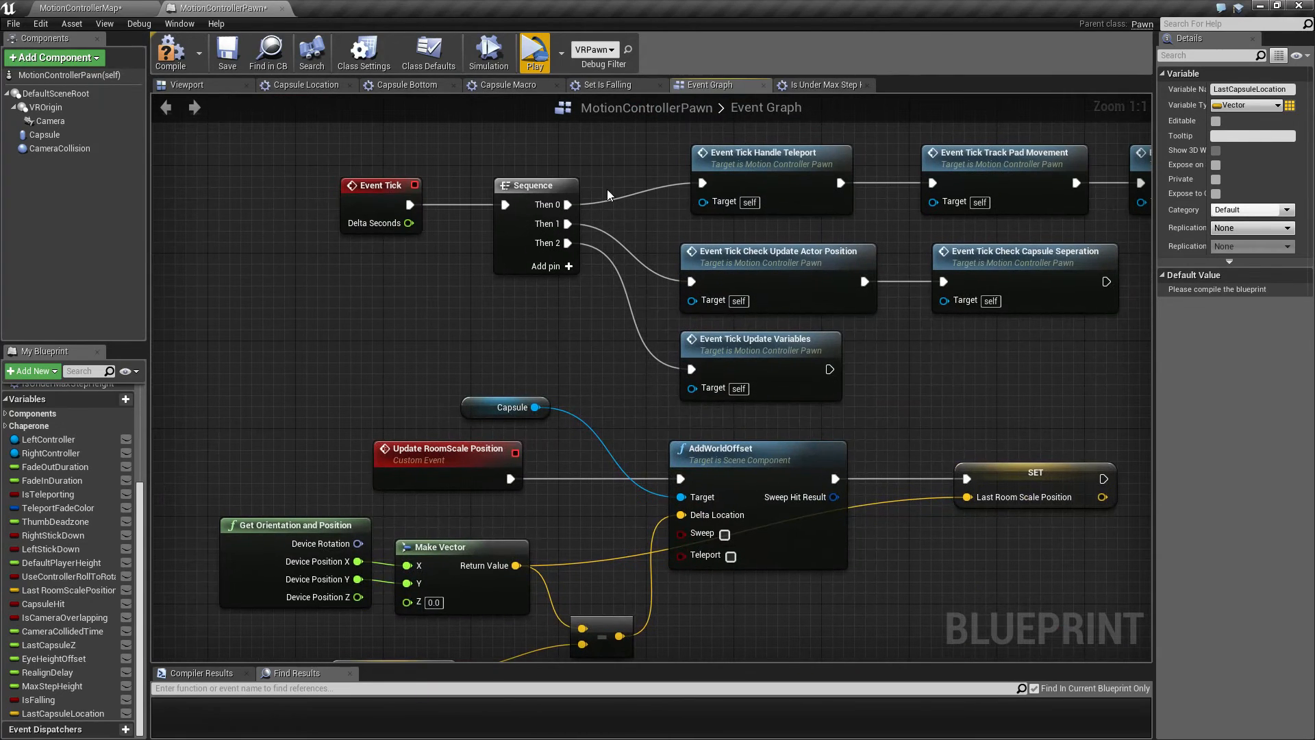
mouse_move(831, 151)
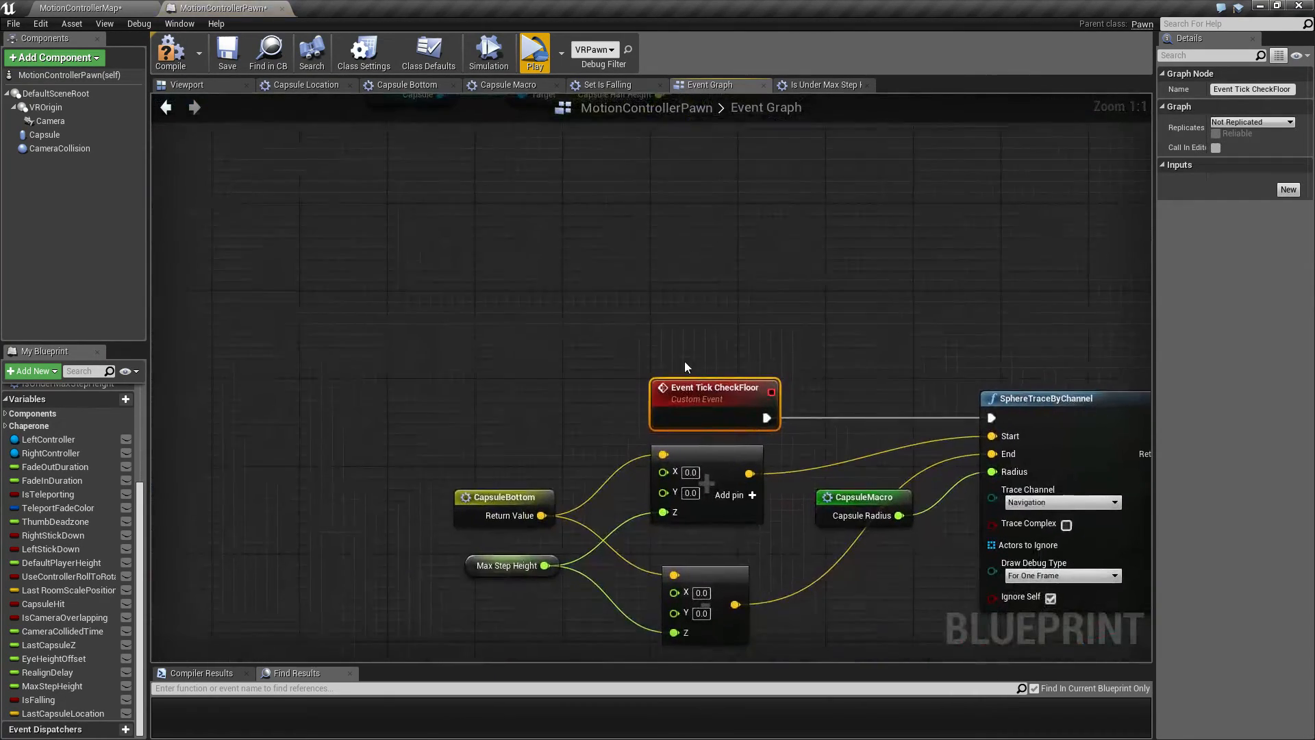
Step: Place a Capsule component reference below the CheckFloor branch chain
scroll("down", 3)
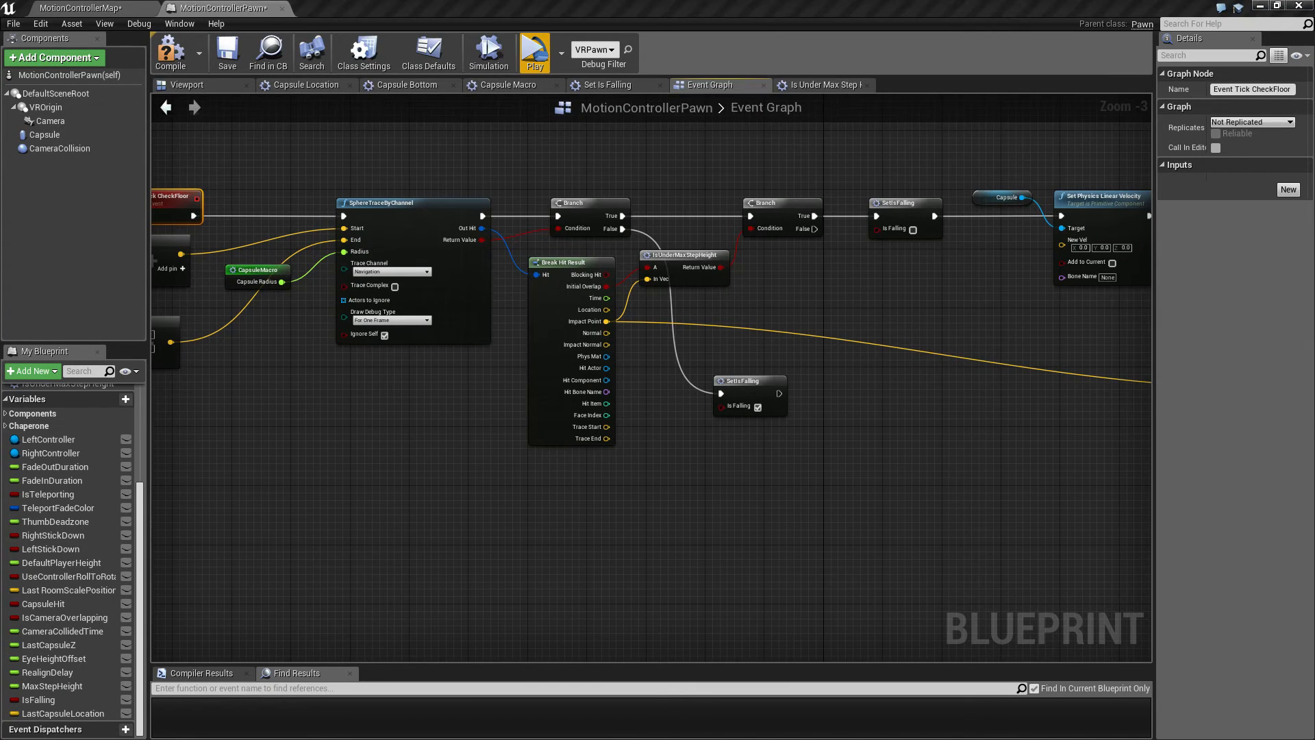
mouse_move(804, 244)
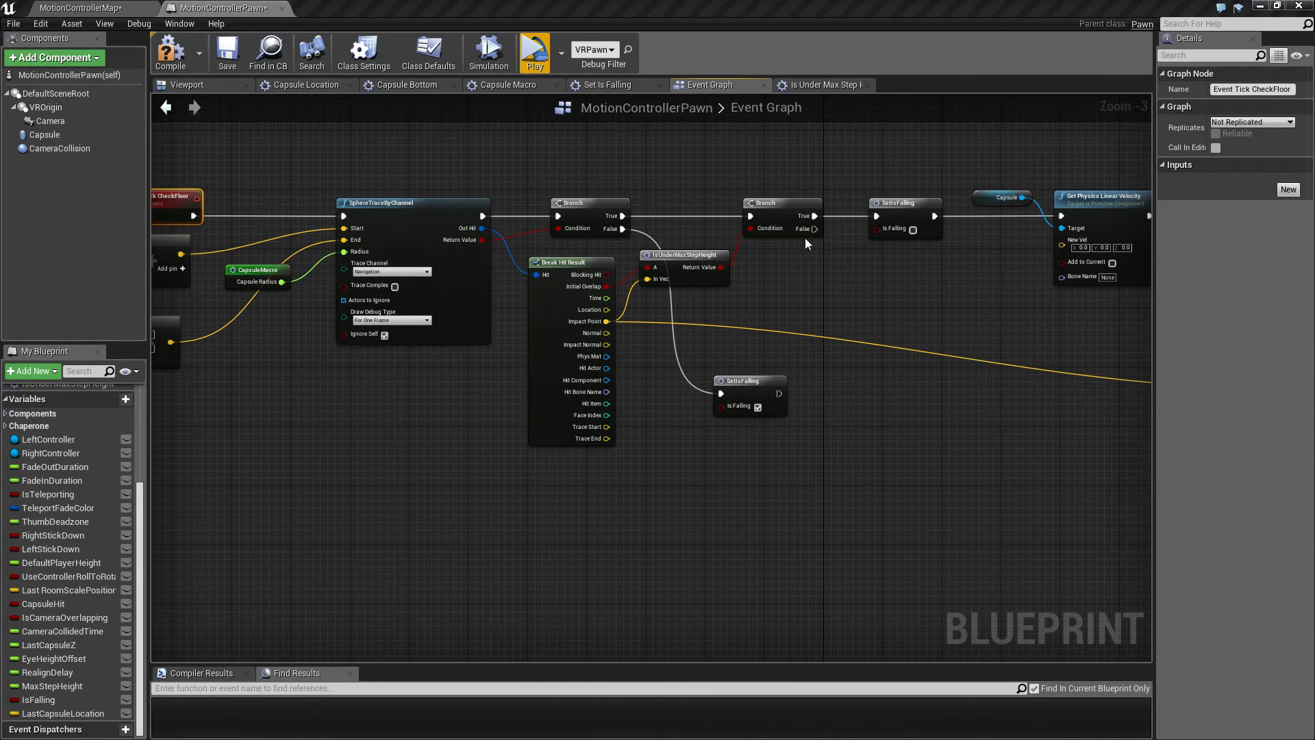
mouse_move(808, 239)
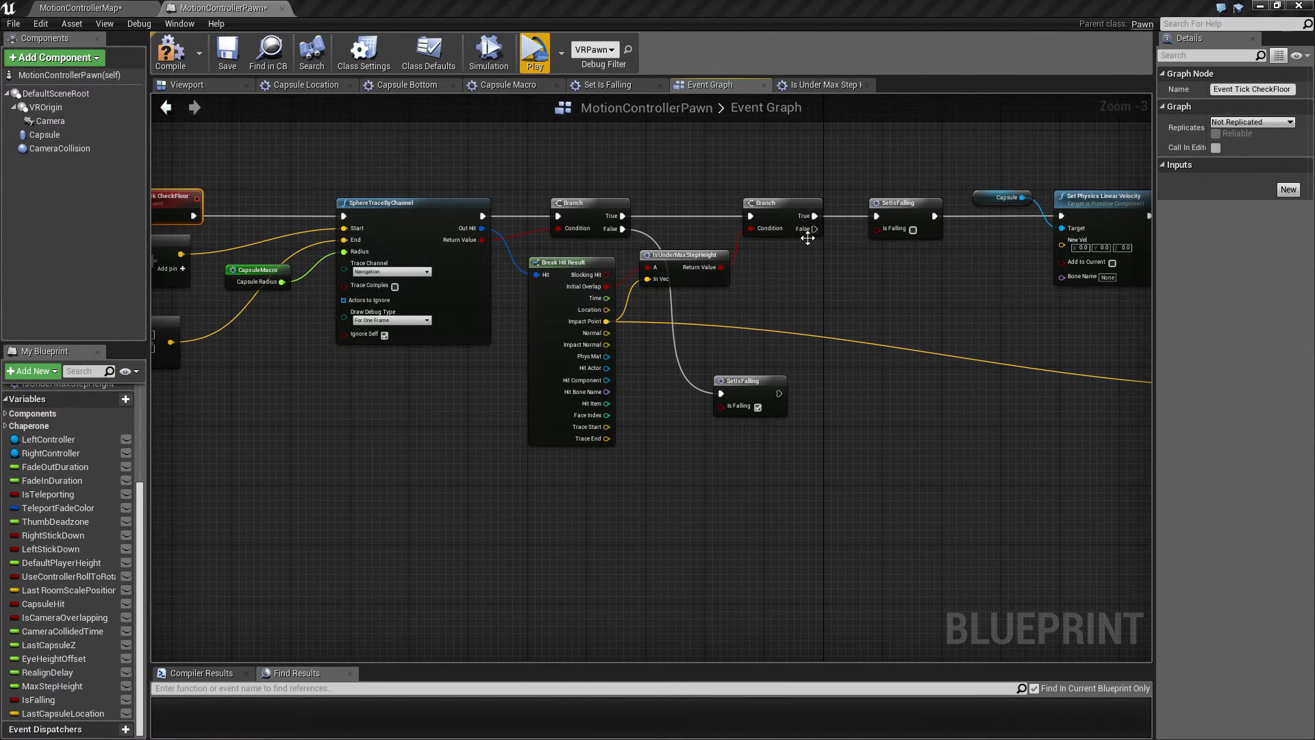
mouse_move(810, 228)
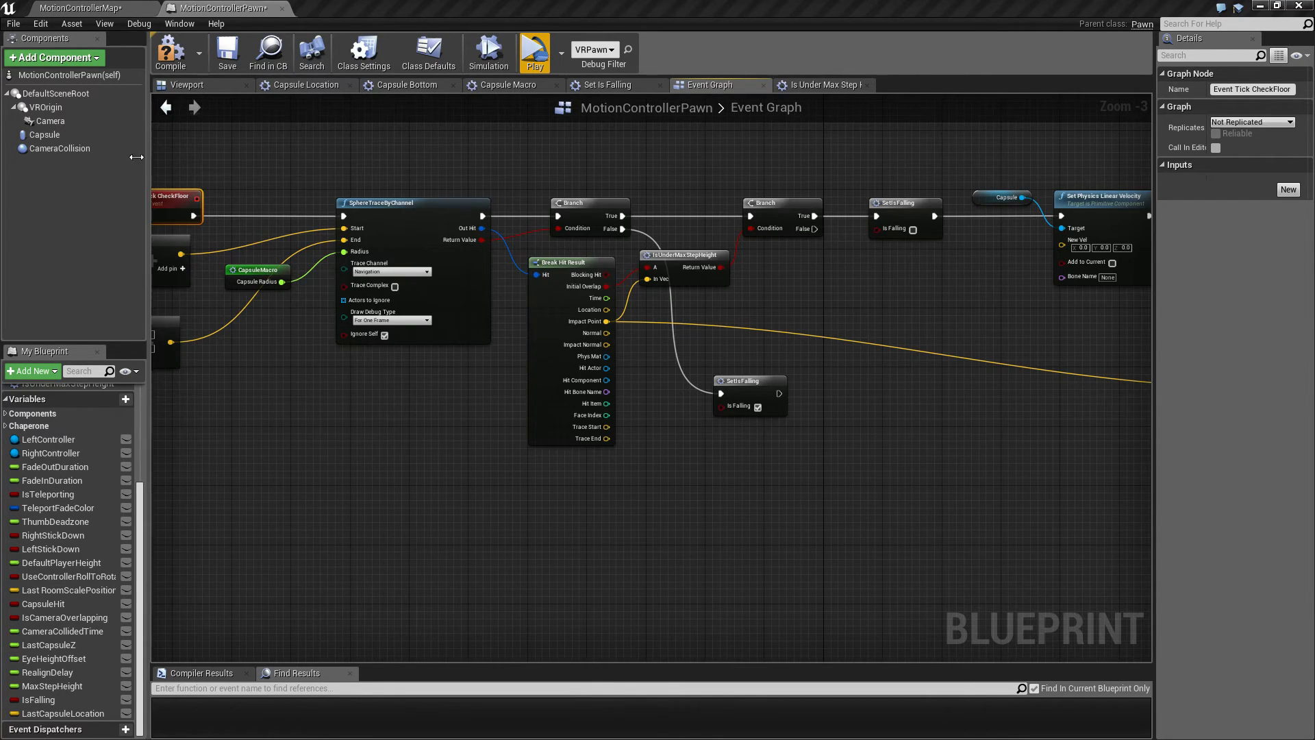
left_click(44, 135)
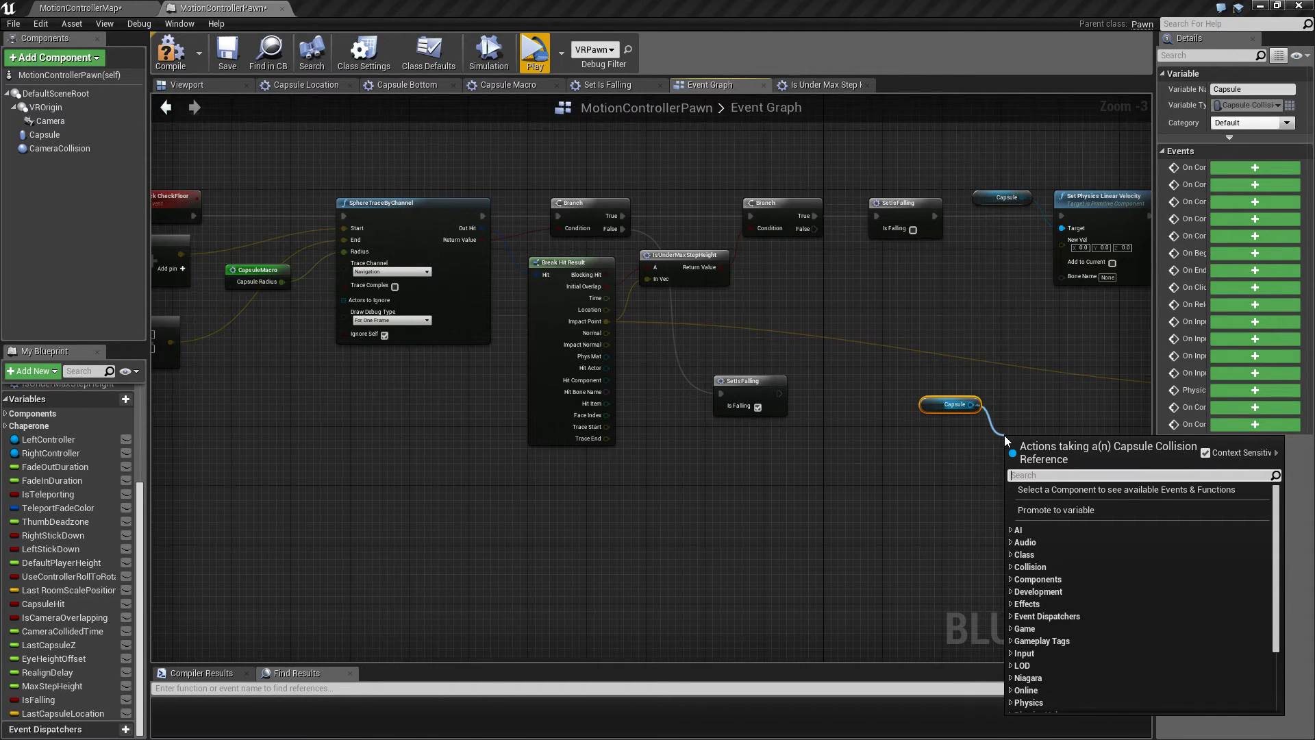
Step: Add a SetWorldLocation node on the Capsule, with a Make Vector feeding New Location
type("set world loca")
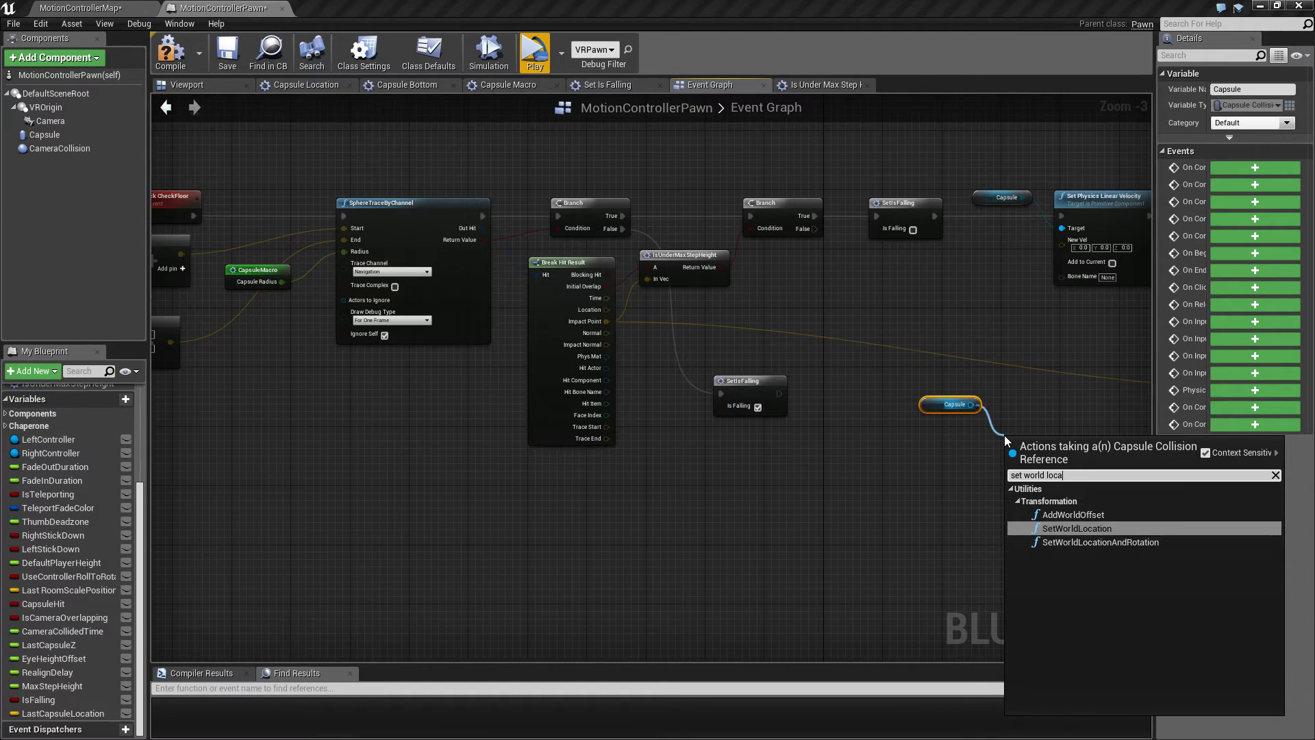
left_click(1076, 528)
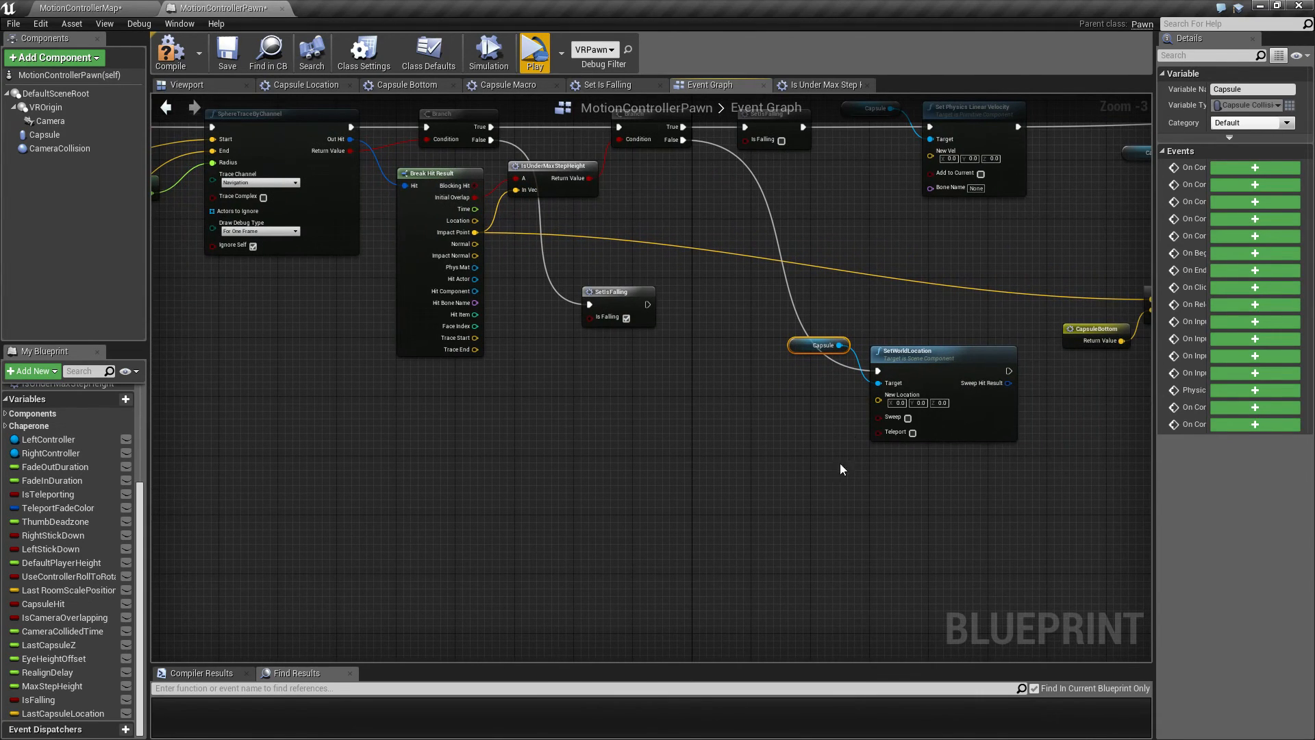
mouse_move(879, 402)
type("make")
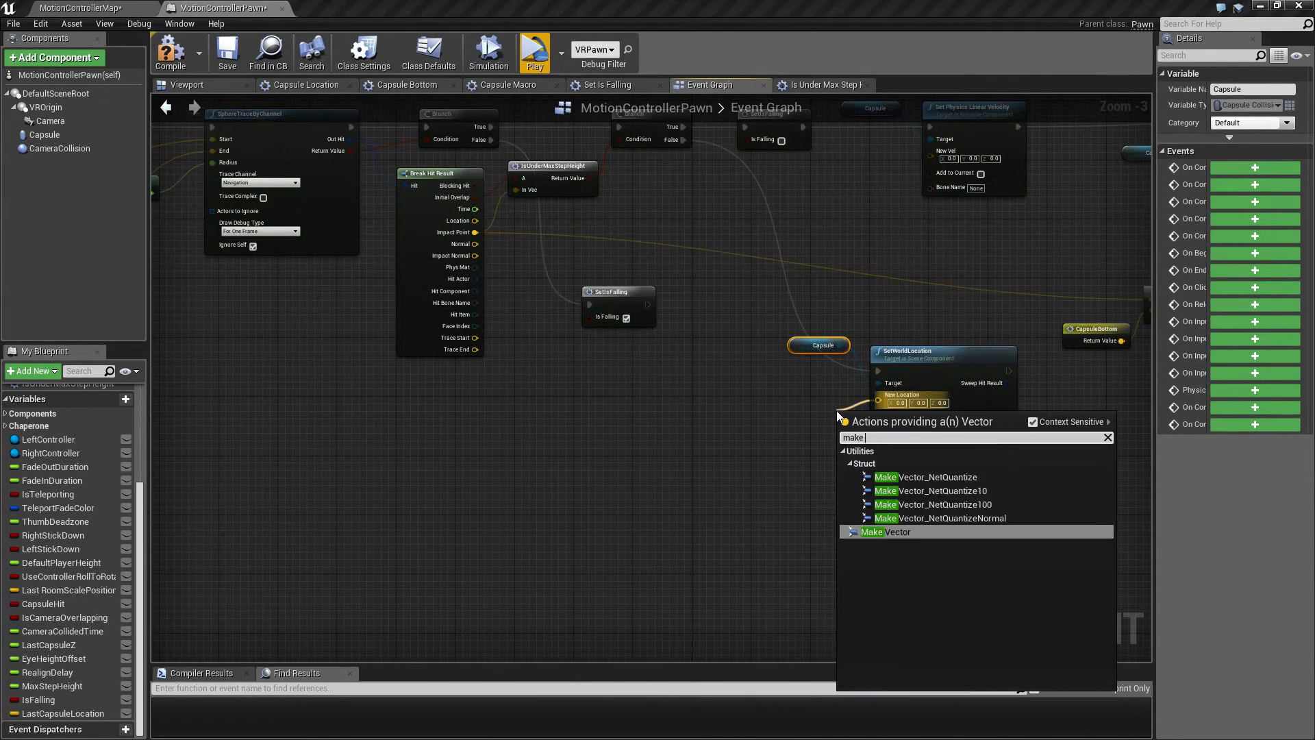
left_click(885, 531)
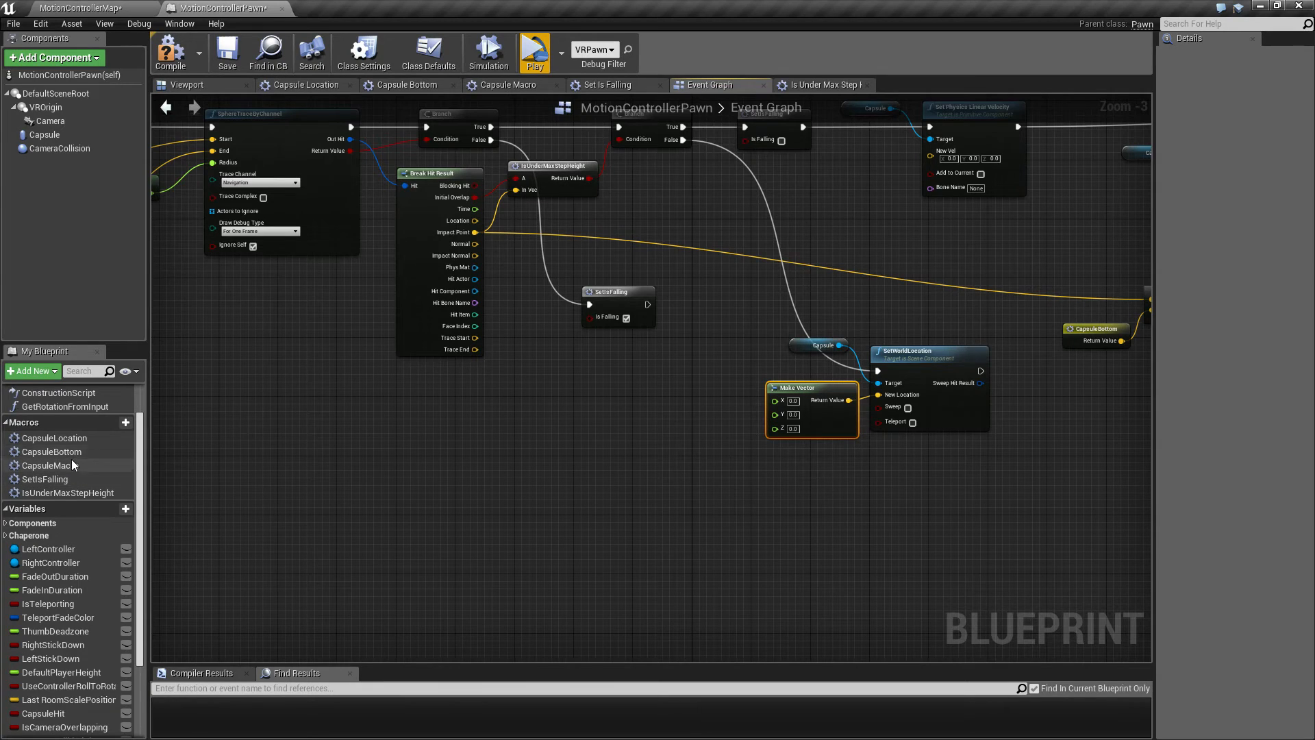
Step: Feed Make Vector from a split CapsuleLocation macro and LastCapsuleLocation Z
left_click(56, 437)
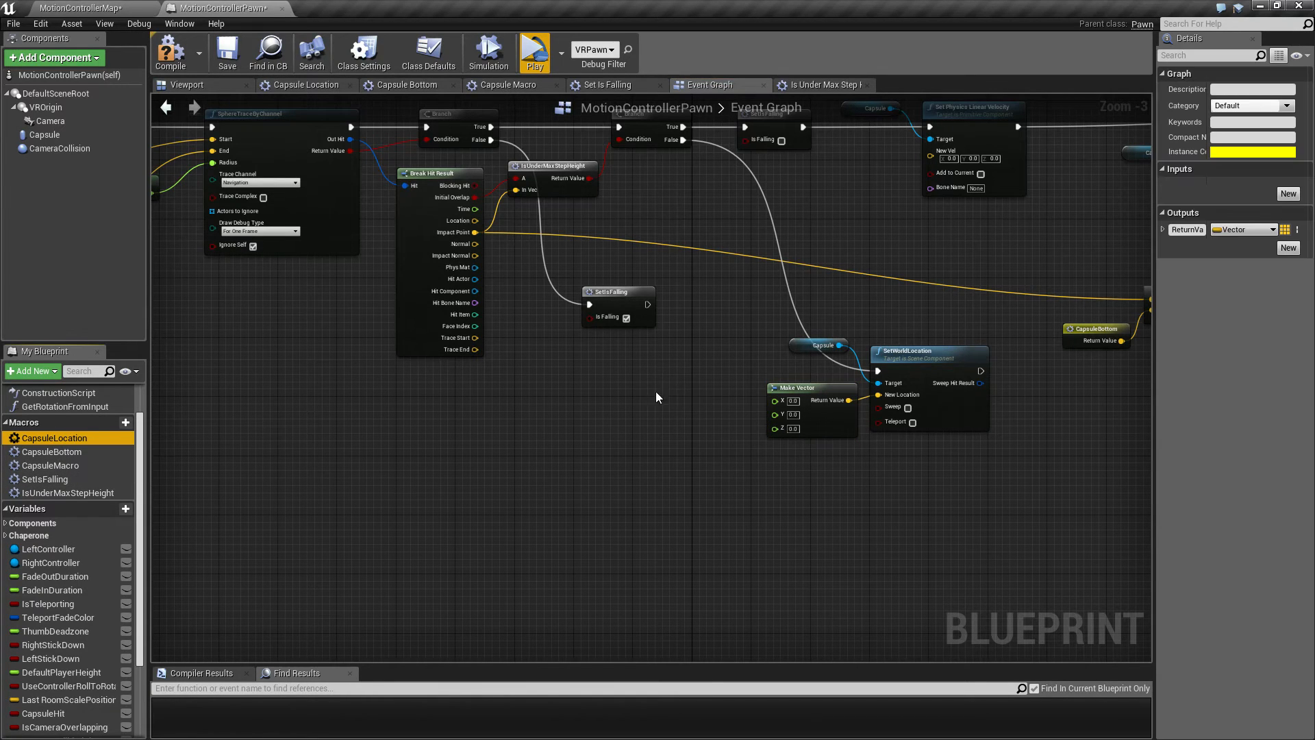
right_click(706, 392)
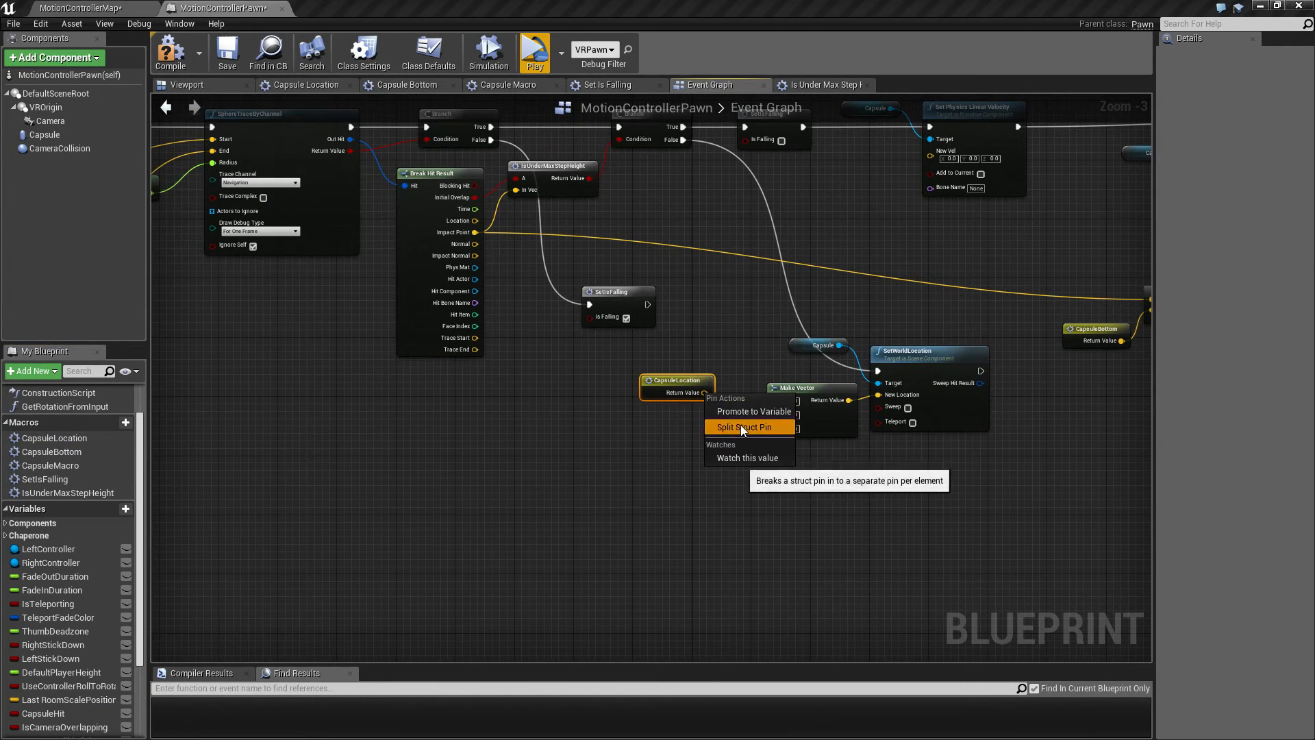
left_click(744, 427)
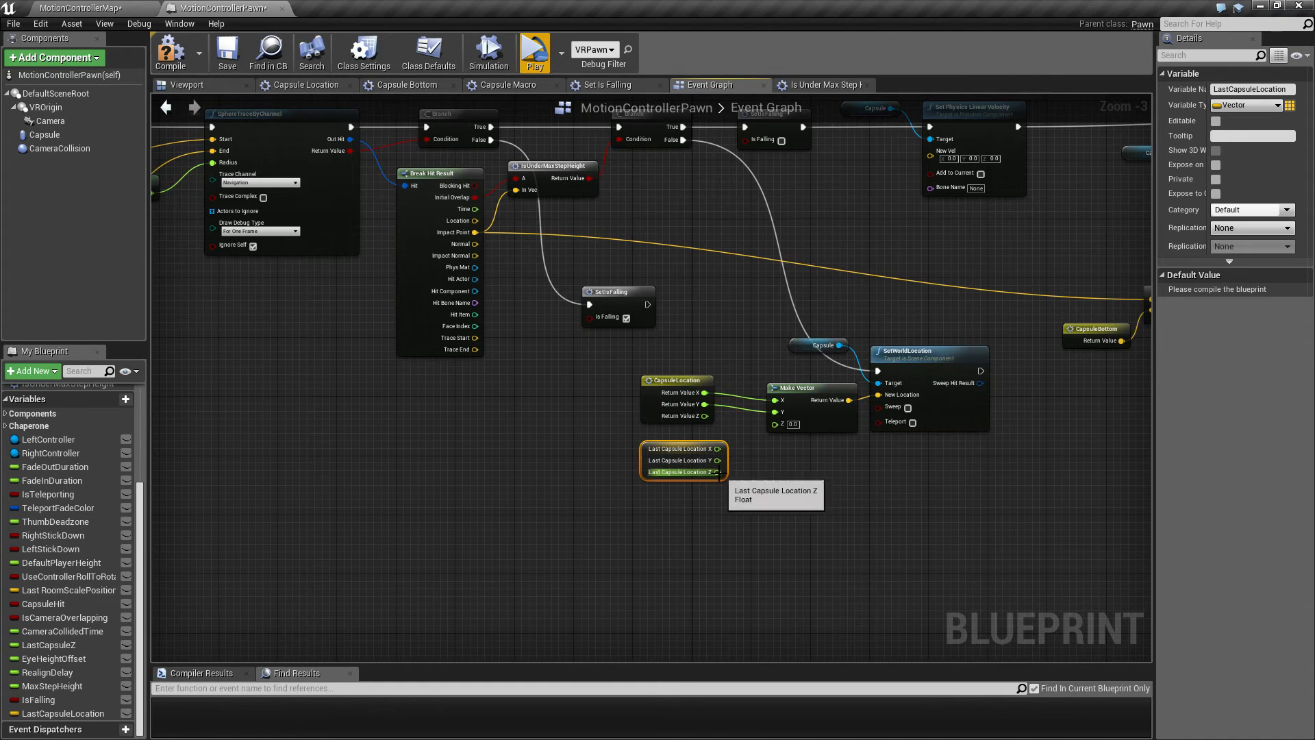
left_click_drag(717, 472, 776, 422)
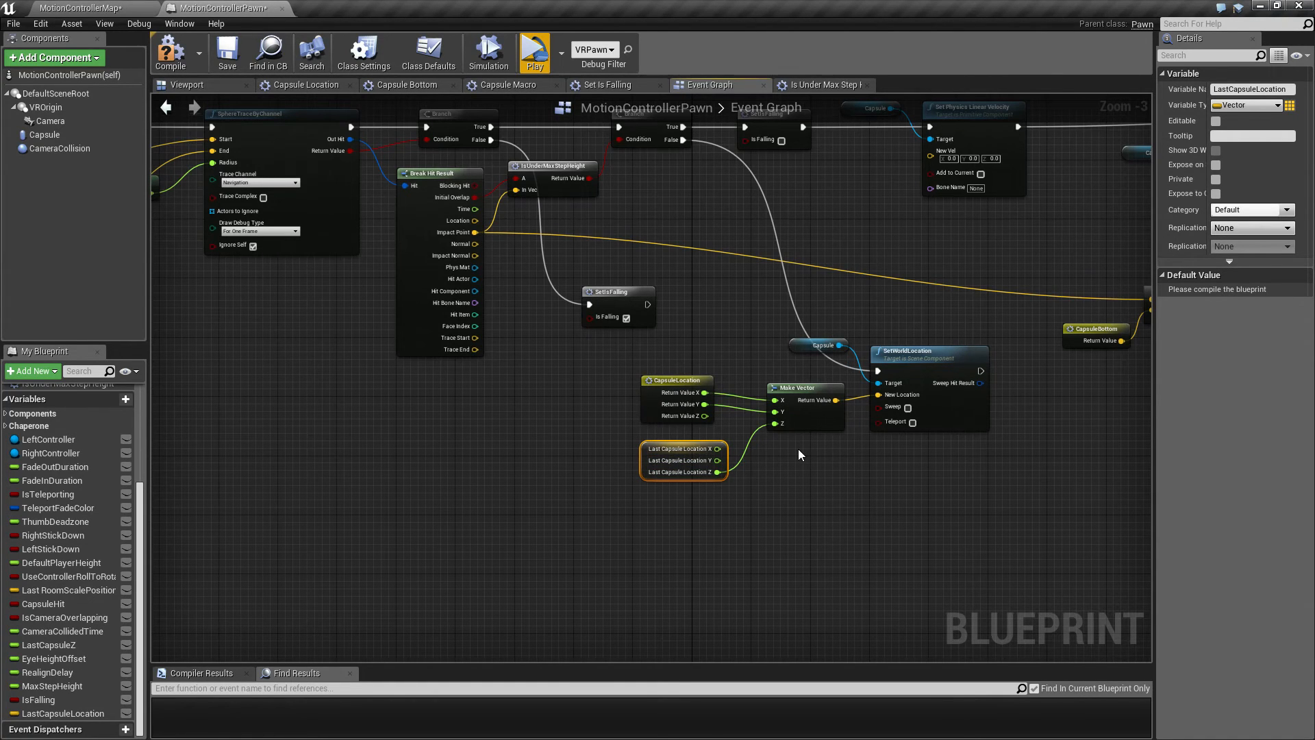
Step: Compile and save the MotionControllerPawn blueprint
left_click(227, 50)
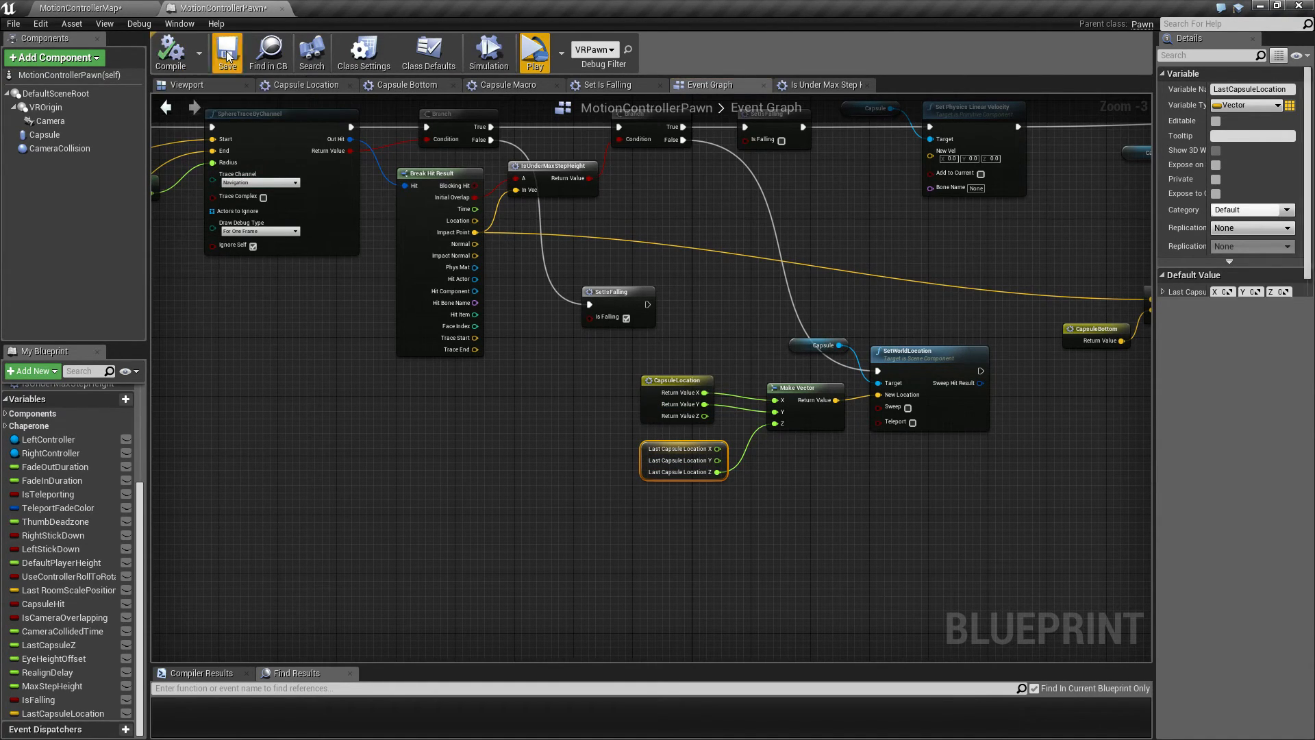
left_click(533, 50)
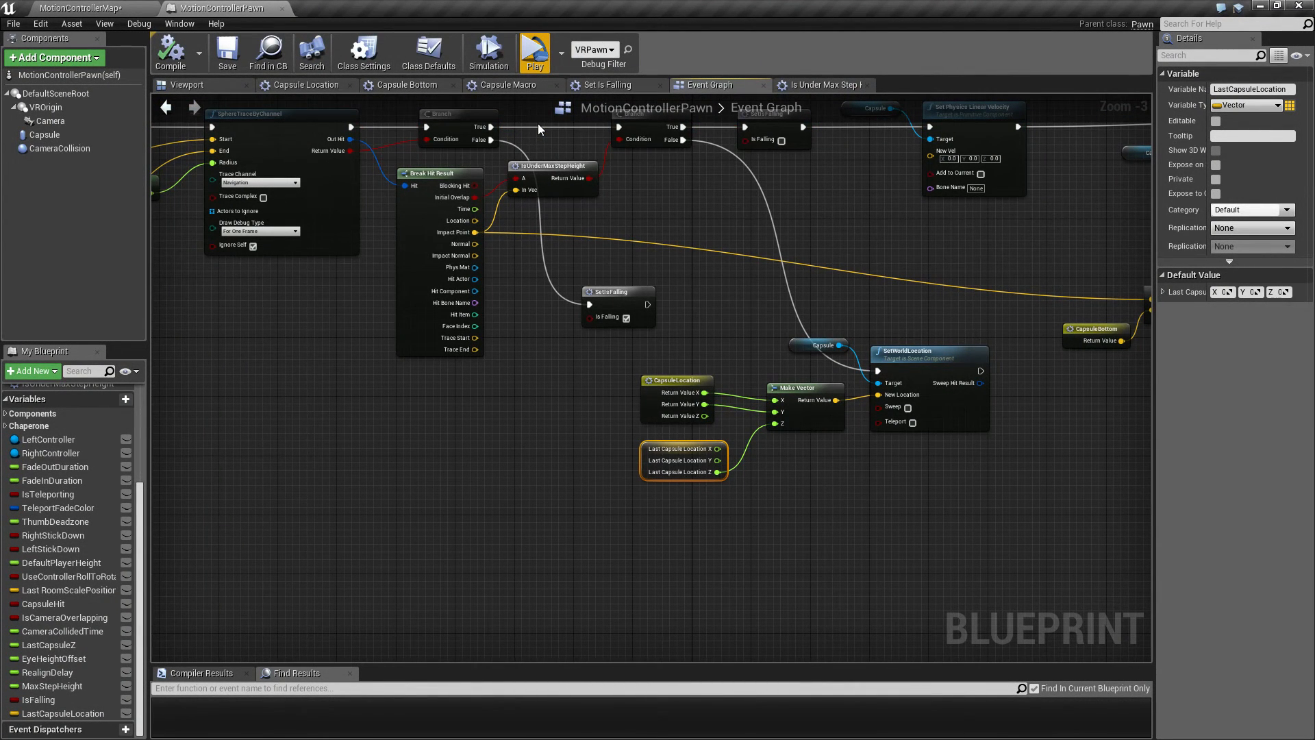
mouse_move(679, 161)
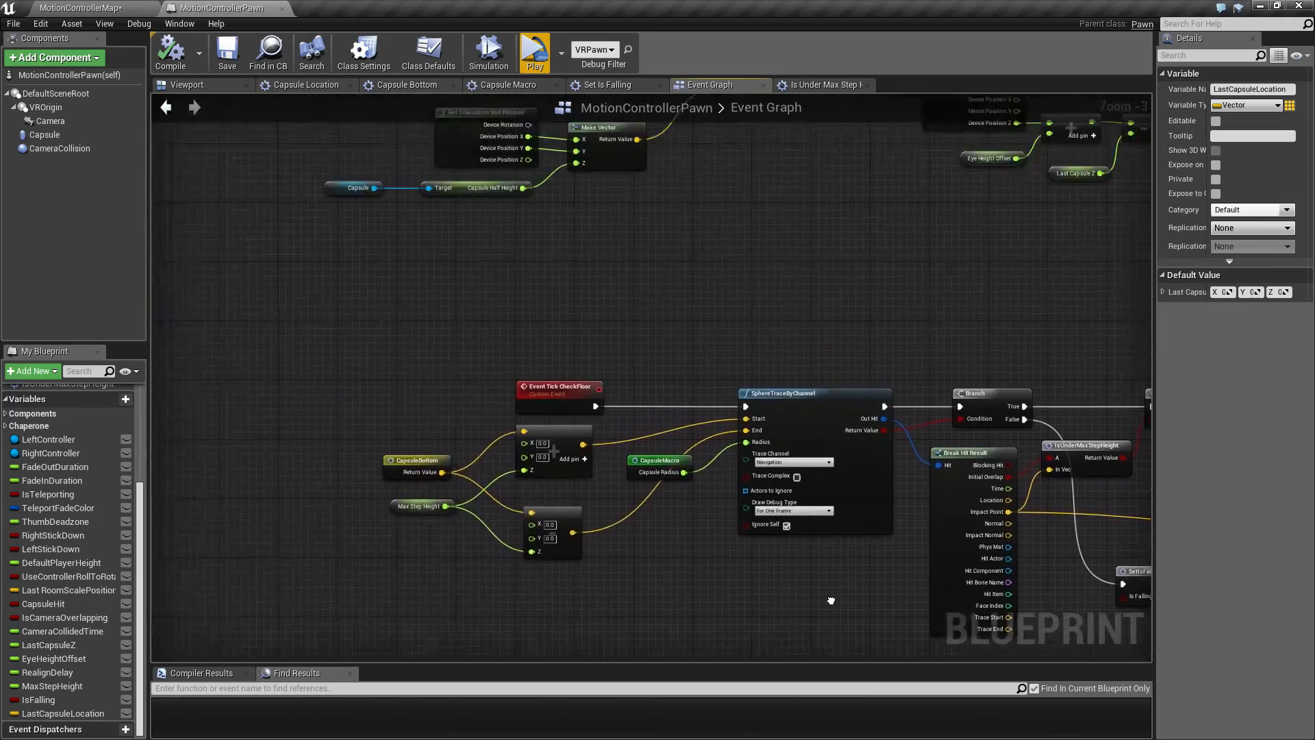
Step: Scroll the graph down to the Branch after the sphere trace
scroll("down", 3)
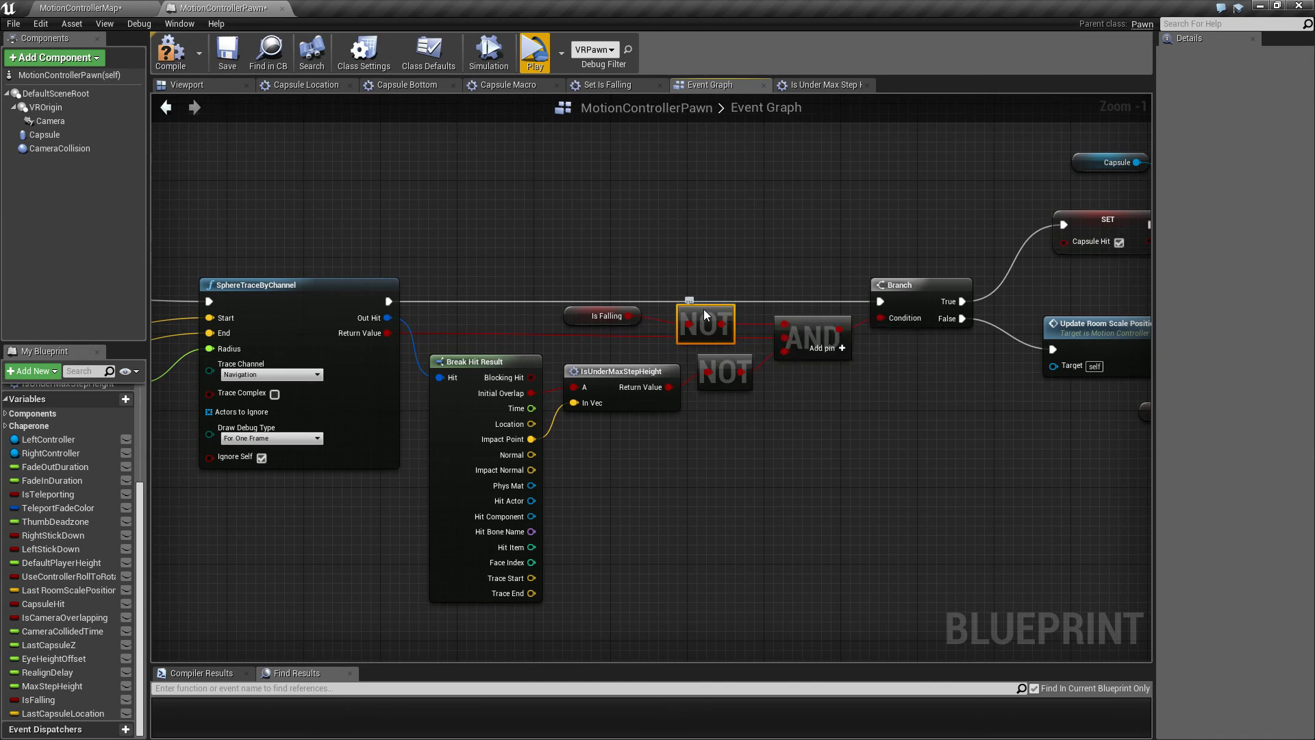
mouse_move(820, 340)
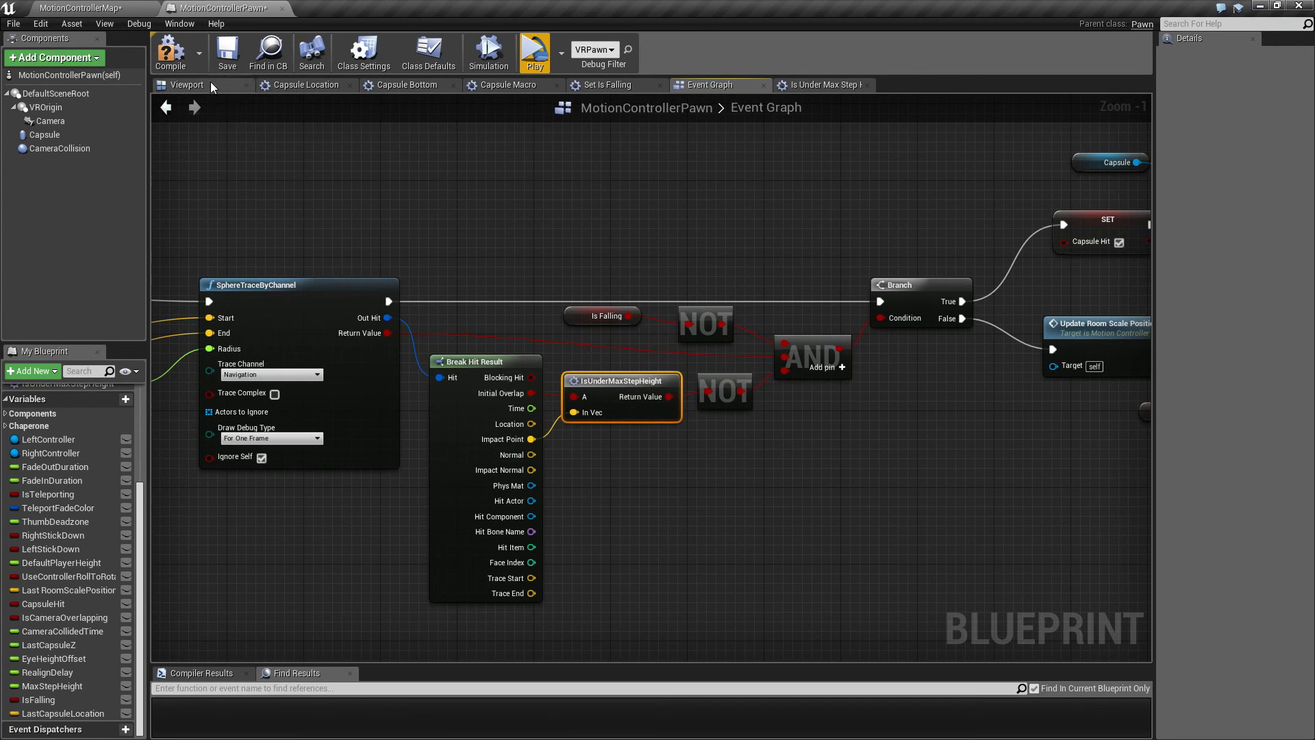
mouse_move(533, 53)
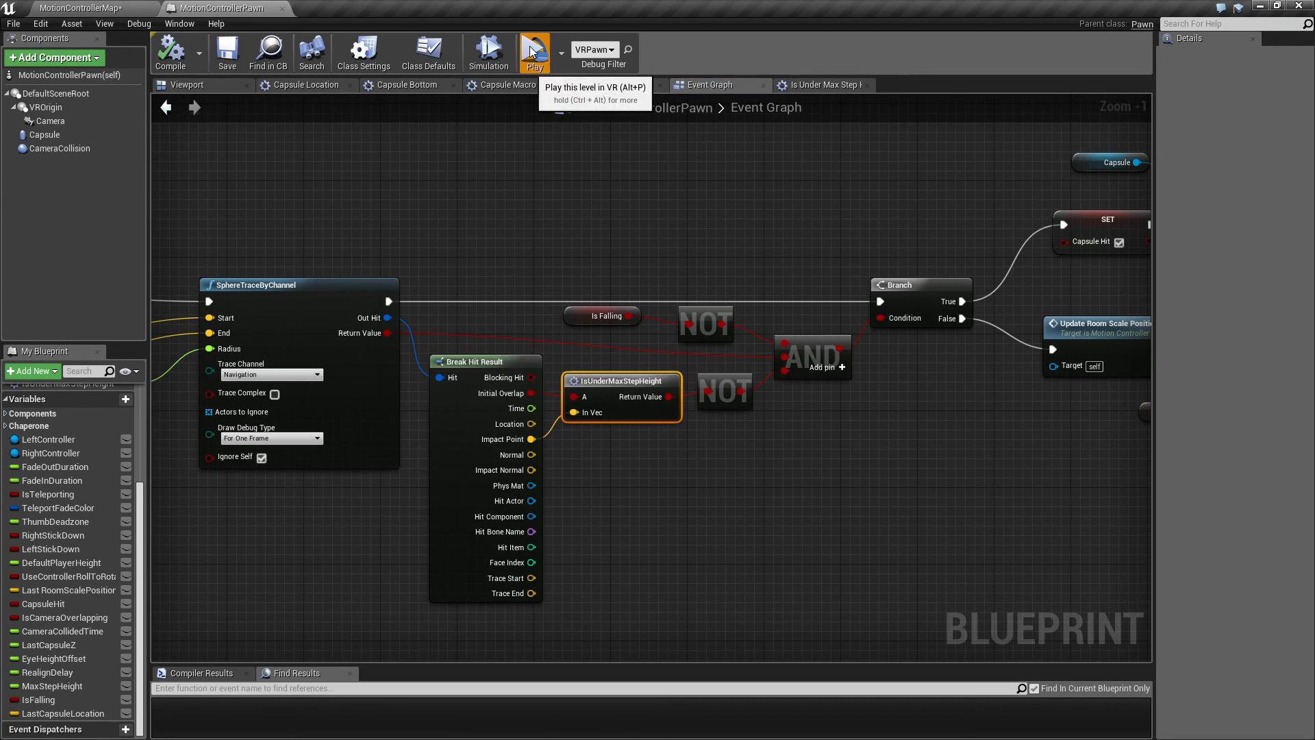
left_click(534, 50)
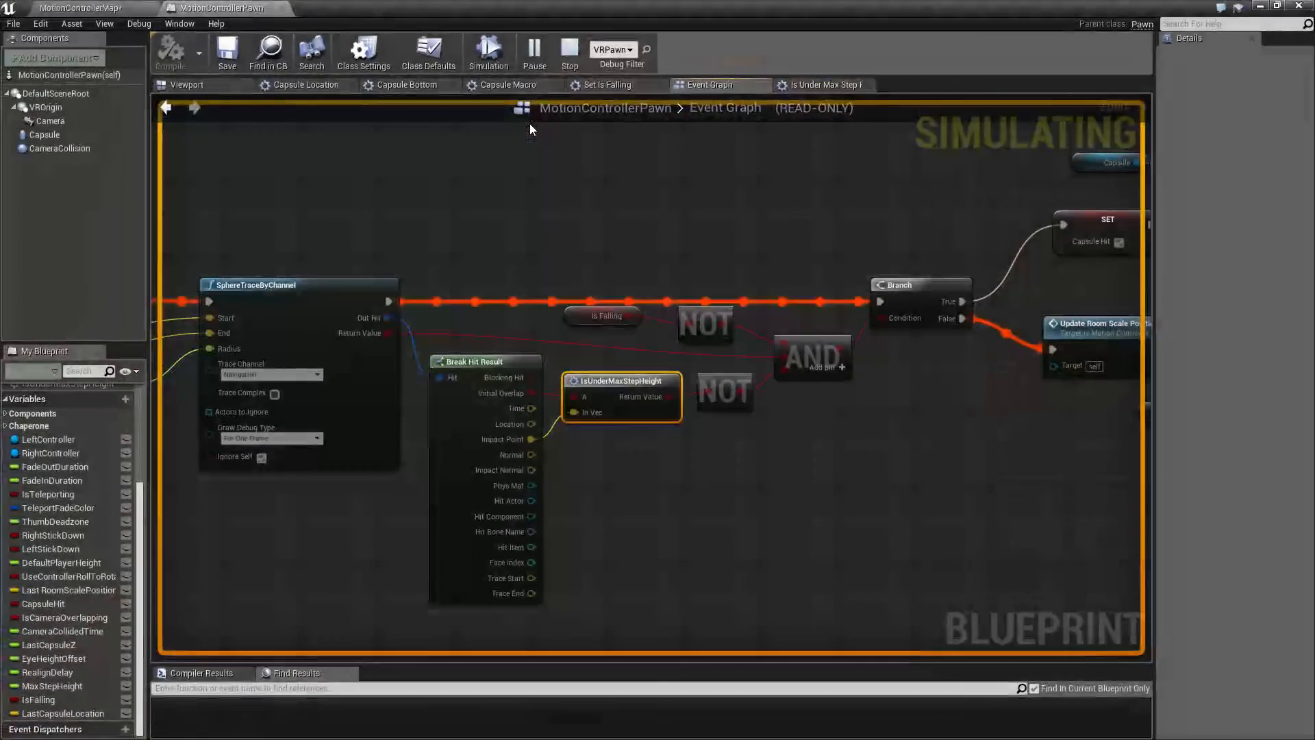
left_click(569, 52)
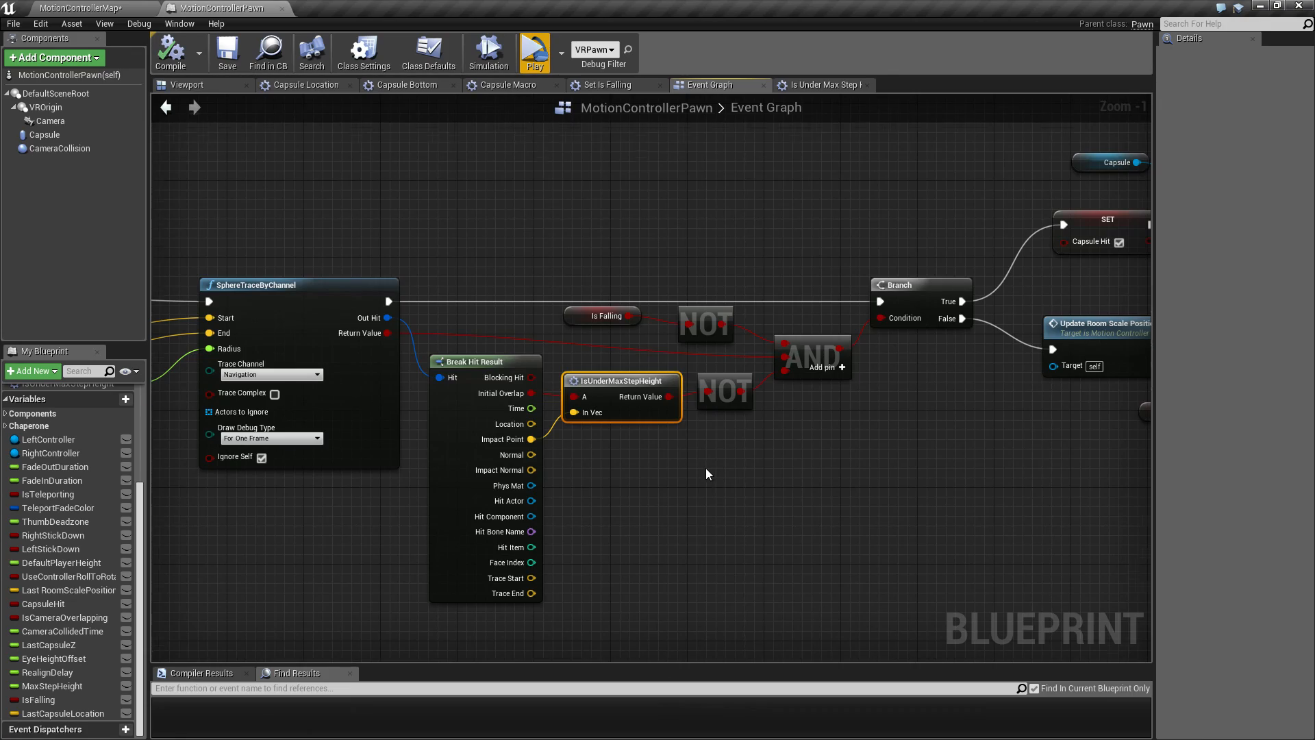
scroll("down", 3)
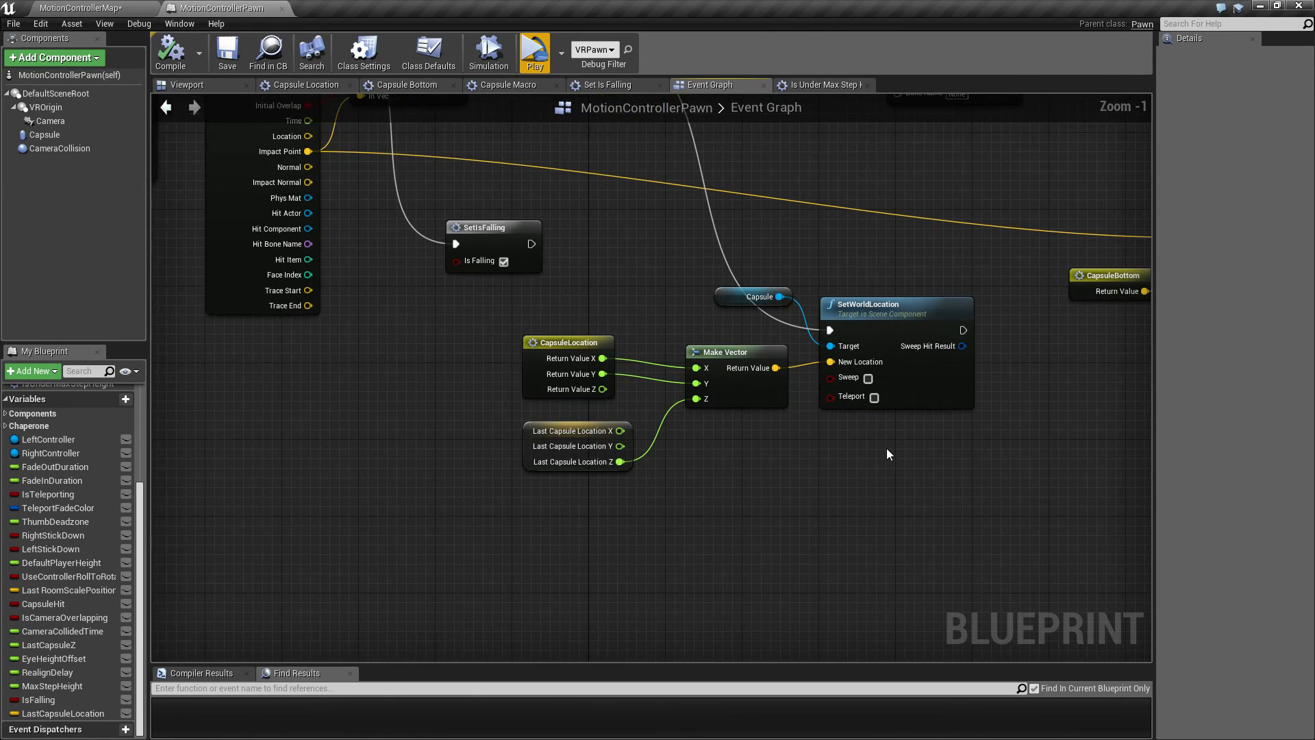
mouse_move(758, 296)
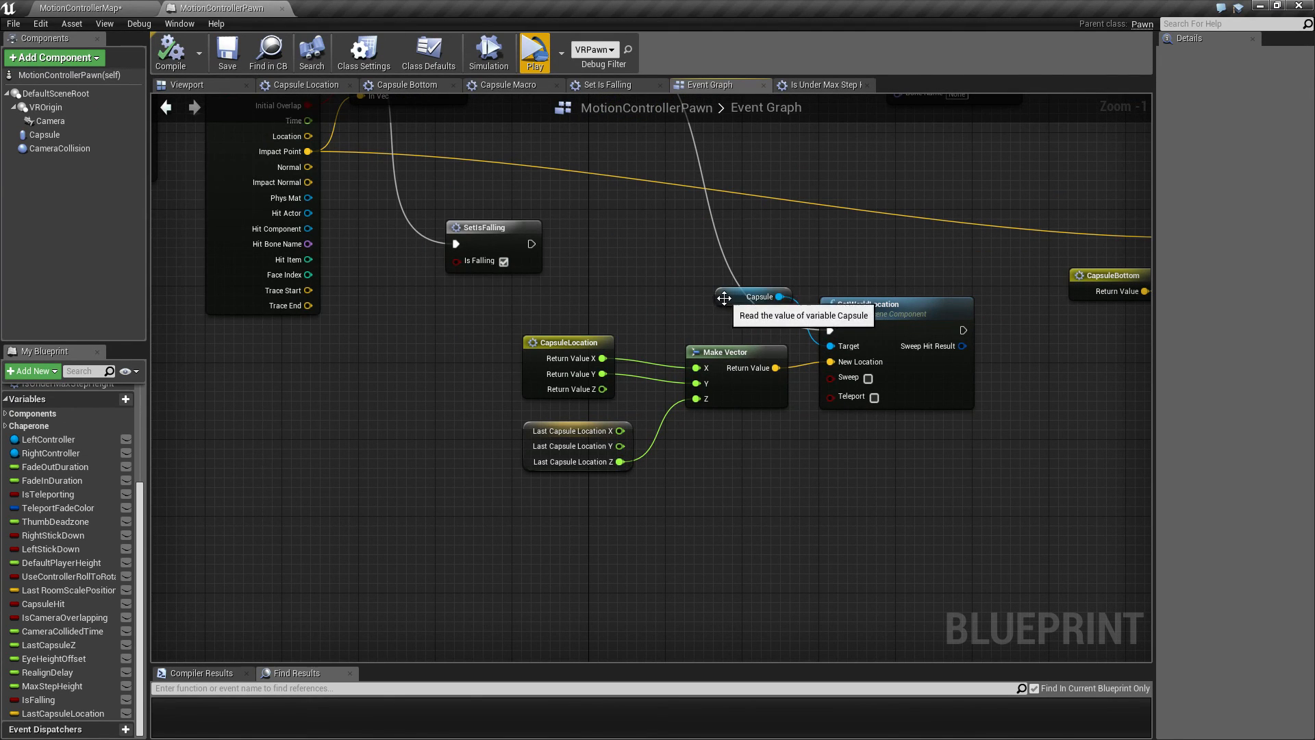